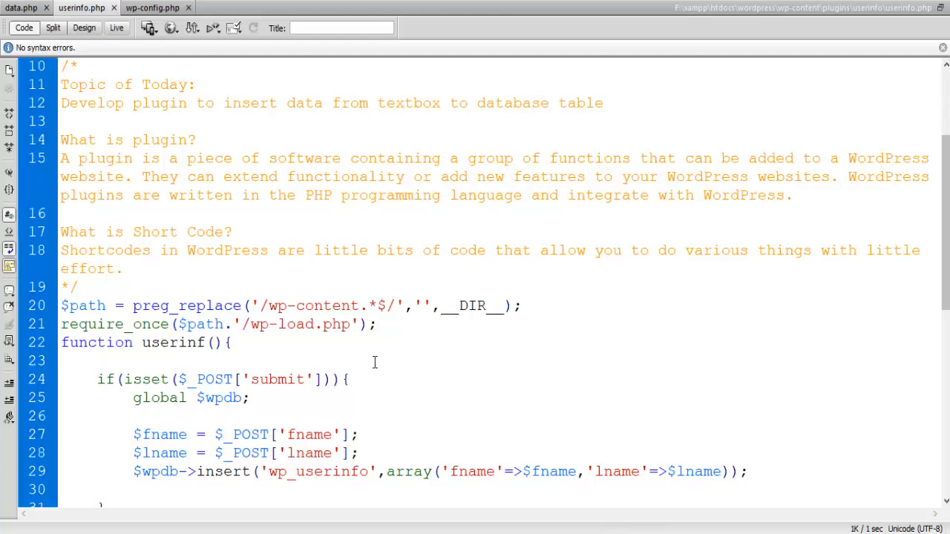
Move through userinfo.php in Code view to reach the submit handler around global $wpdb
click(95, 361)
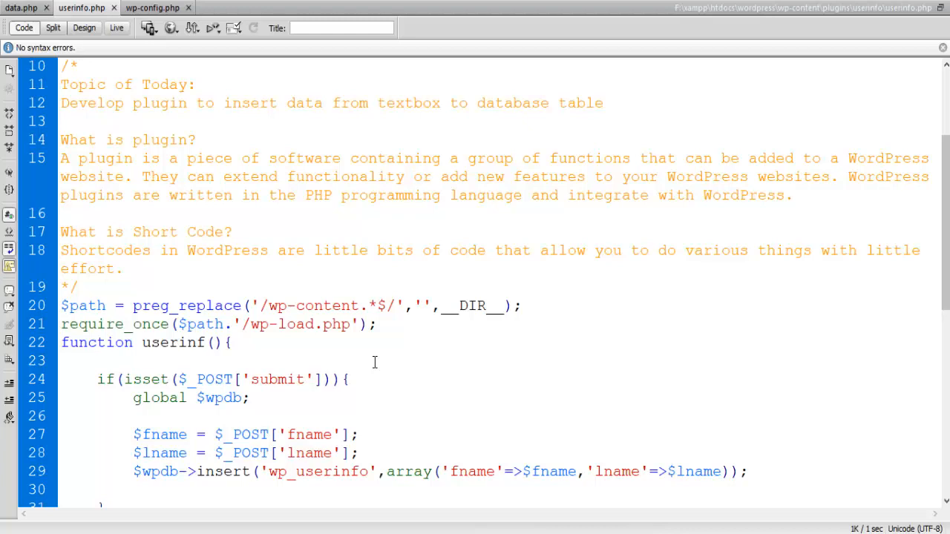
click(95, 360)
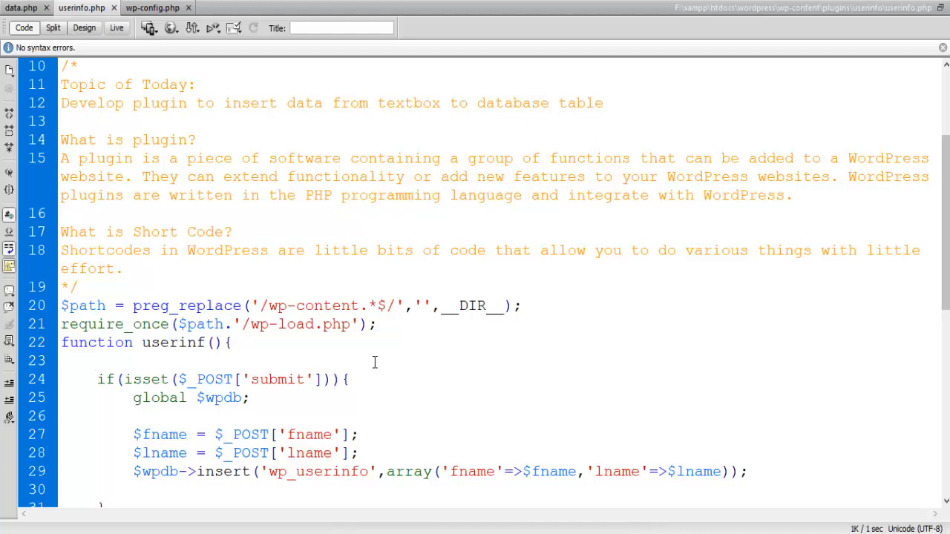
click(95, 361)
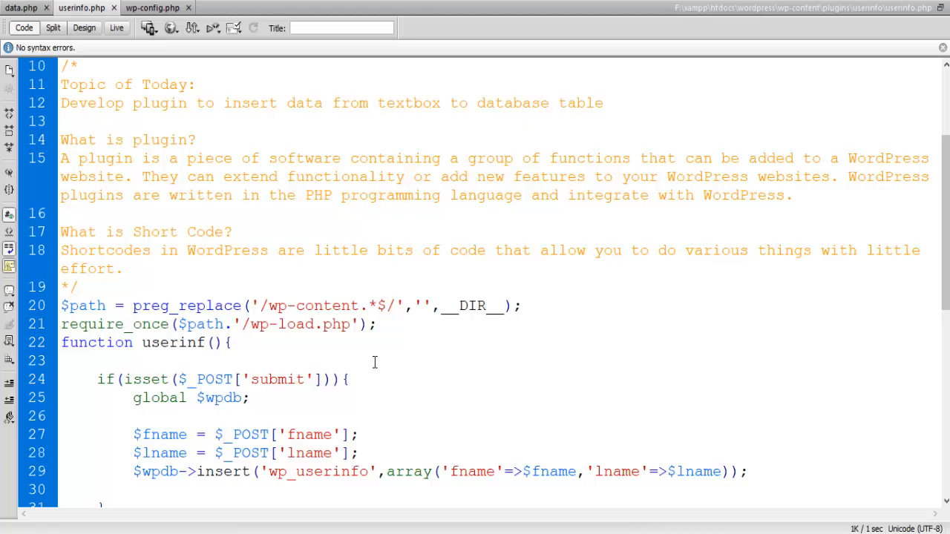
click(95, 361)
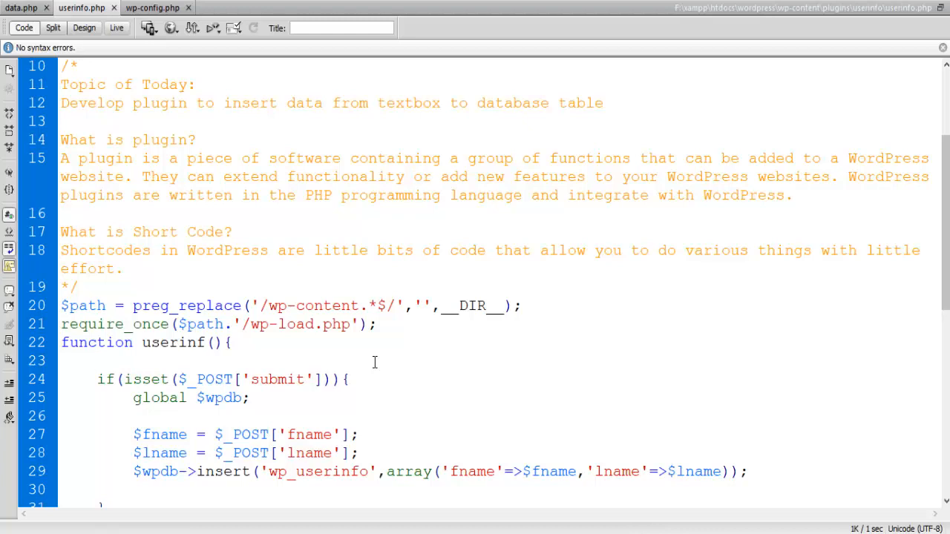
click(95, 361)
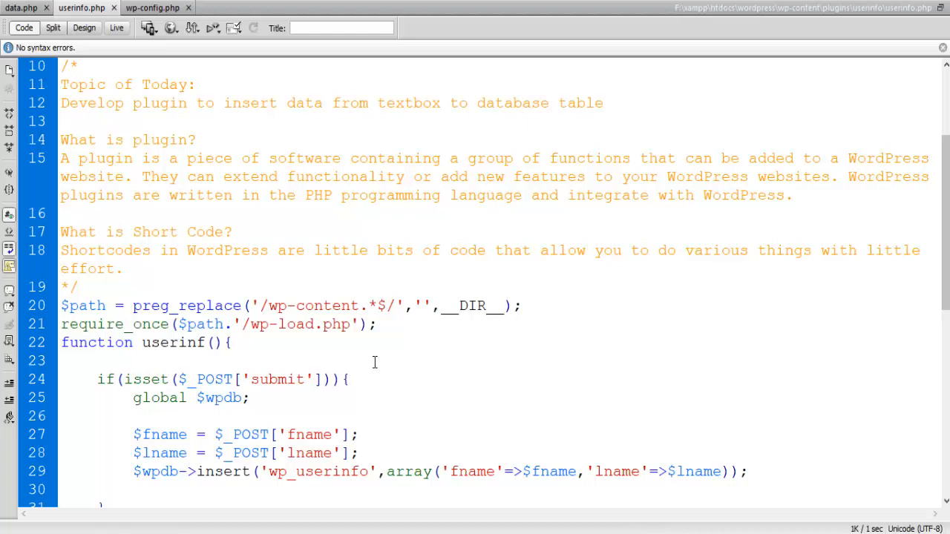
click(95, 361)
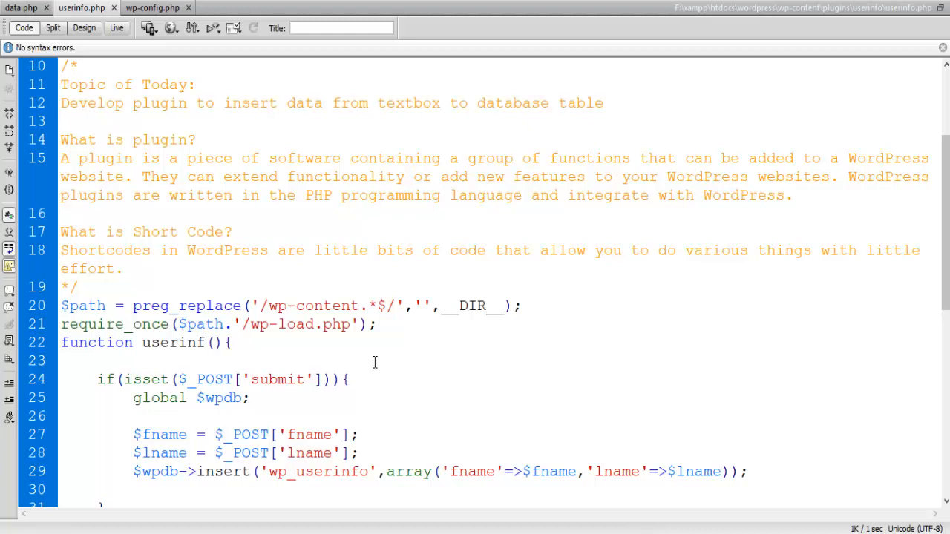
click(95, 360)
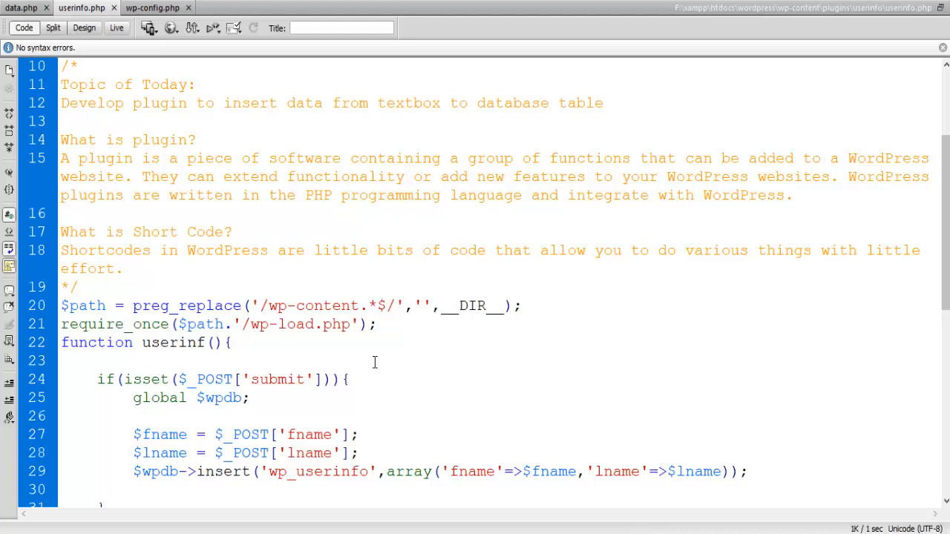
click(95, 360)
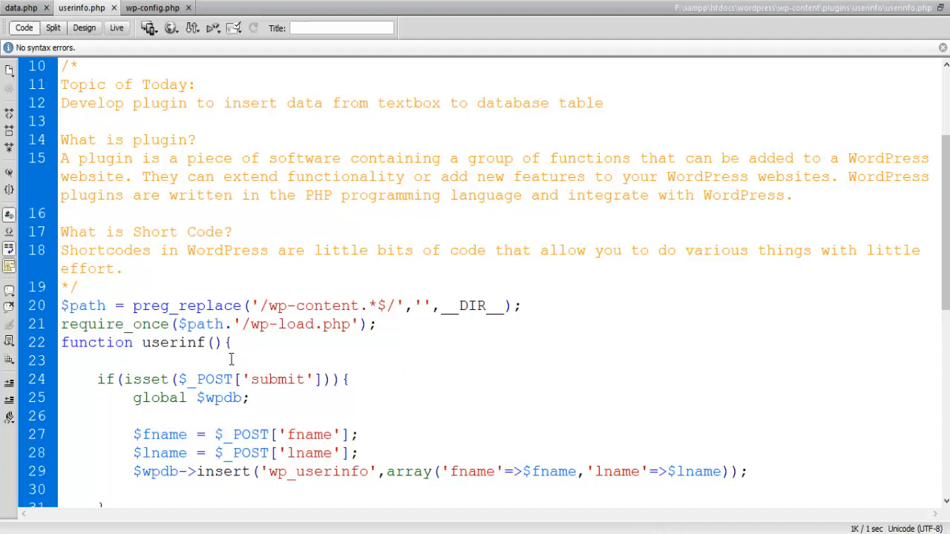
scroll(down, 3)
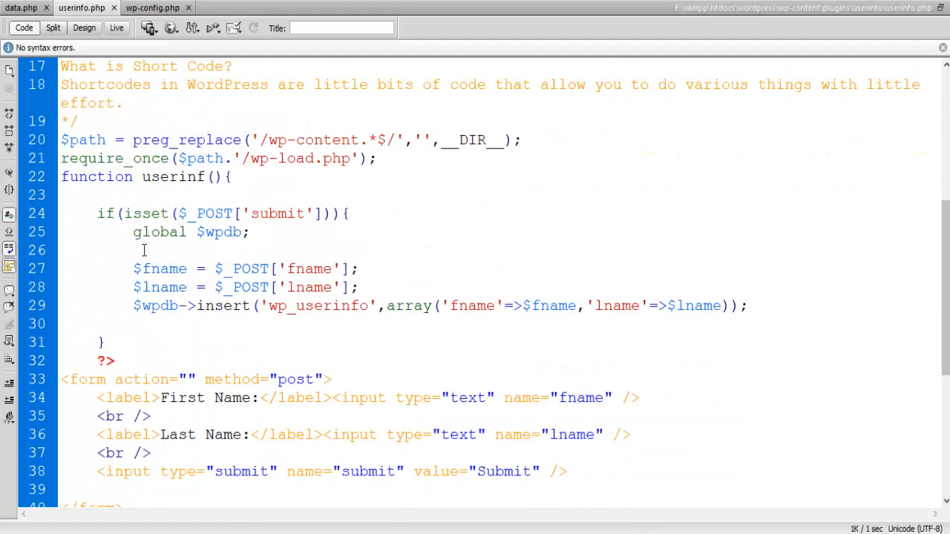
click(96, 195)
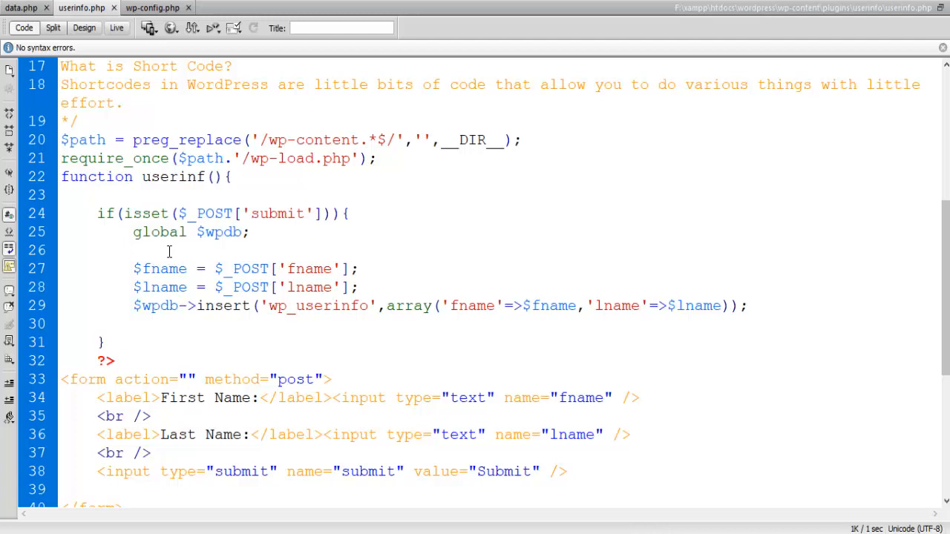
click(133, 249)
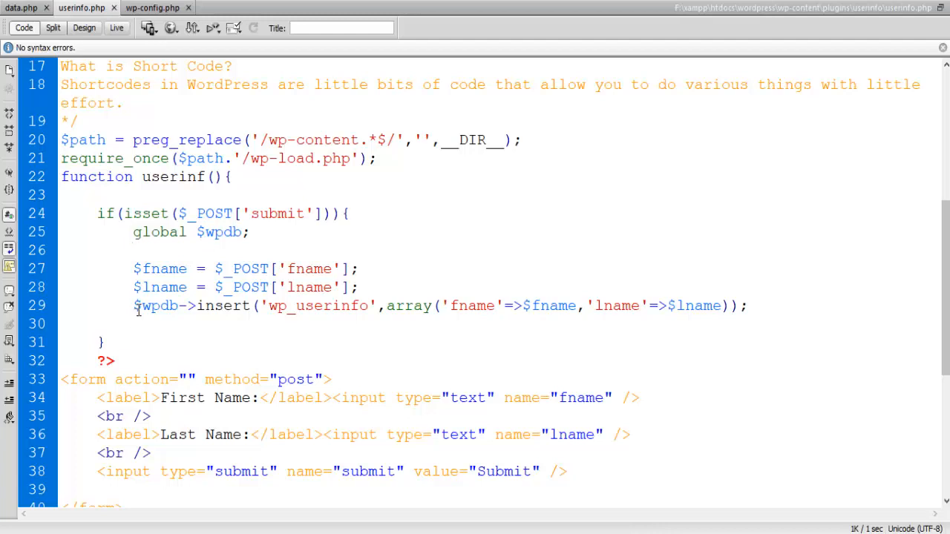
click(133, 250)
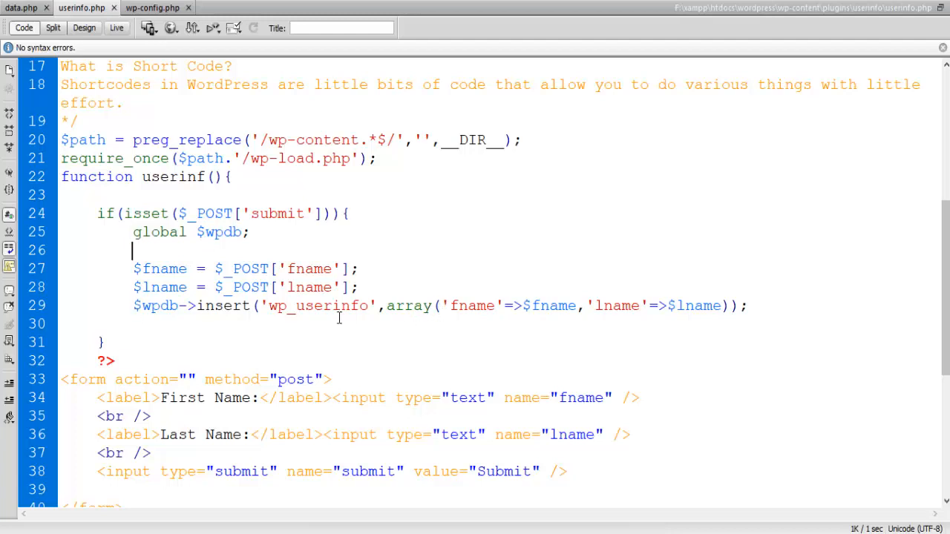
Place the caret after global $wpdb; and insert a blank line before the $fname assignment
double_click(318, 306)
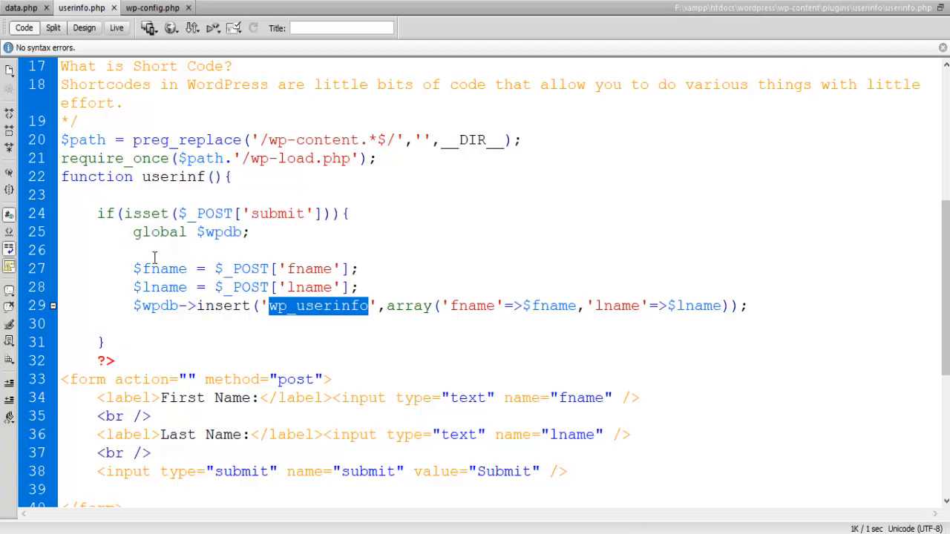
click(211, 260)
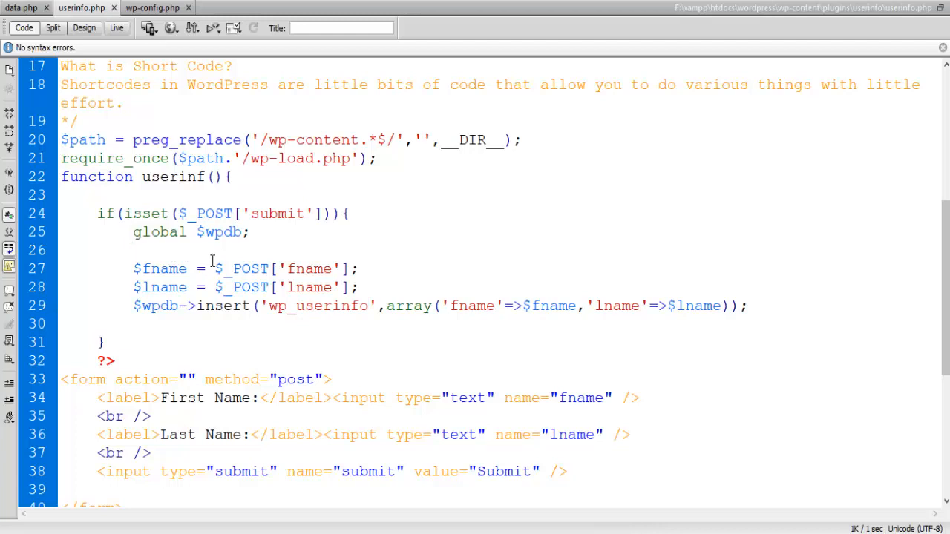
click(134, 250)
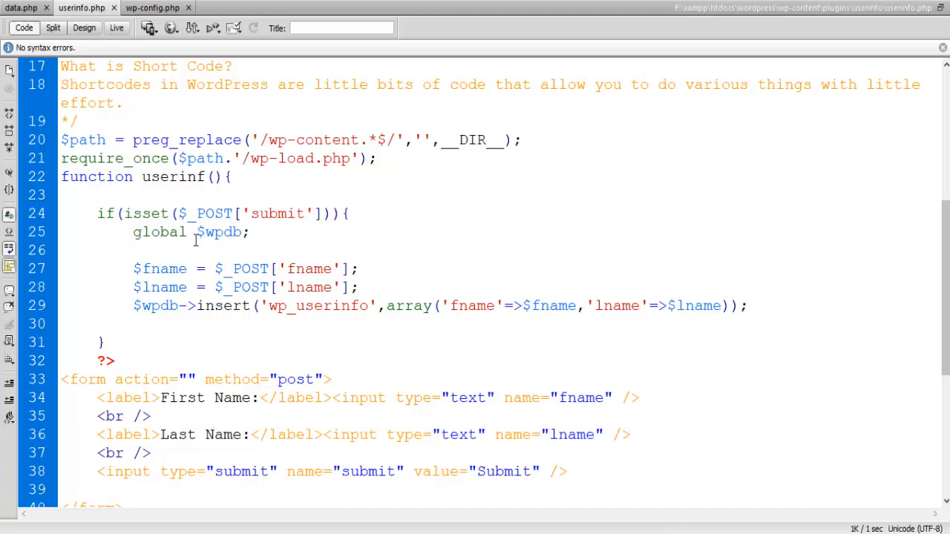
click(132, 249)
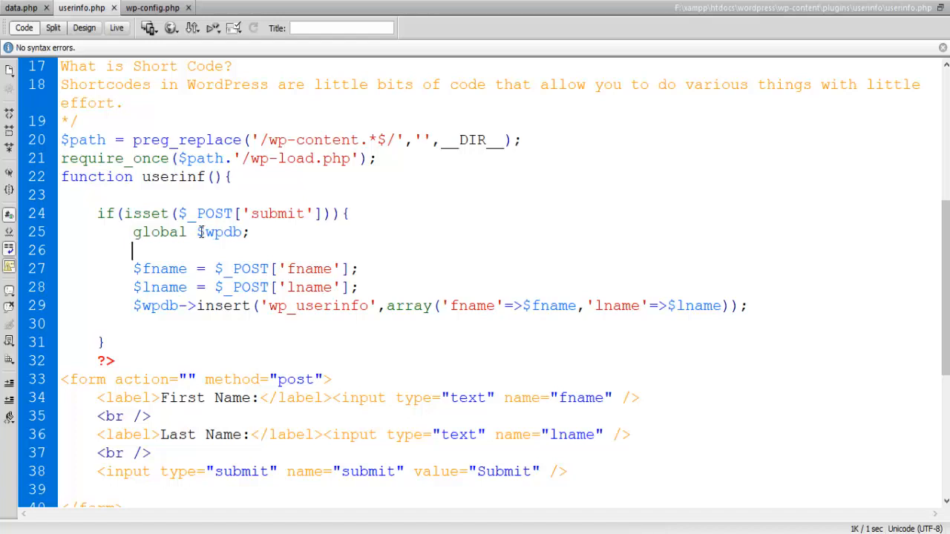
double_click(219, 231)
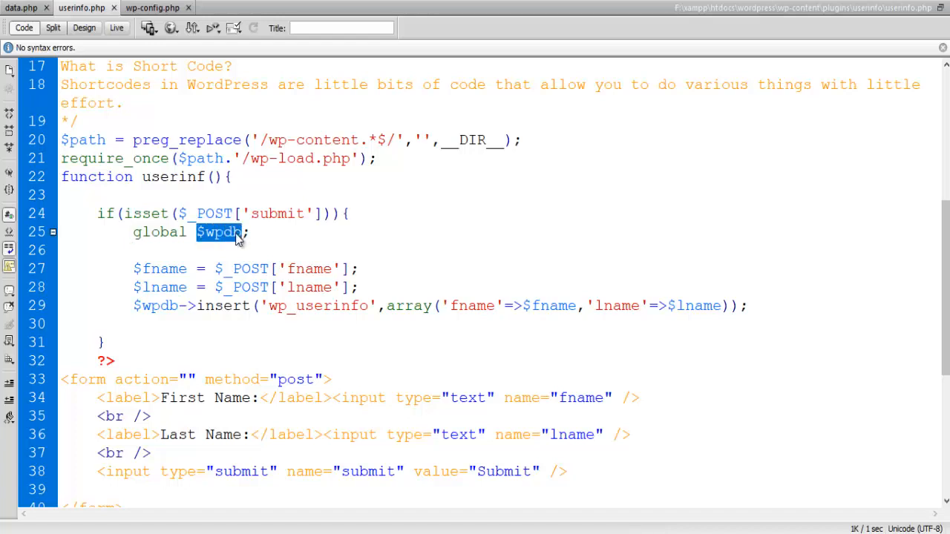
click(178, 261)
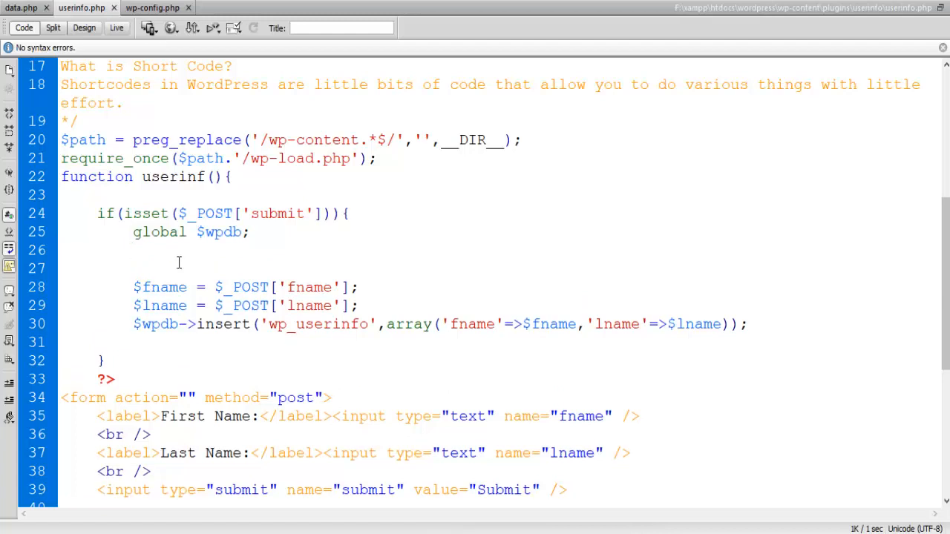
Write $sql = "select * from wp_userinfo"; on the blank line
text($sql = "";)
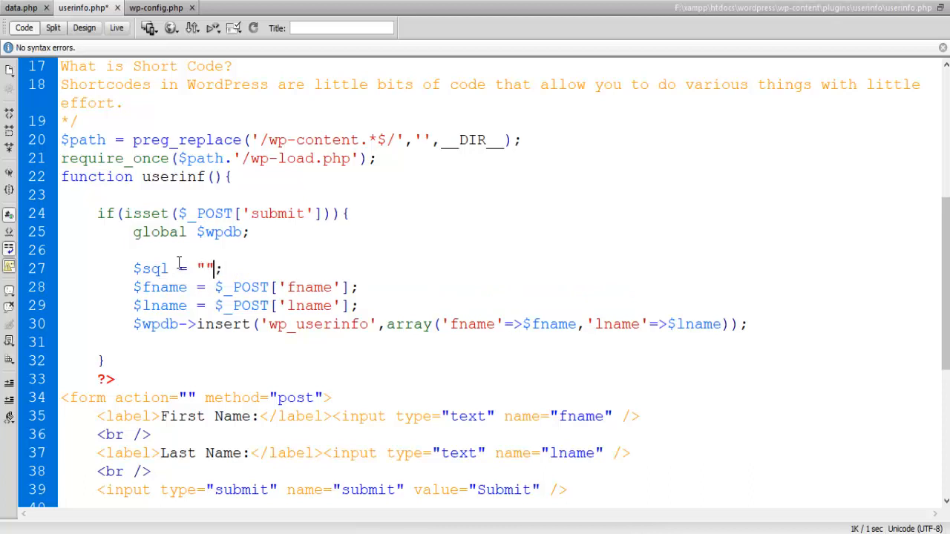
text(select)
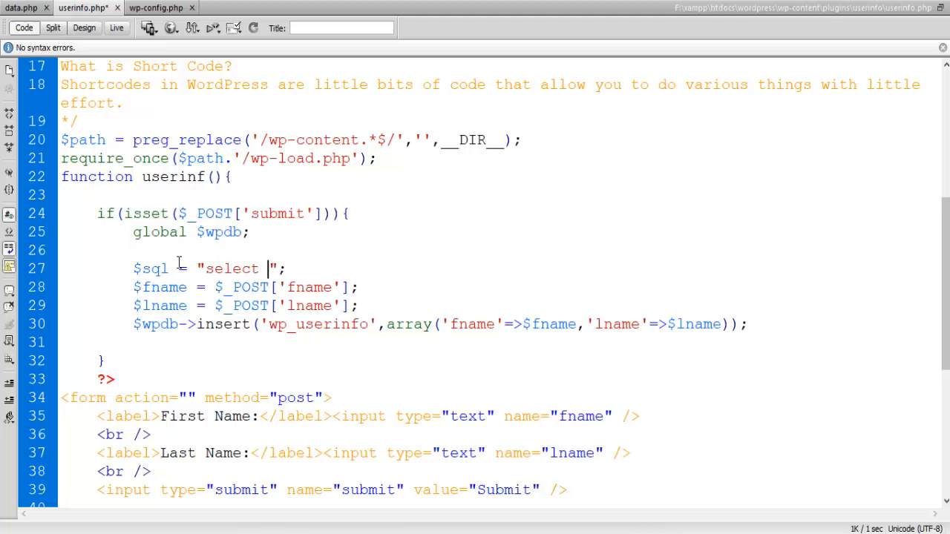
text(* from)
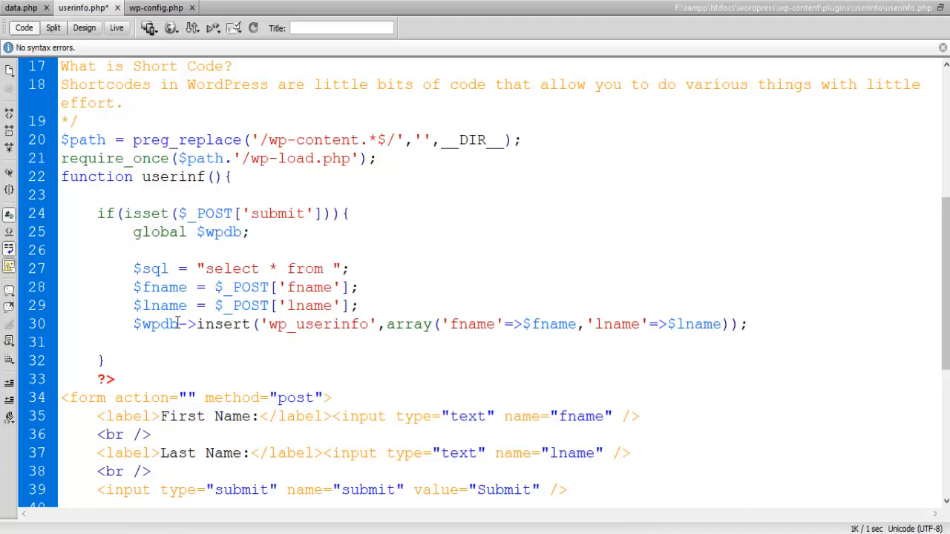
double_click(317, 323)
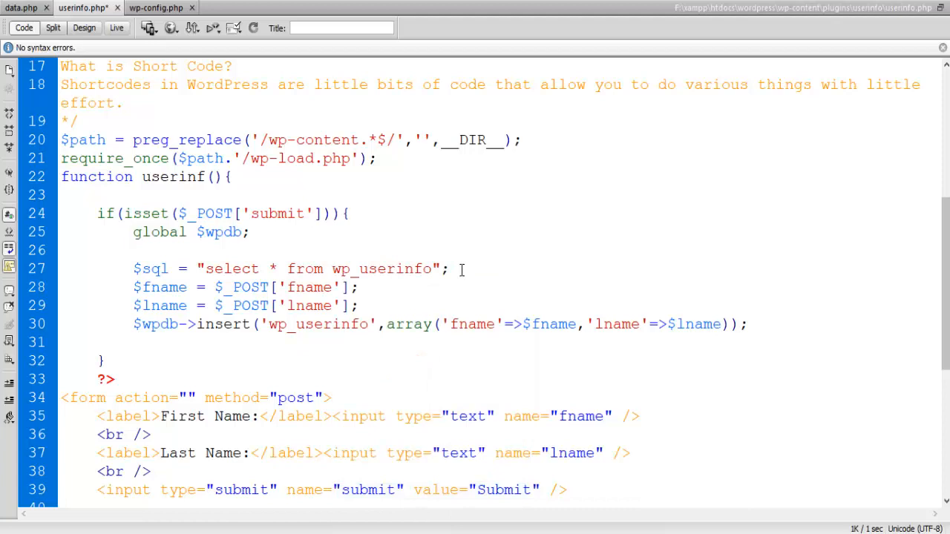
Start a $result = assignment on a new line below the query
key(Return)
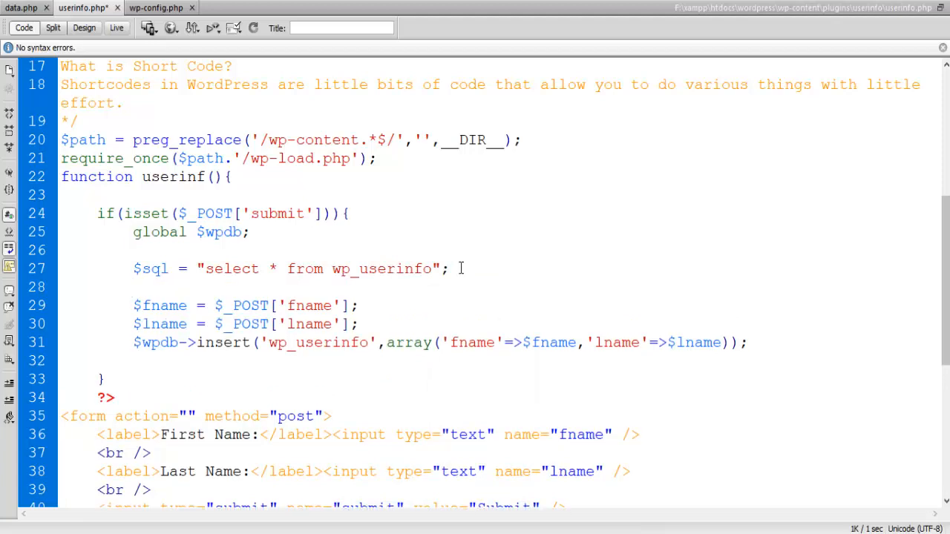
text($rwe)
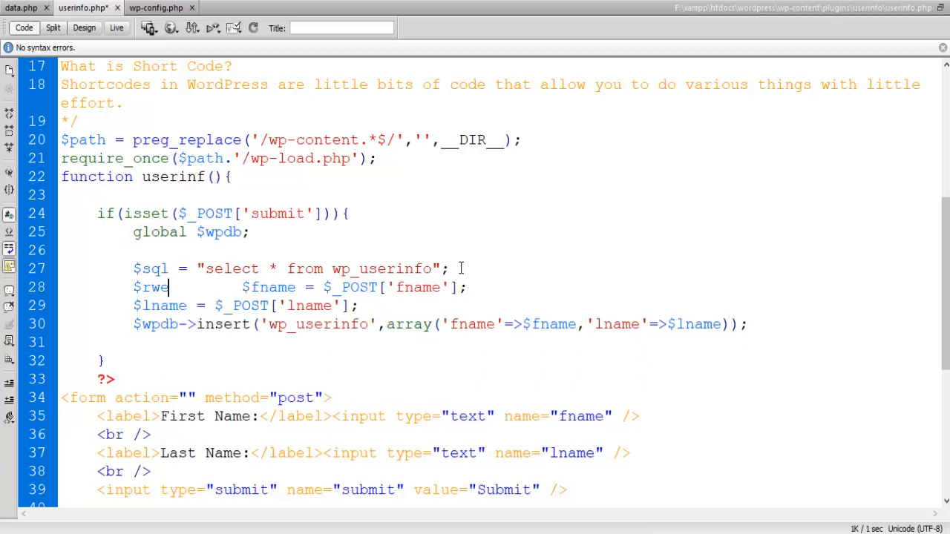
key(BackSpace)
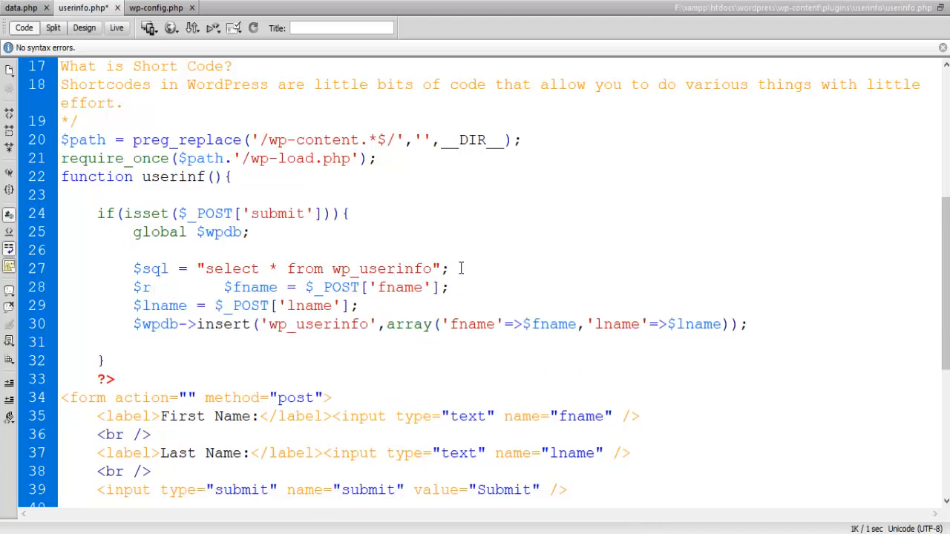
text(esult =)
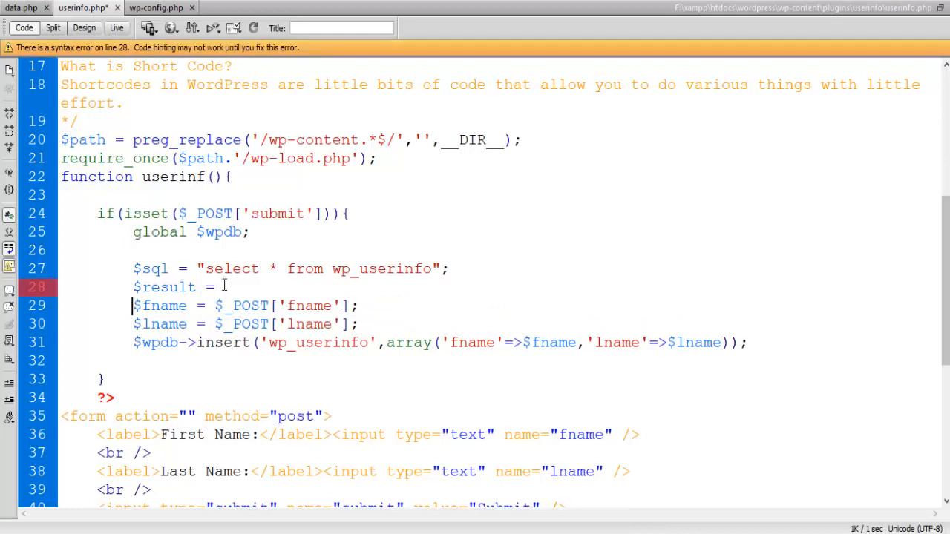
Assign $result = $wpdb->get_results() using the copied $wpdb variable
double_click(219, 231)
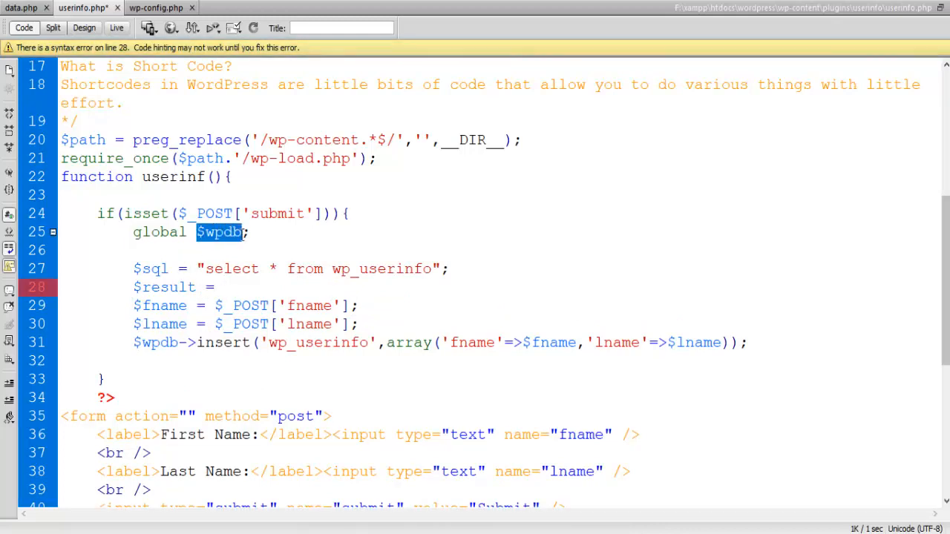
right_click(220, 232)
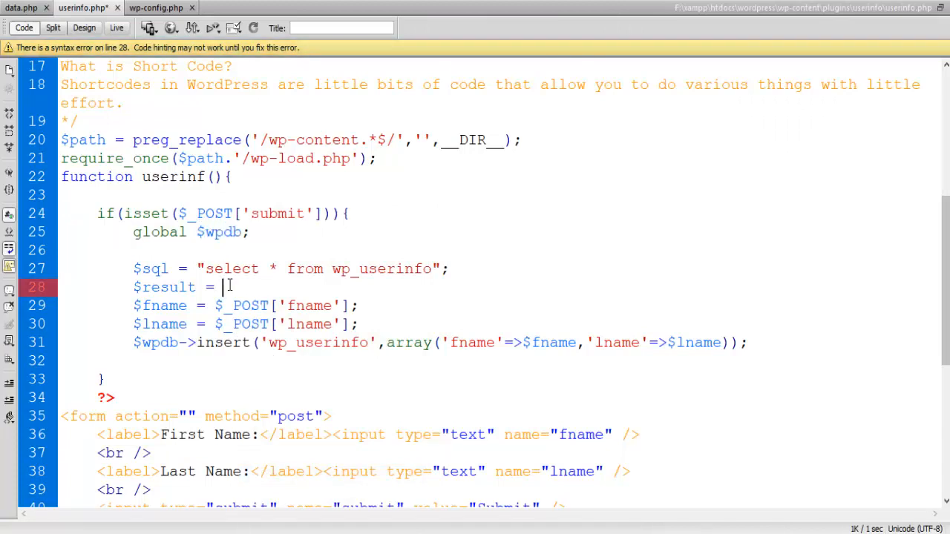
right_click(230, 288)
text( $wpdb)
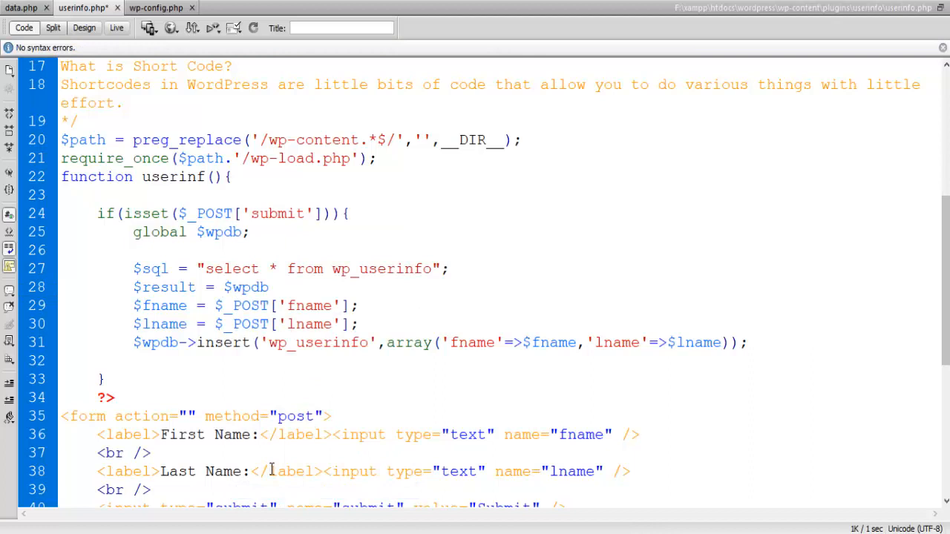
text(->get)
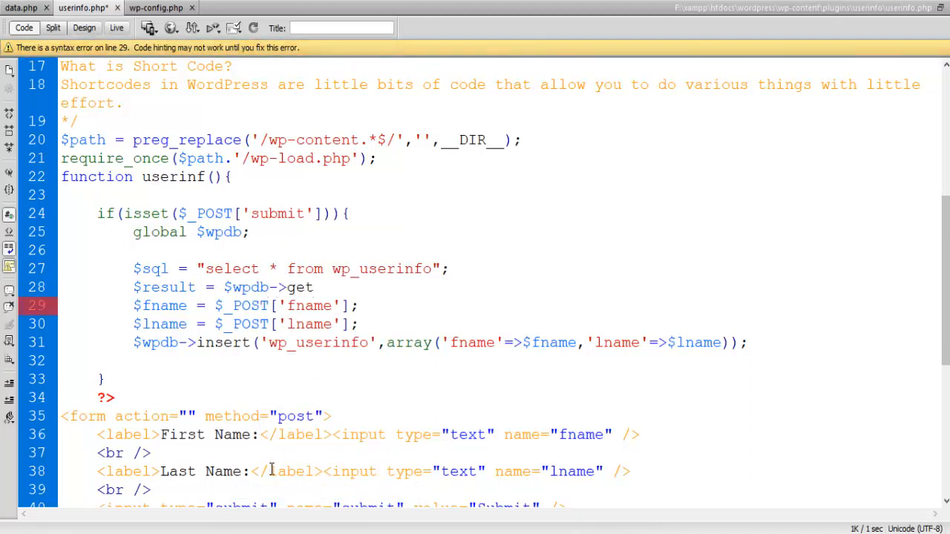
text(_res)
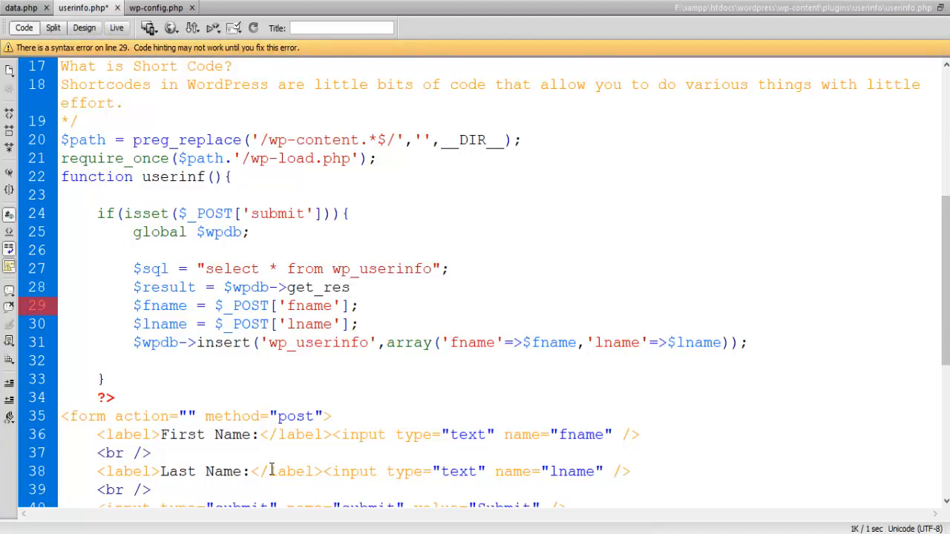
text(ul)
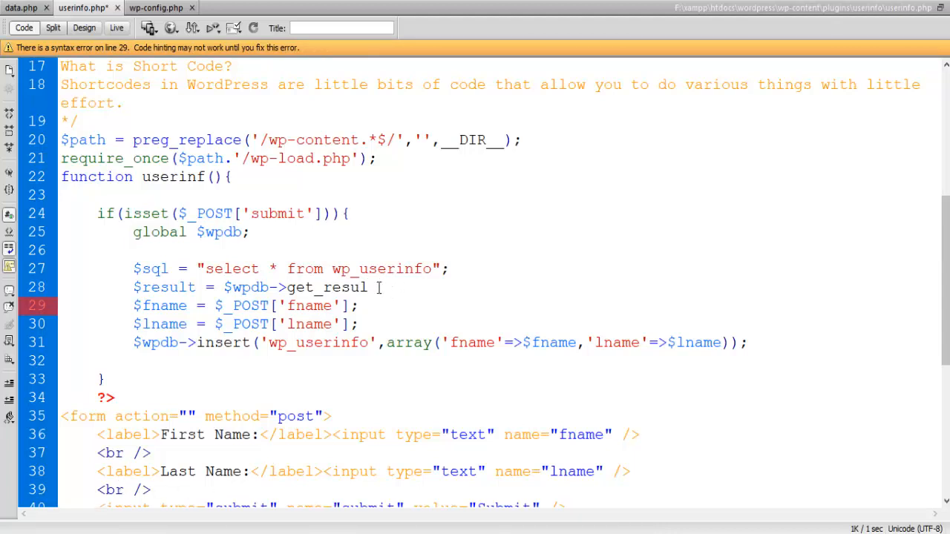
text(ts)
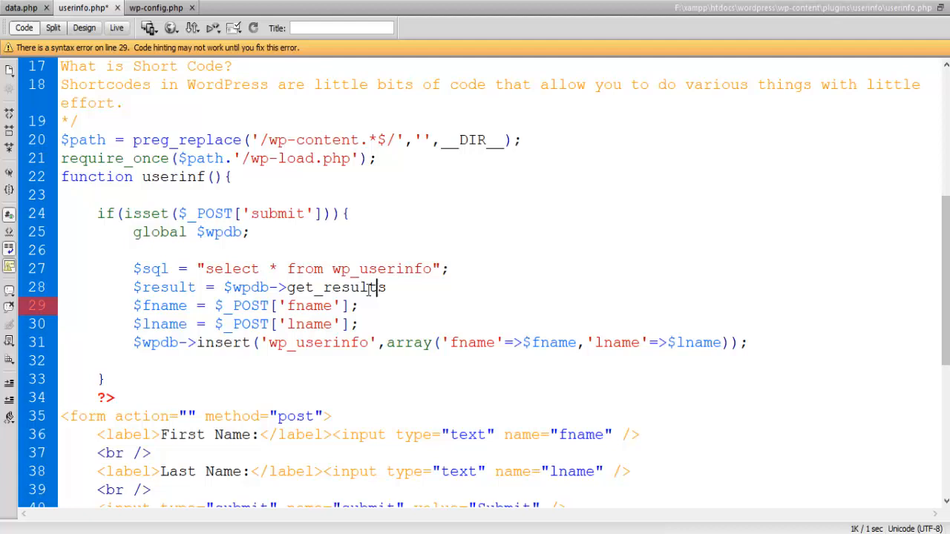
click(397, 287)
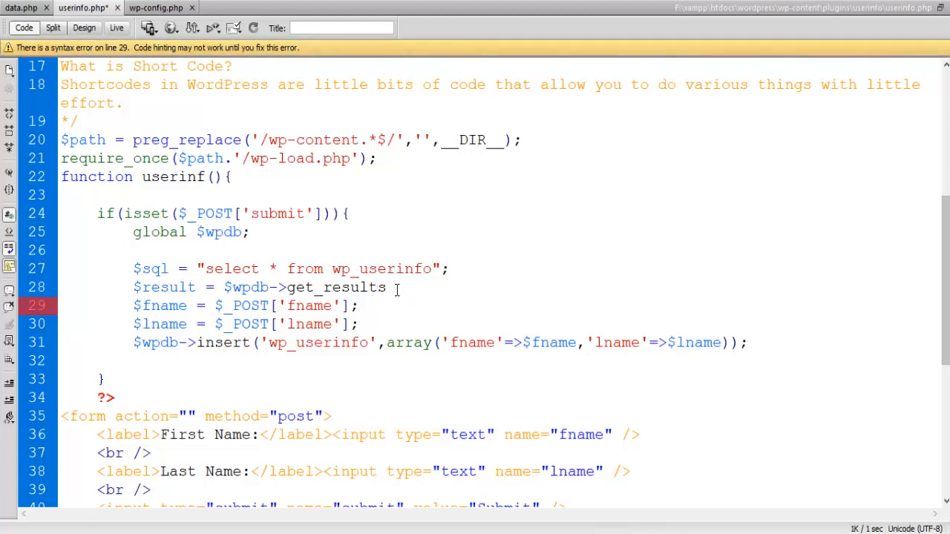
text(();)
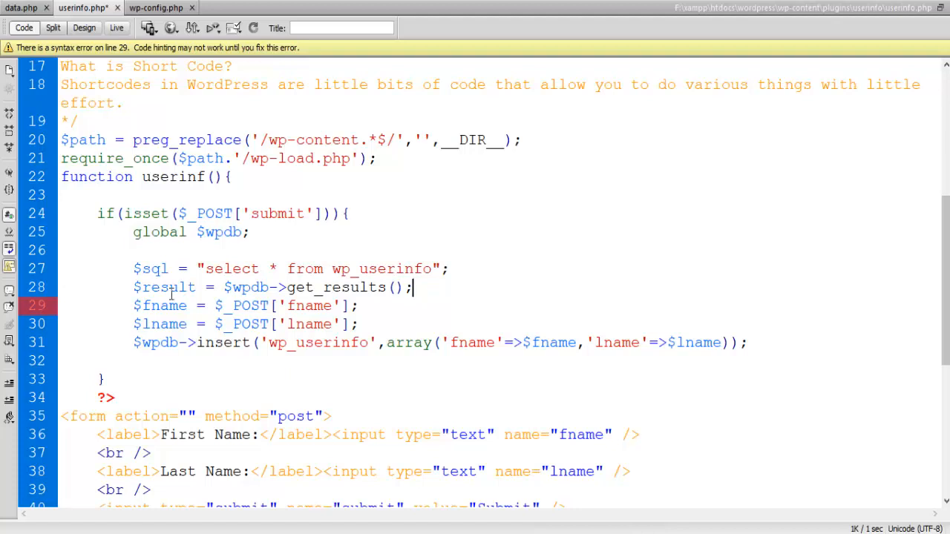
Copy the $sql variable name to pass it into get_results
double_click(150, 268)
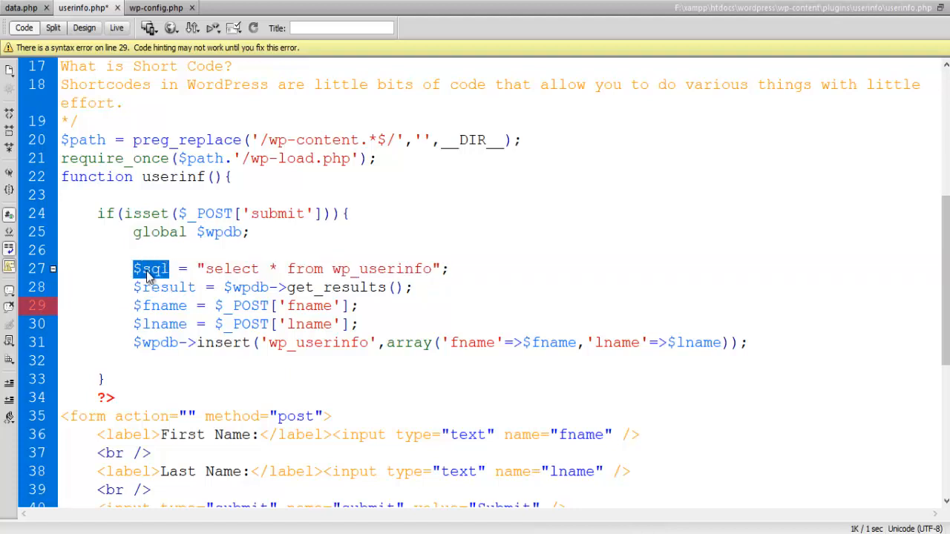
right_click(151, 269)
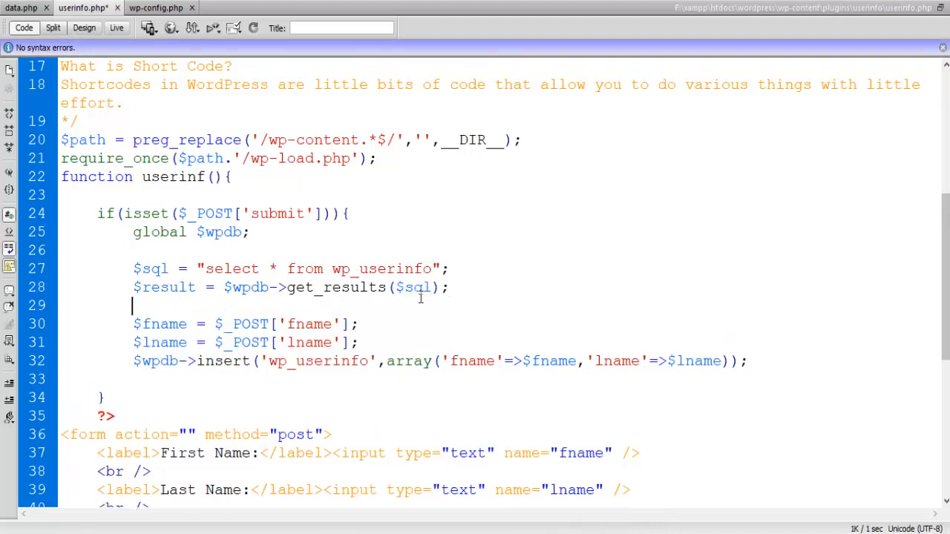
Add print_r($result); using the copied $result variable name
text(pr)
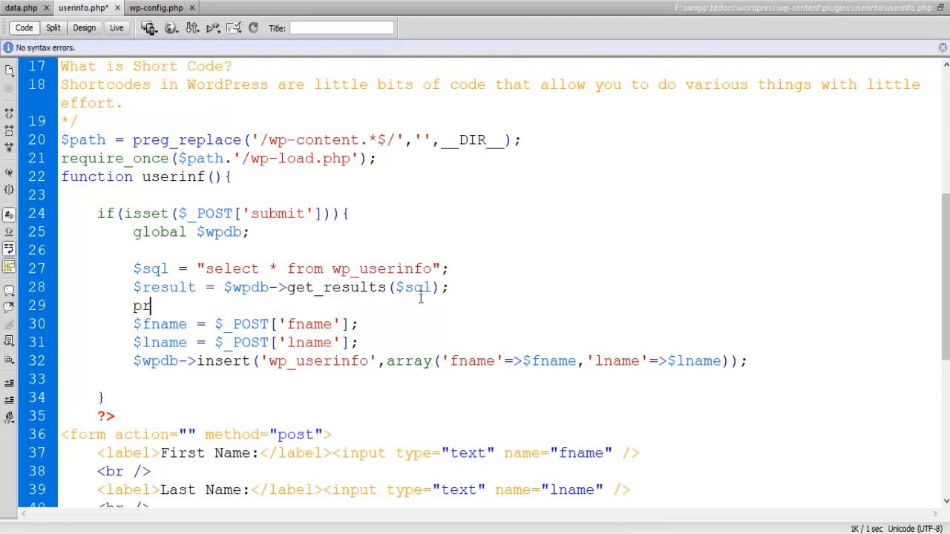
text(int)
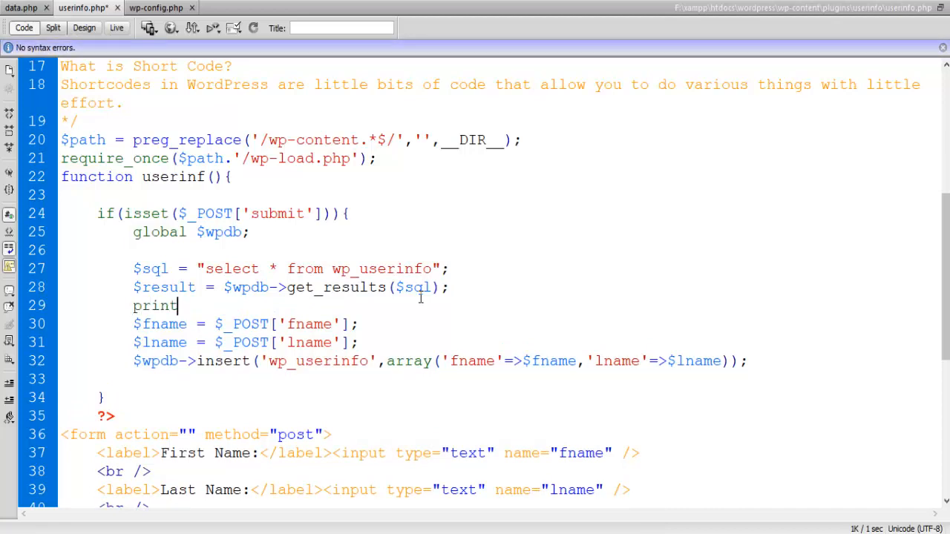
text(_r())
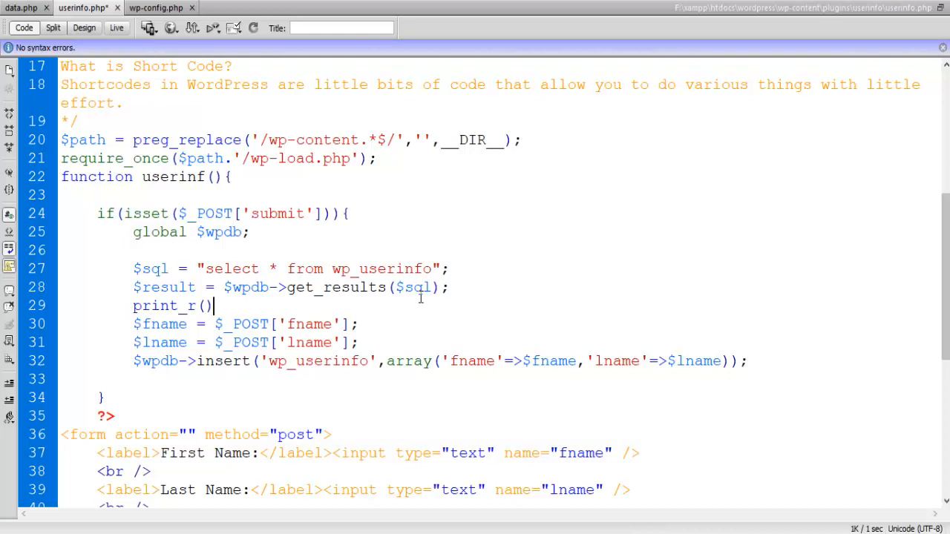
text(;)
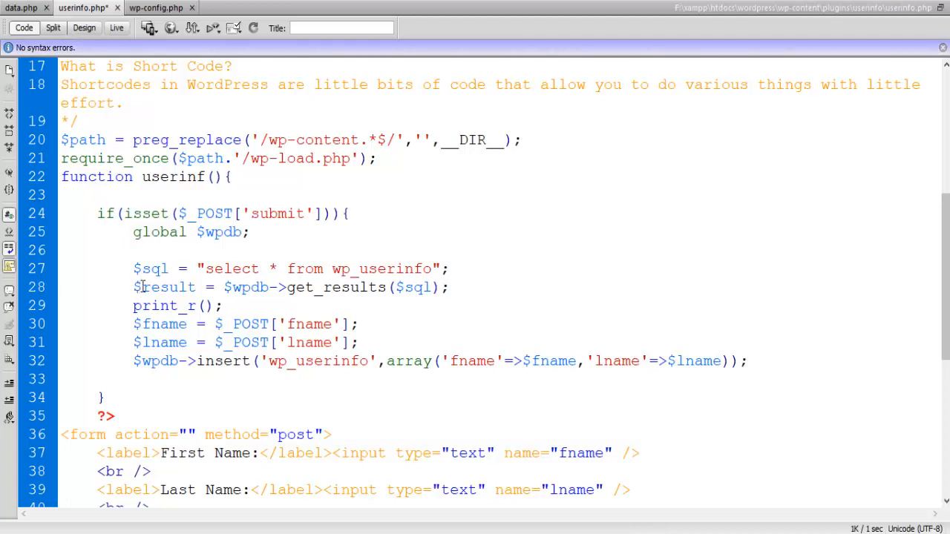
double_click(163, 288)
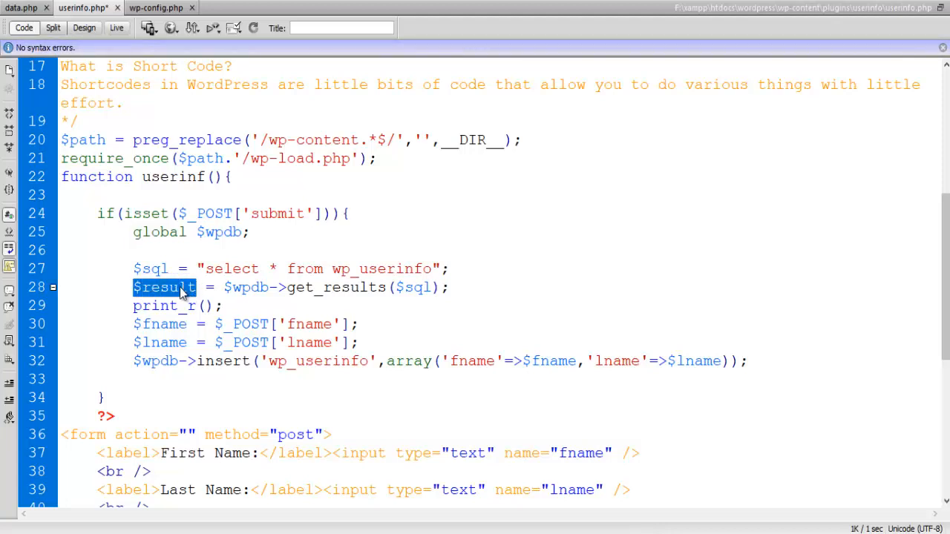
right_click(163, 288)
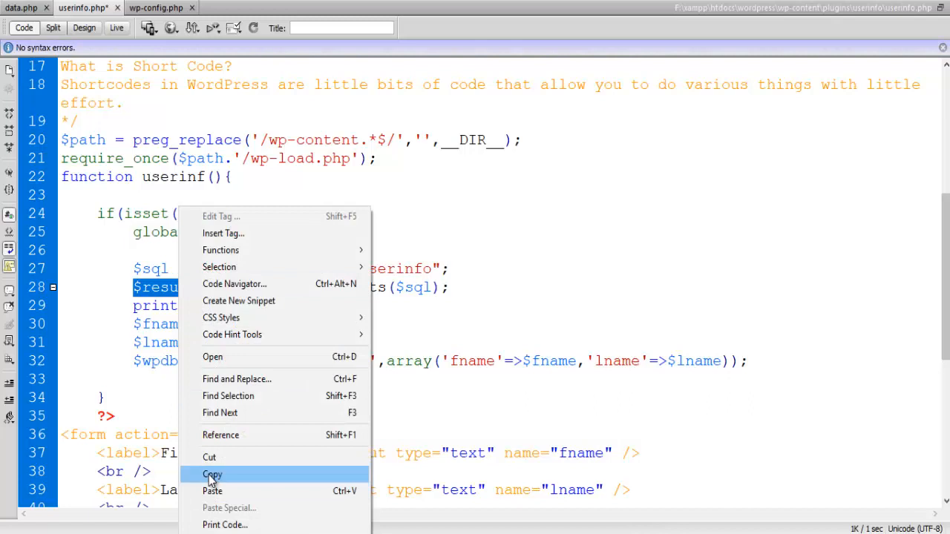
click(213, 475)
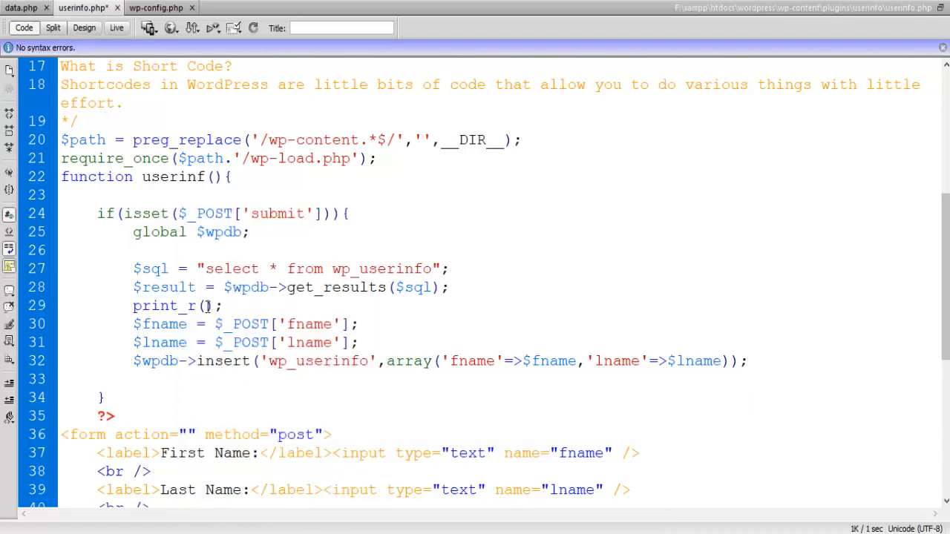
text($result)
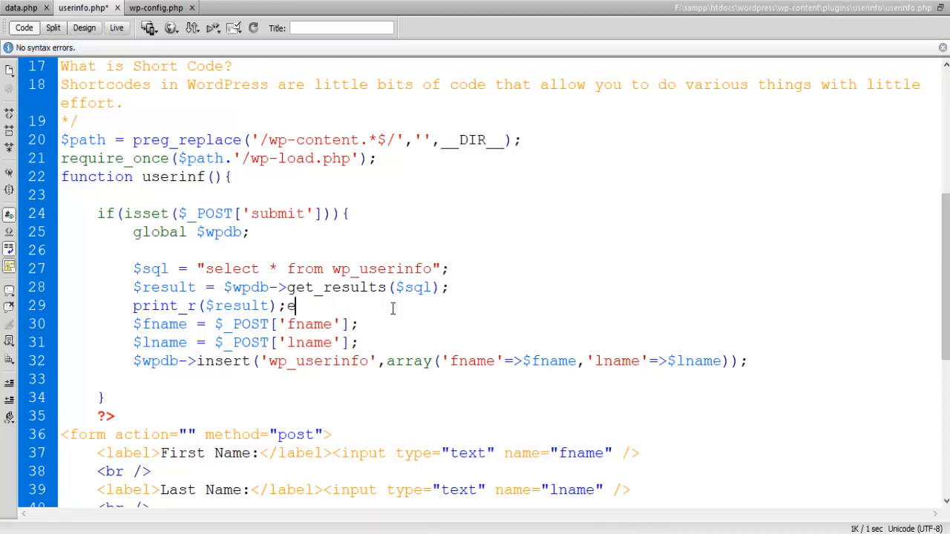
Append exit; after the print_r call to stop the script there
text(xit;)
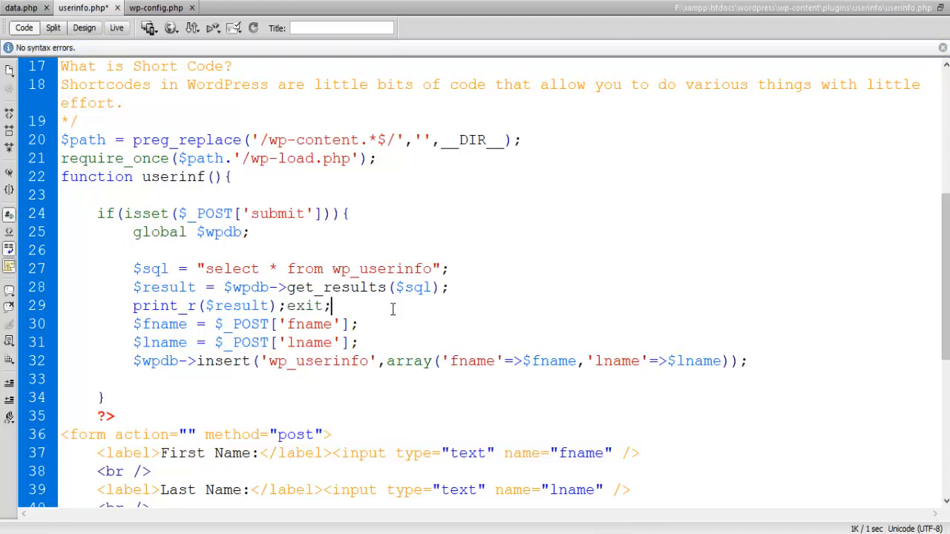
click(22, 6)
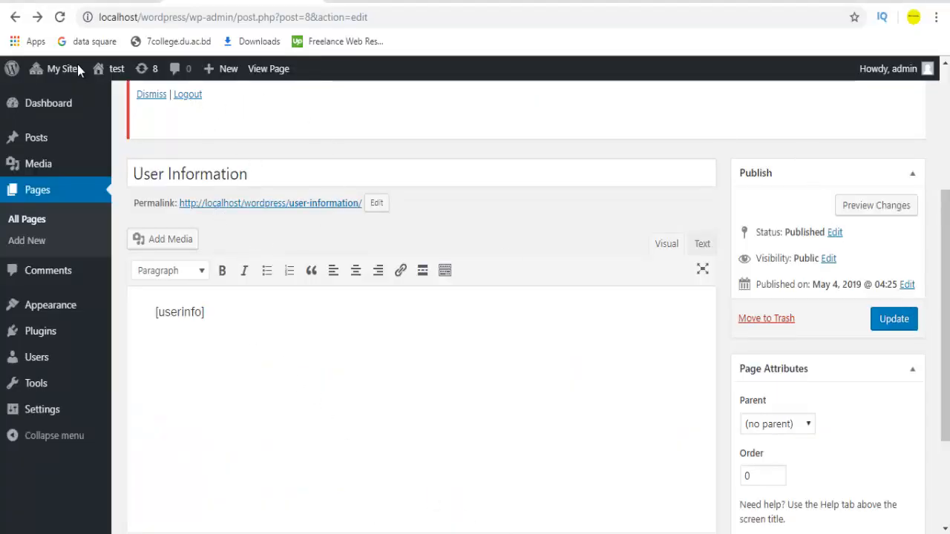
Reload the WordPress page editor and update the User Information page
click(59, 17)
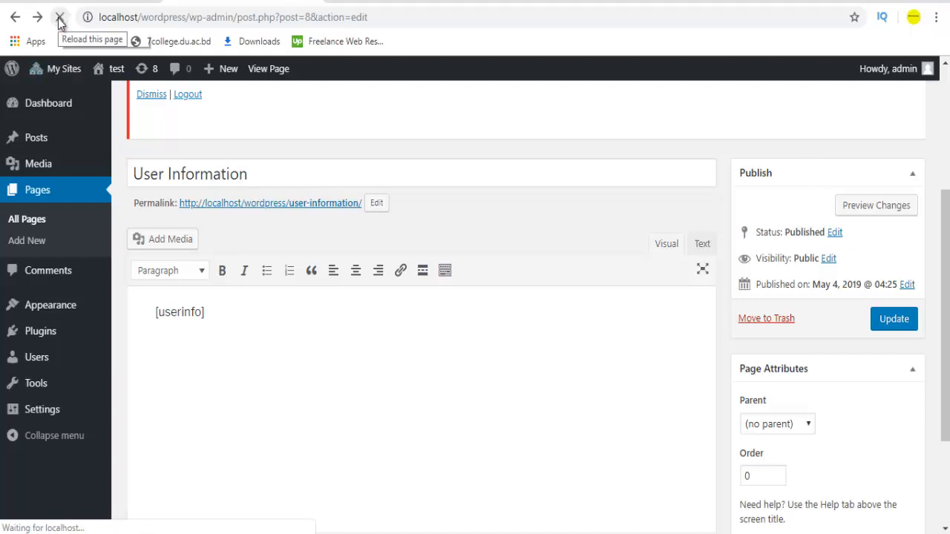
click(60, 17)
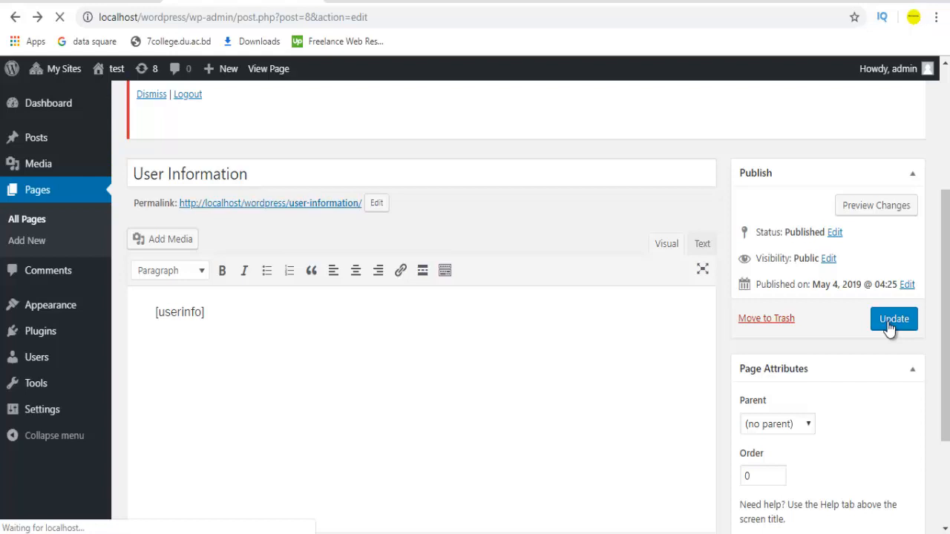
click(894, 318)
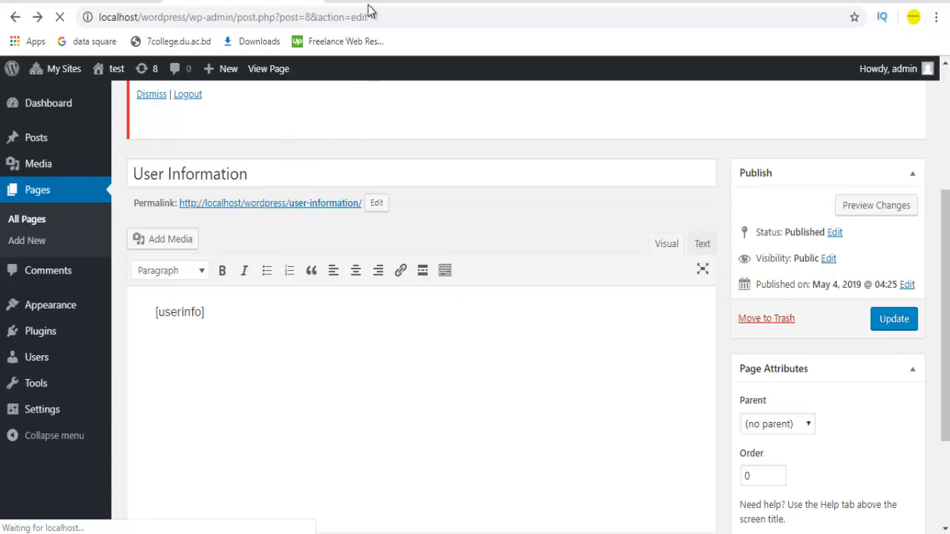
click(876, 205)
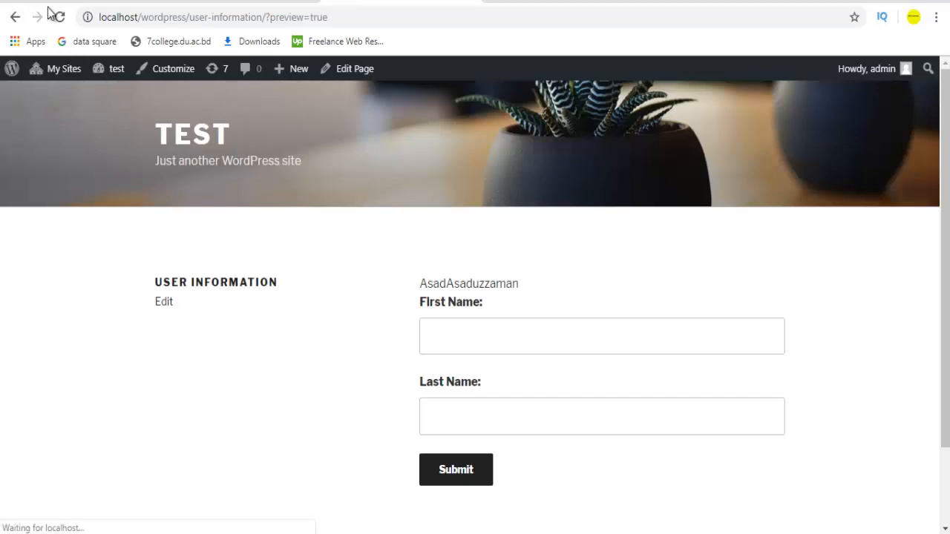
Reload the preview, submit the name form and view the printed wp_userinfo array
click(59, 18)
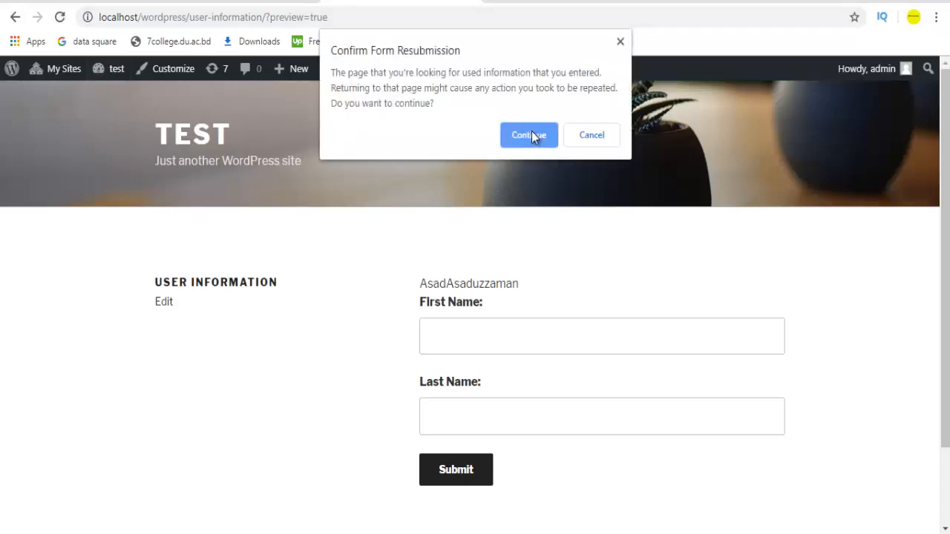
click(528, 135)
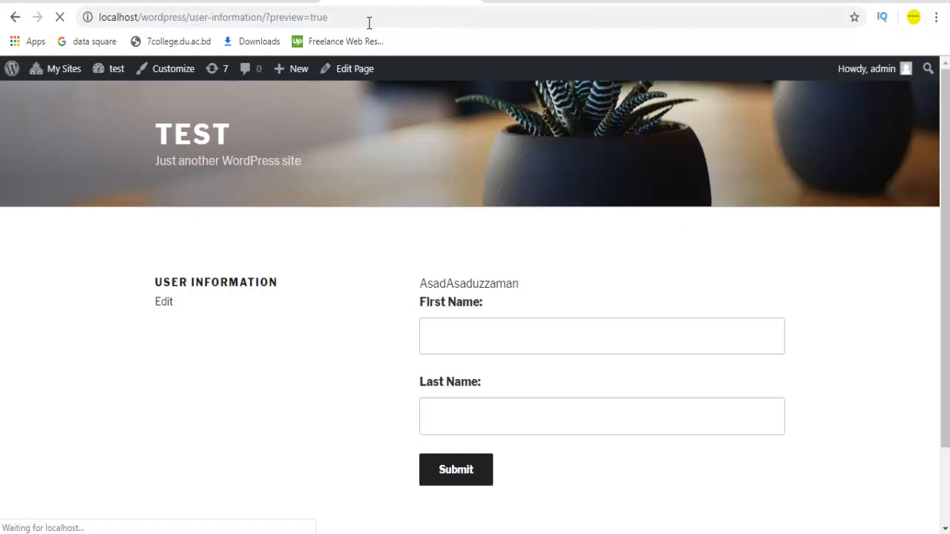
click(211, 18)
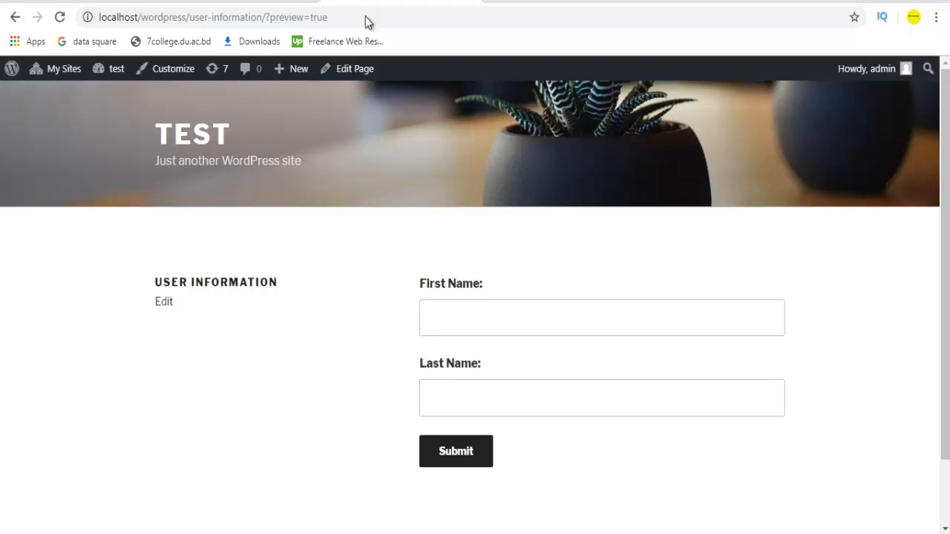
scroll(down, 3)
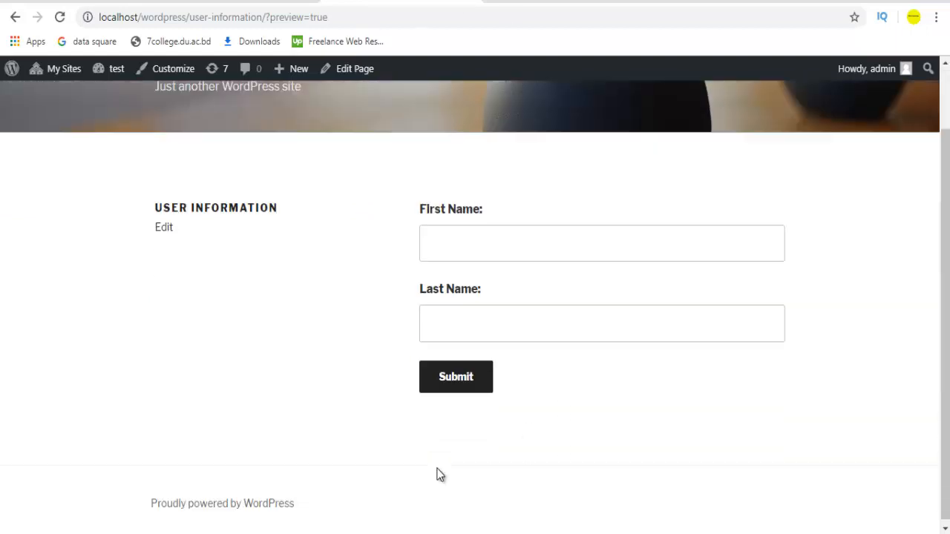
click(456, 377)
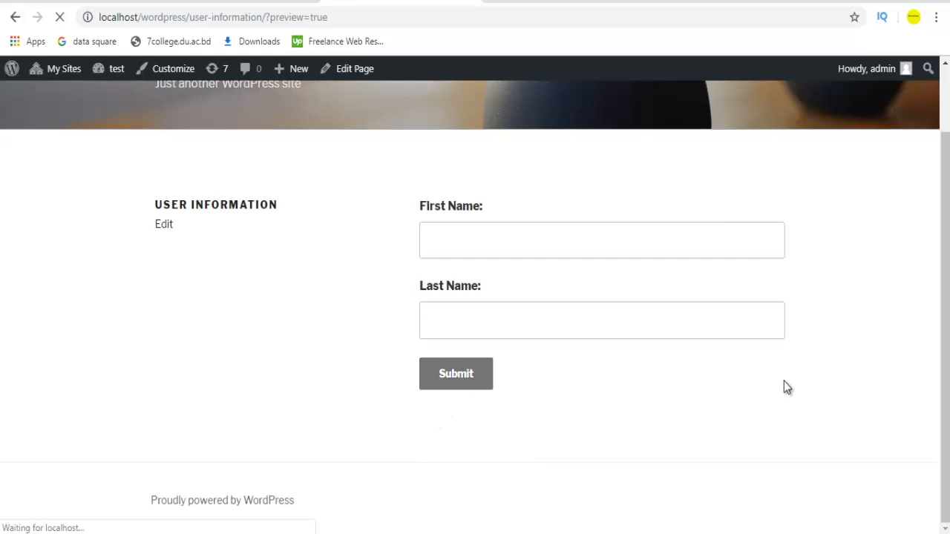
mouse_move(769, 365)
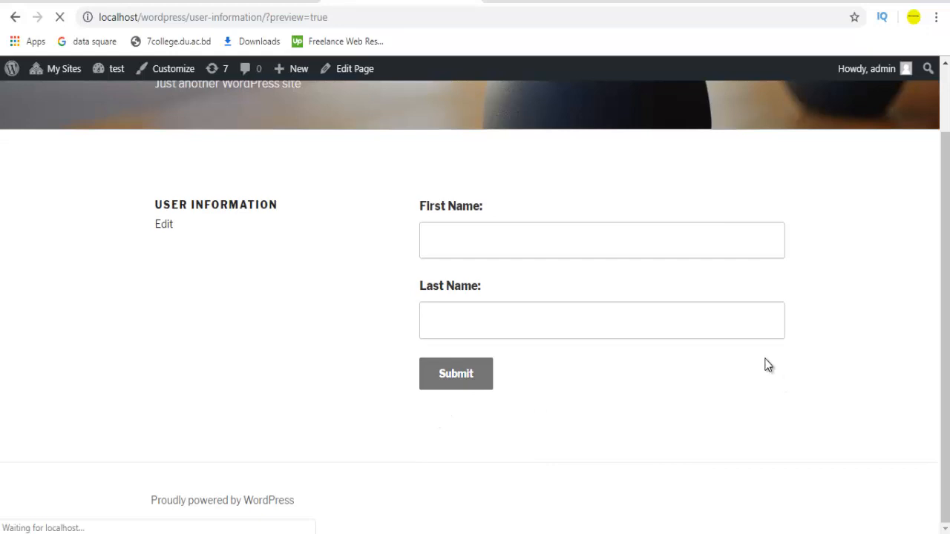
mouse_move(754, 365)
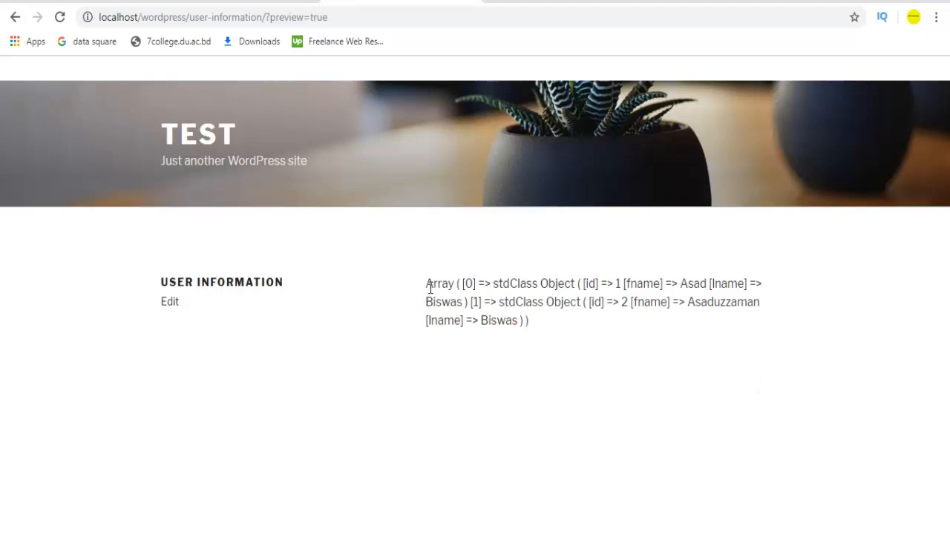
drag(427, 283, 526, 321)
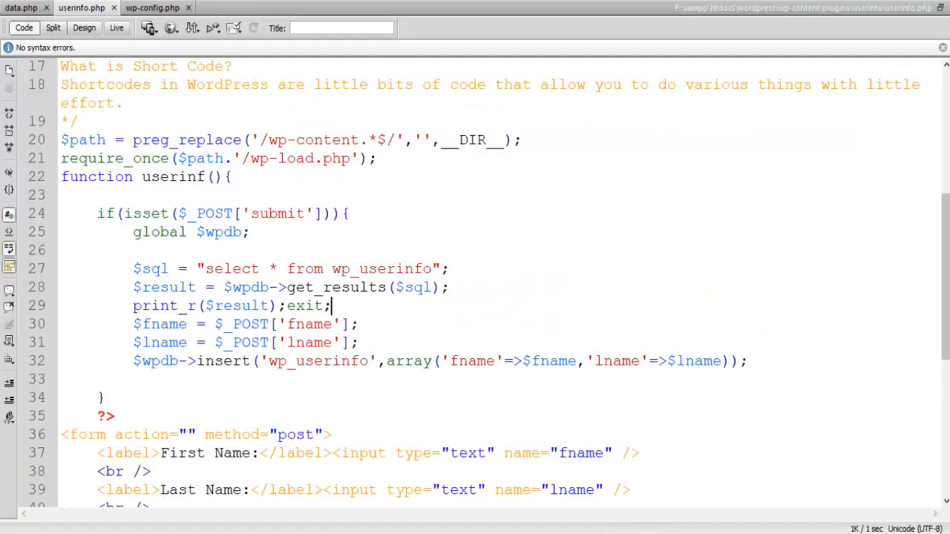
Replace the print_r line with a foreach($result as $results) loop header
double_click(300, 306)
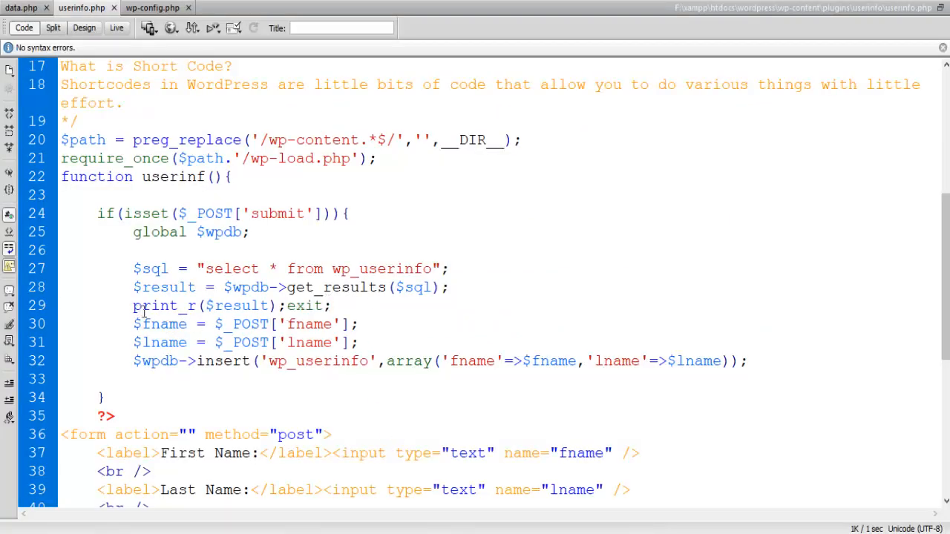
triple_click(230, 305)
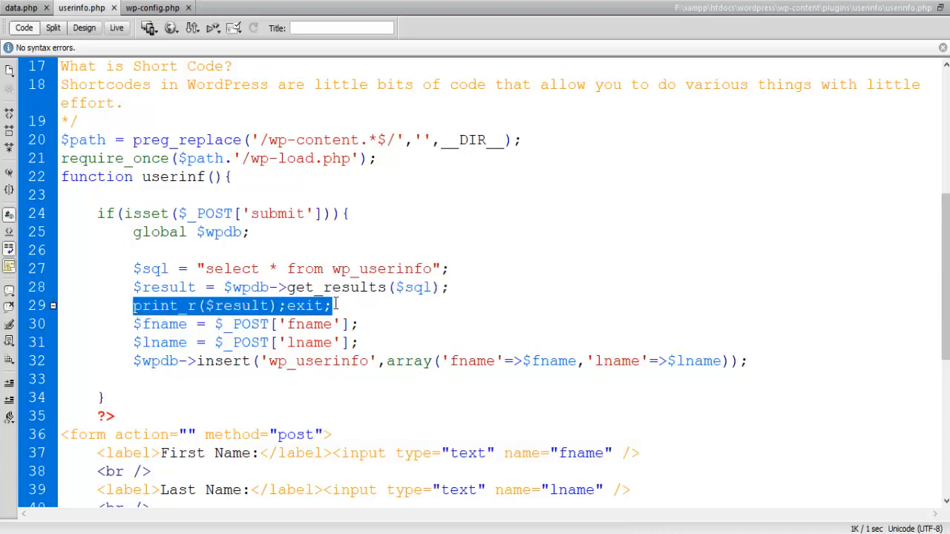
key(Delete)
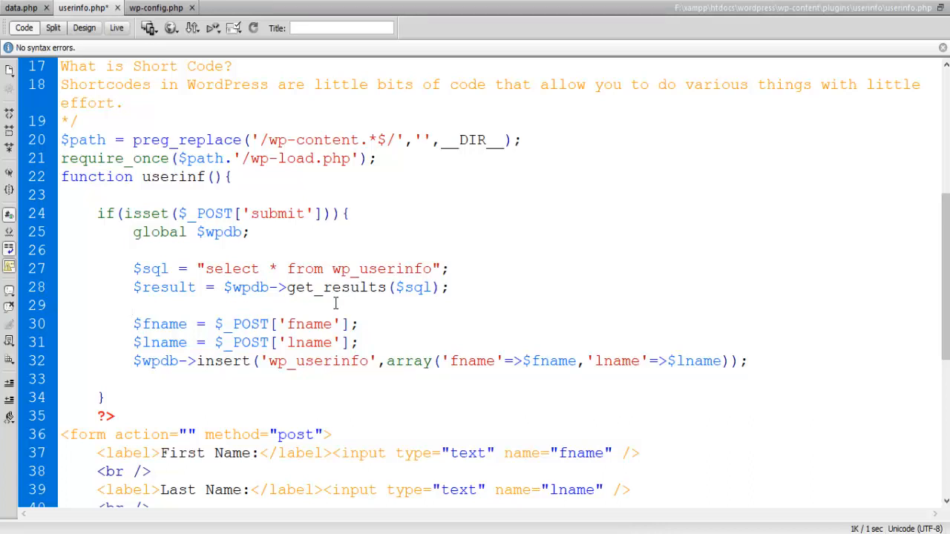
text(foreach)
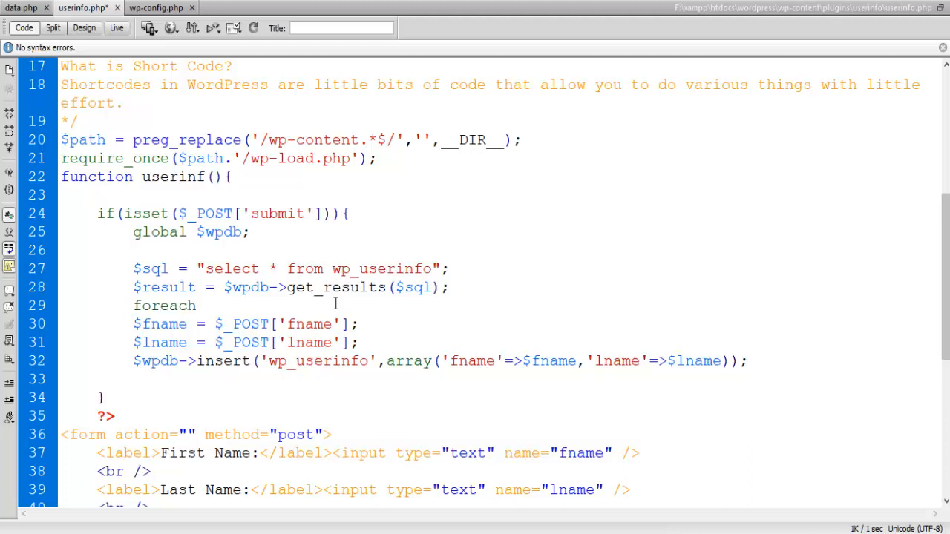
text((){)
text(})
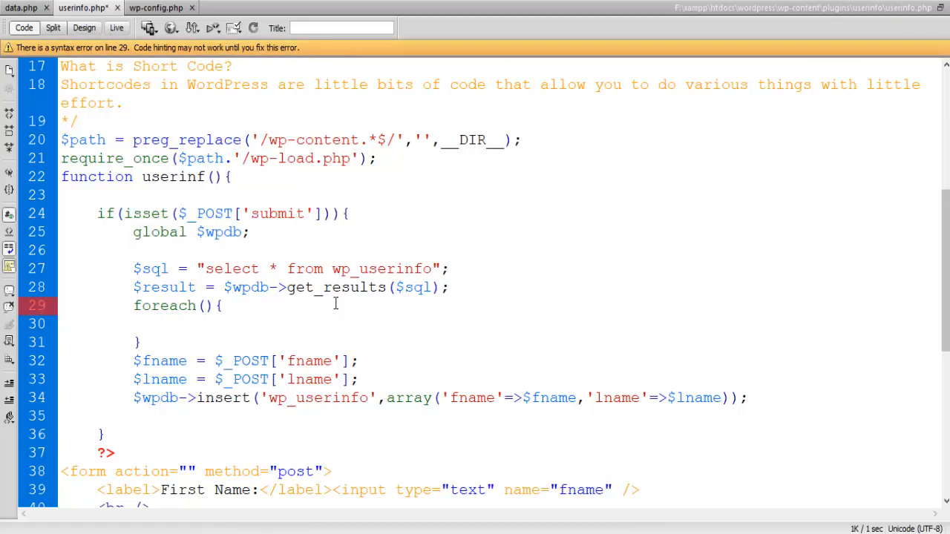
text($result)
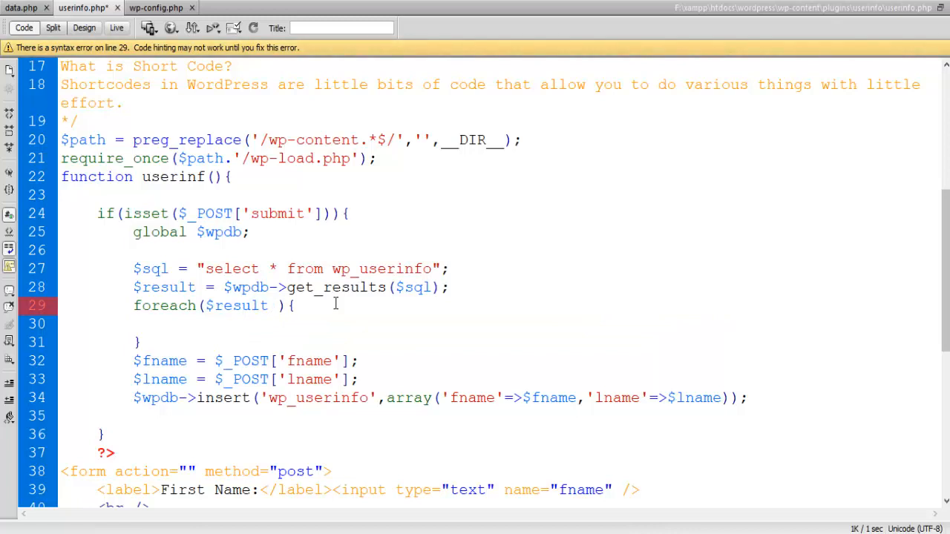
text(as)
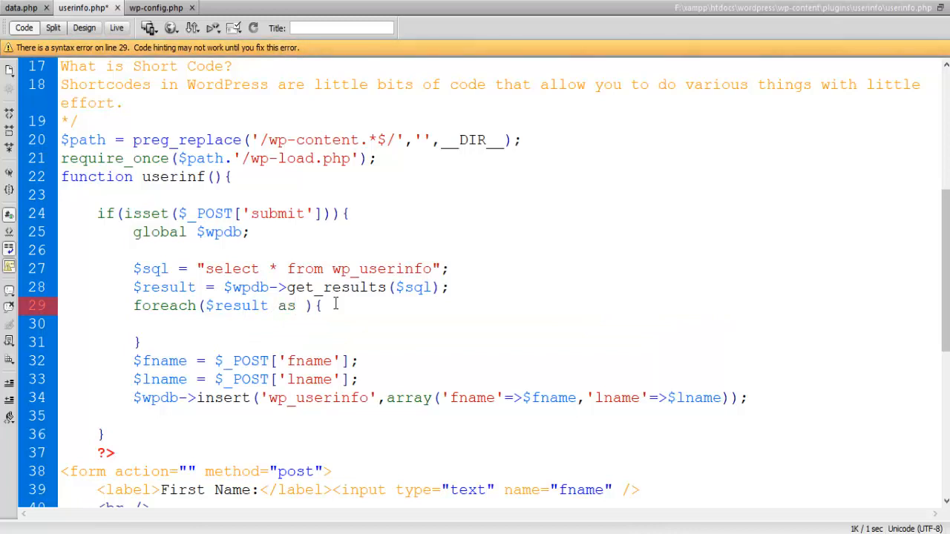
text($)
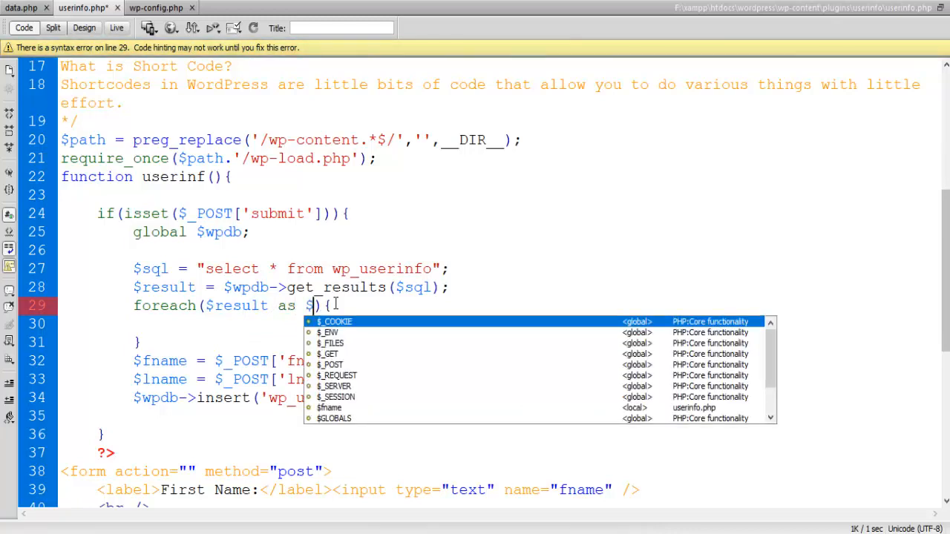
text(results)
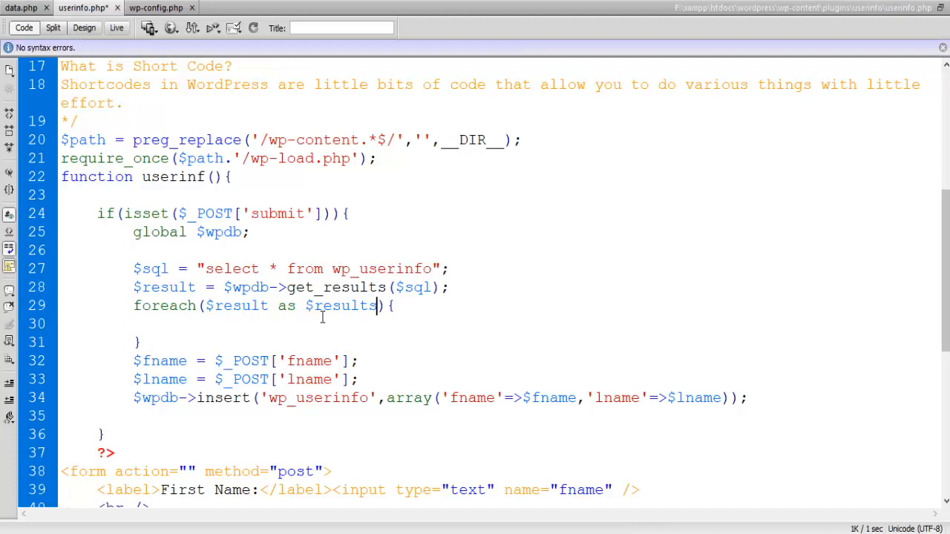
double_click(240, 306)
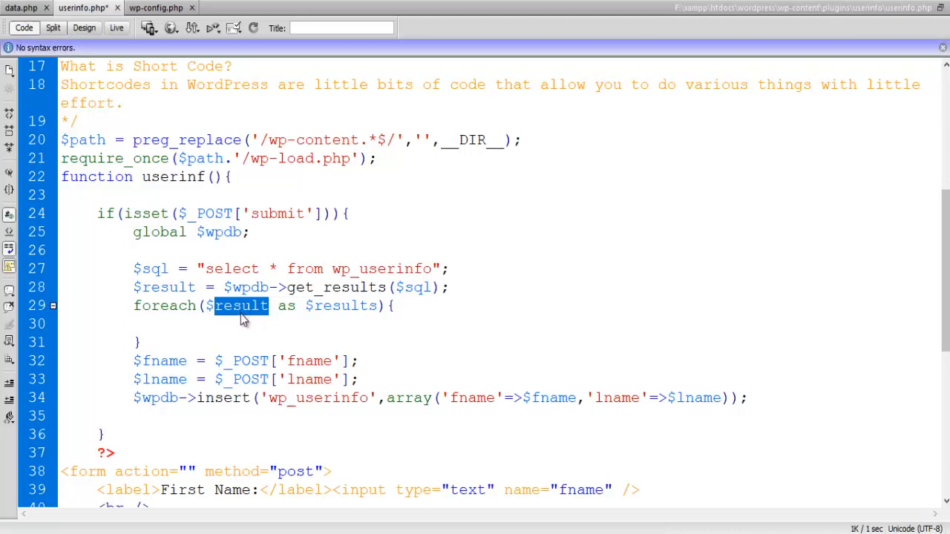
mouse_move(330, 312)
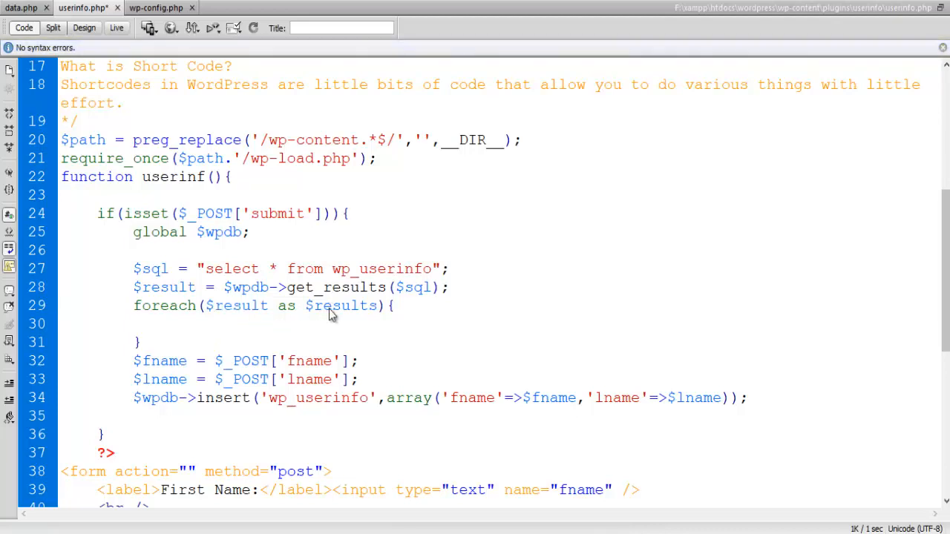
click(401, 306)
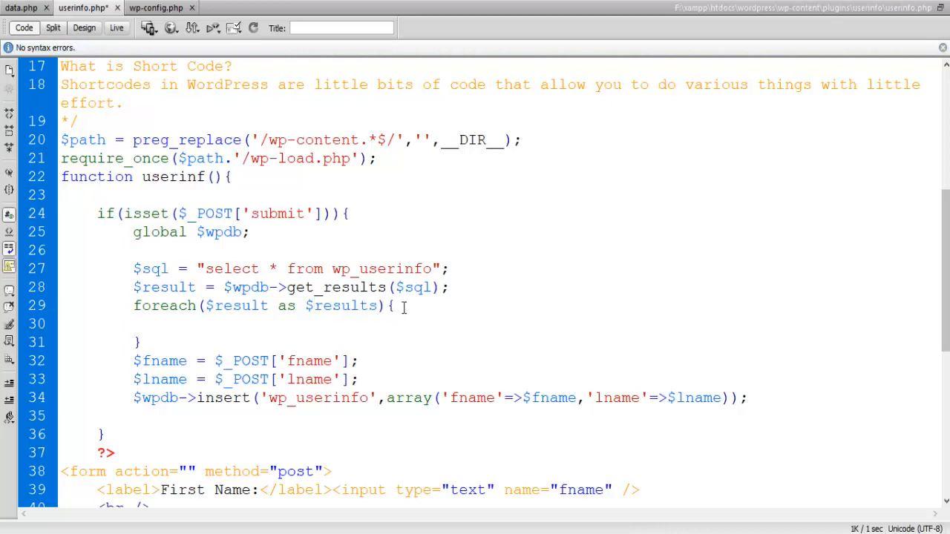
mouse_move(451, 329)
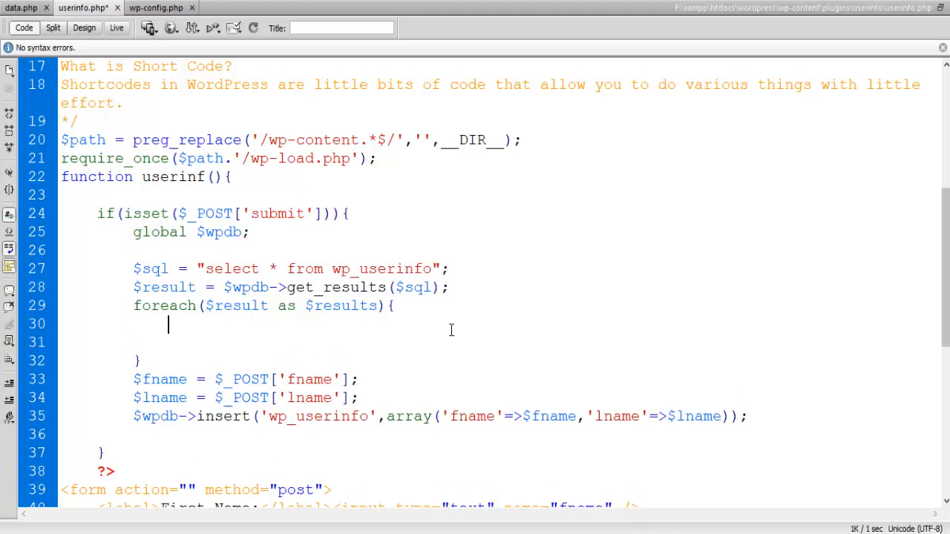
Inside the loop print $results['fname']."<br />"; and add exit; after it
text(pri)
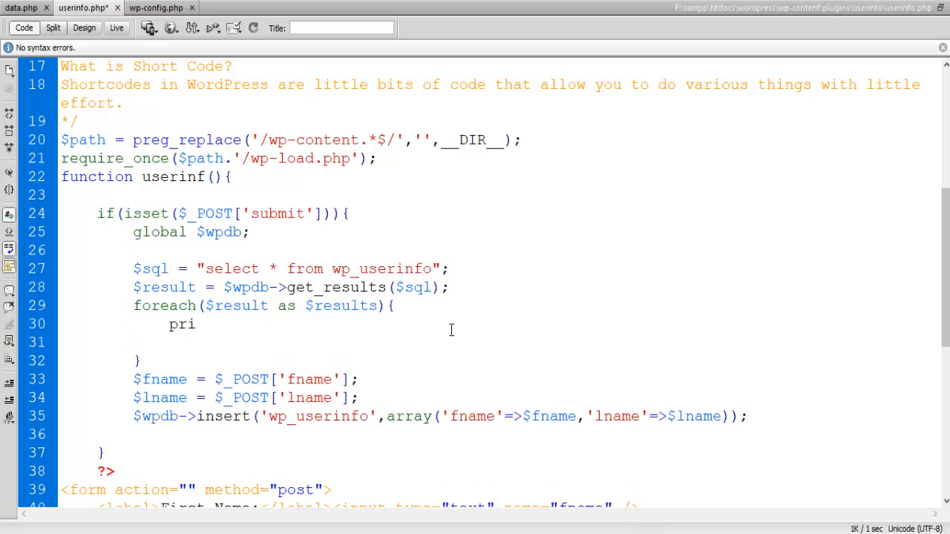
text(nt)
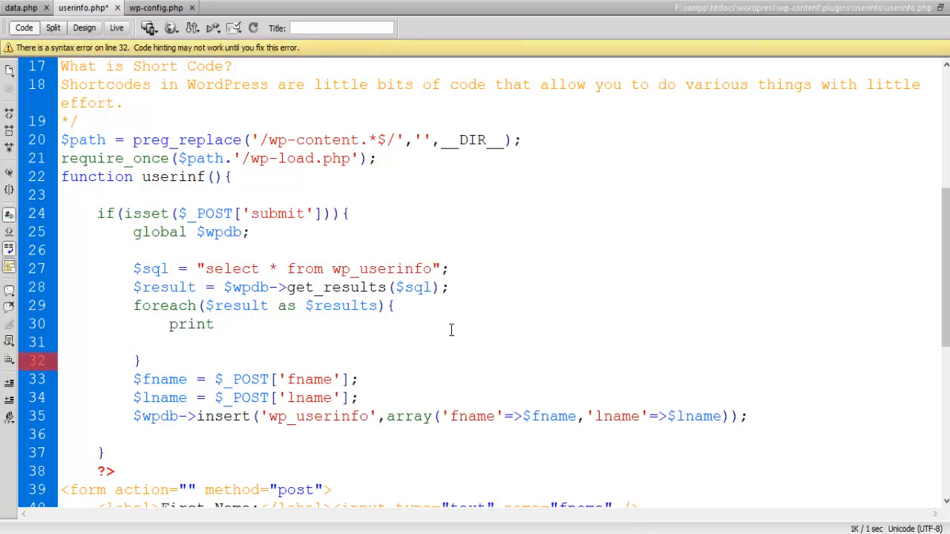
text($re)
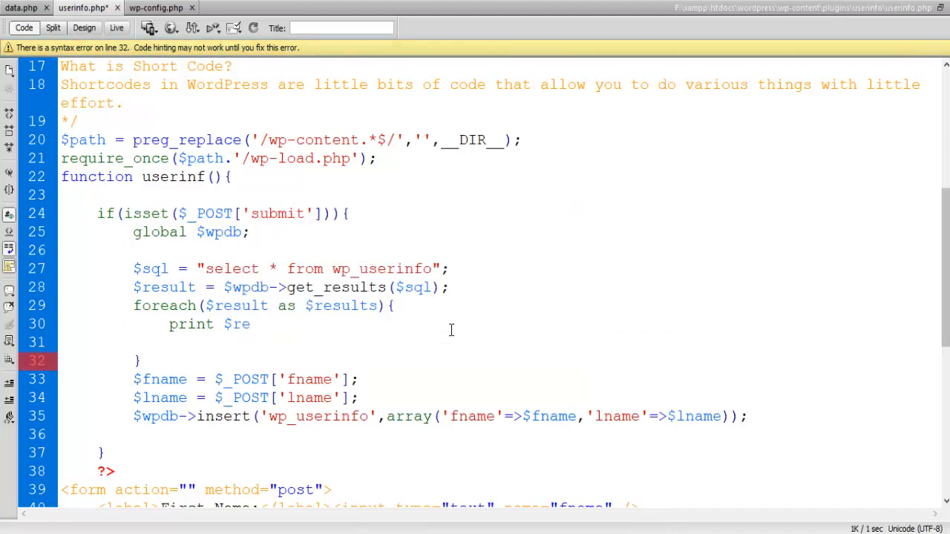
text(sult)
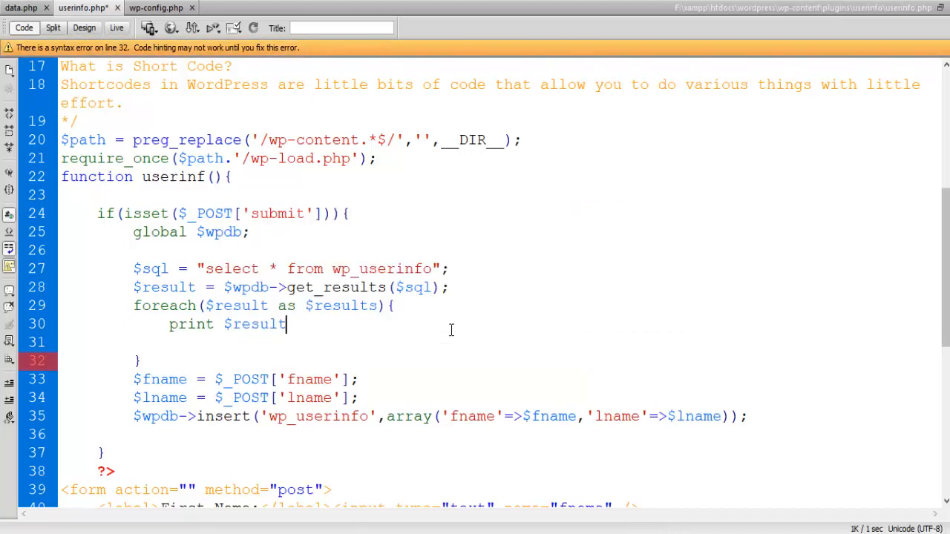
text(s[])
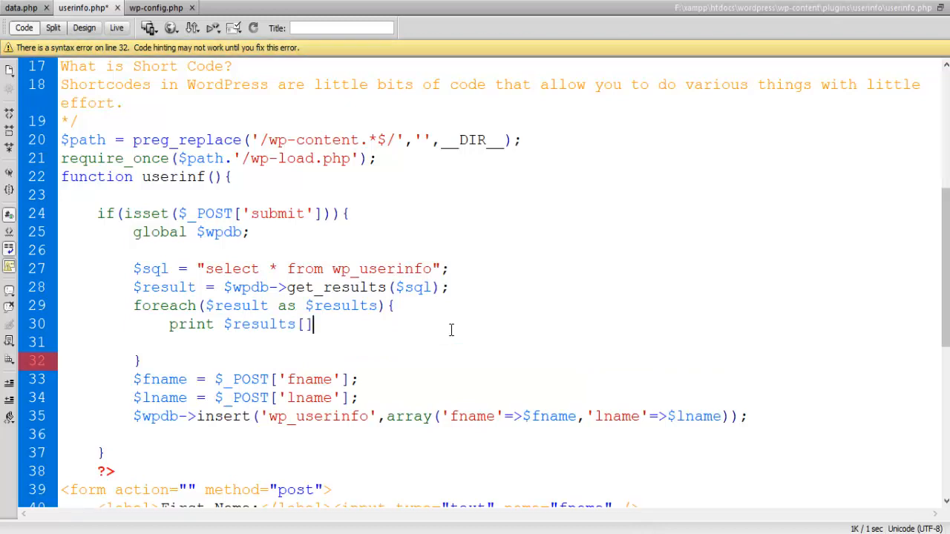
text(;)
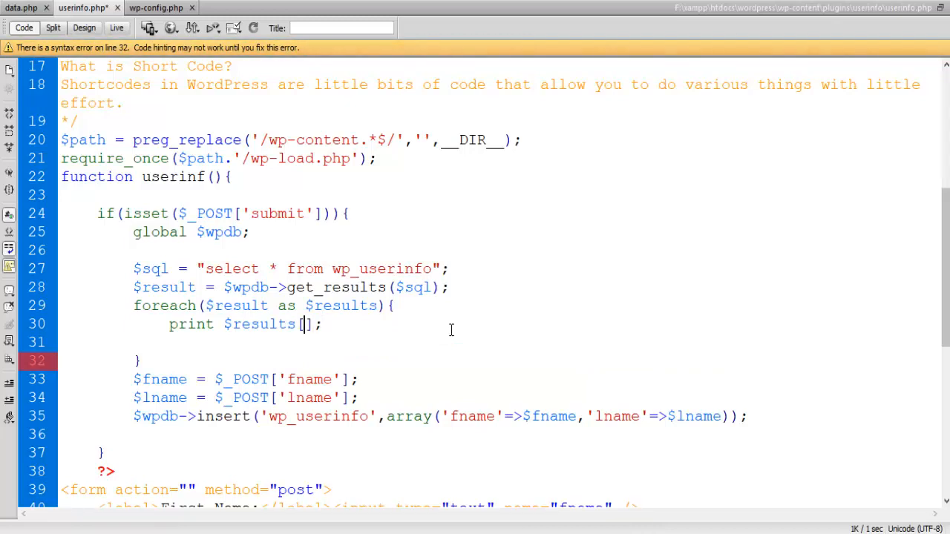
text('')
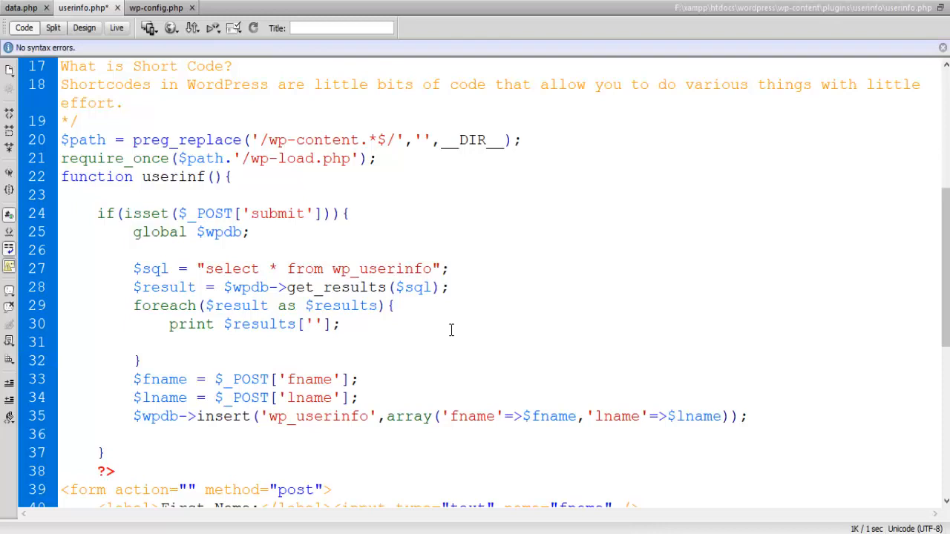
text(f)
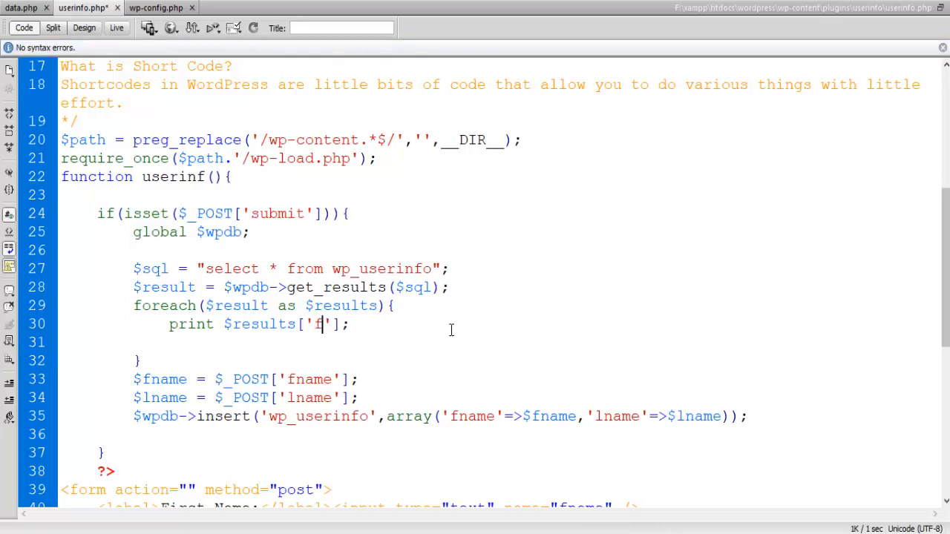
text(name)
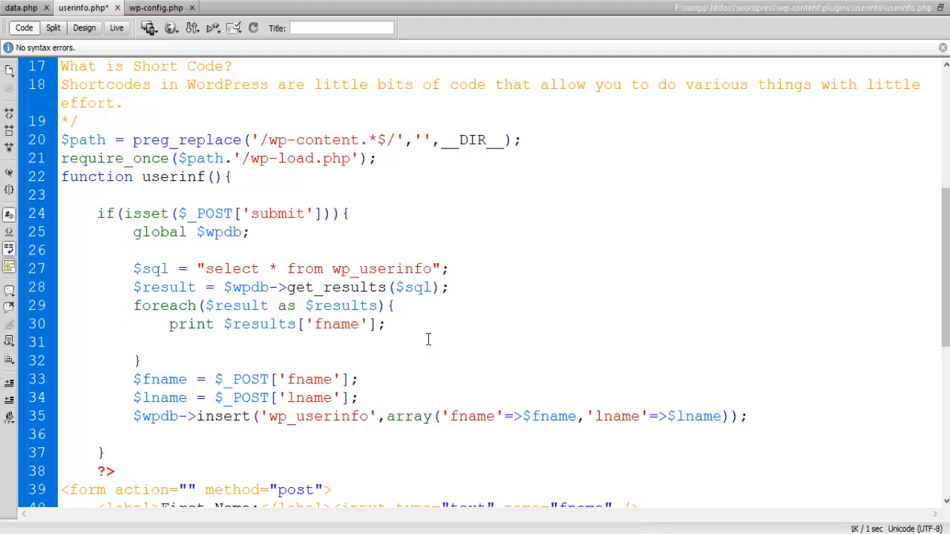
text(."";)
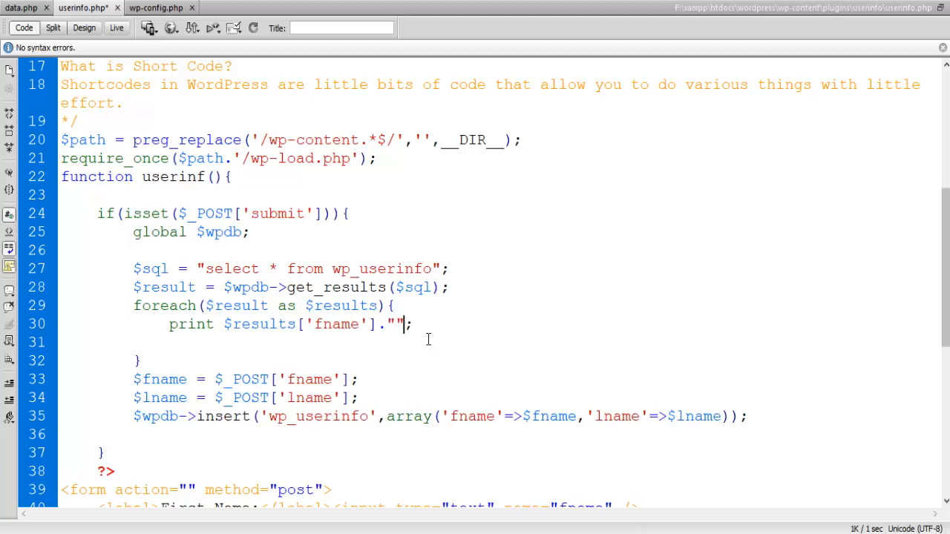
text(<br />)
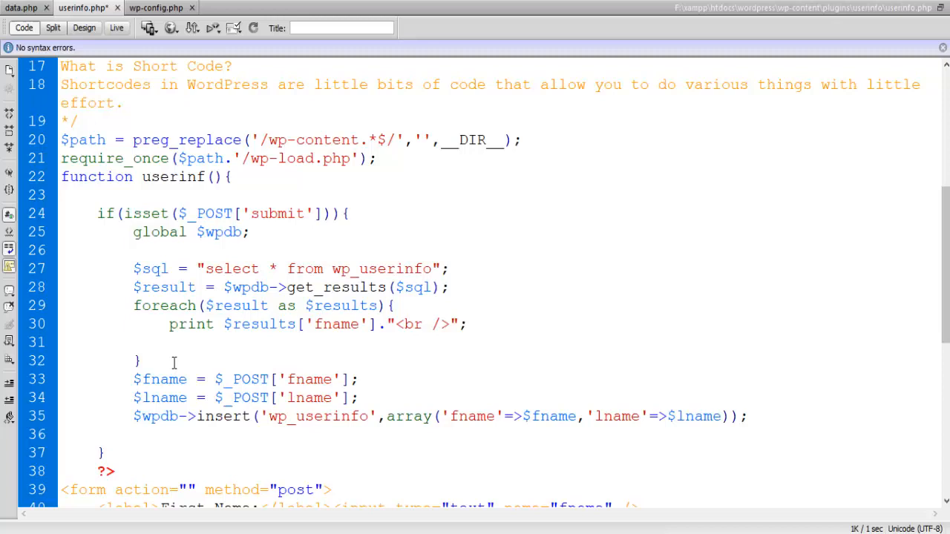
text(exit;)
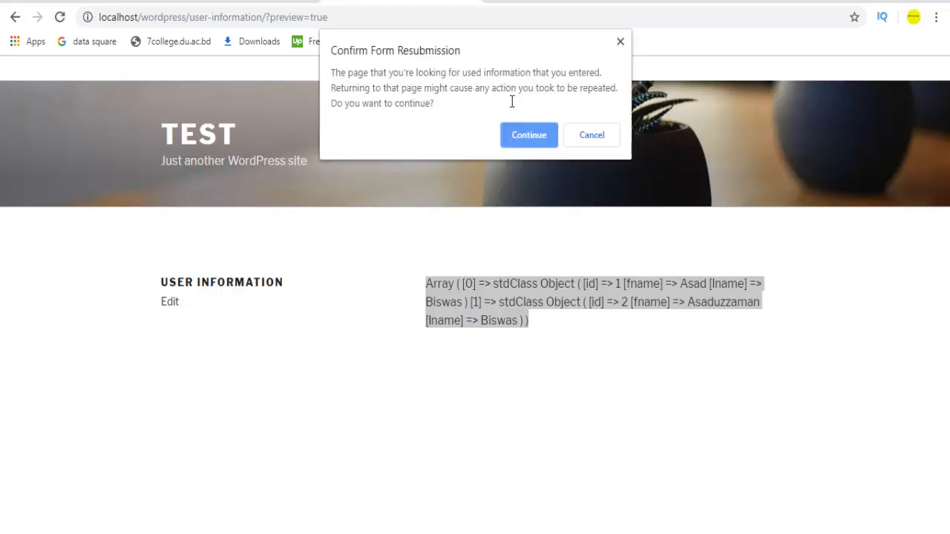
Resubmit the User Information page, which shows the object-as-array fatal error
click(528, 135)
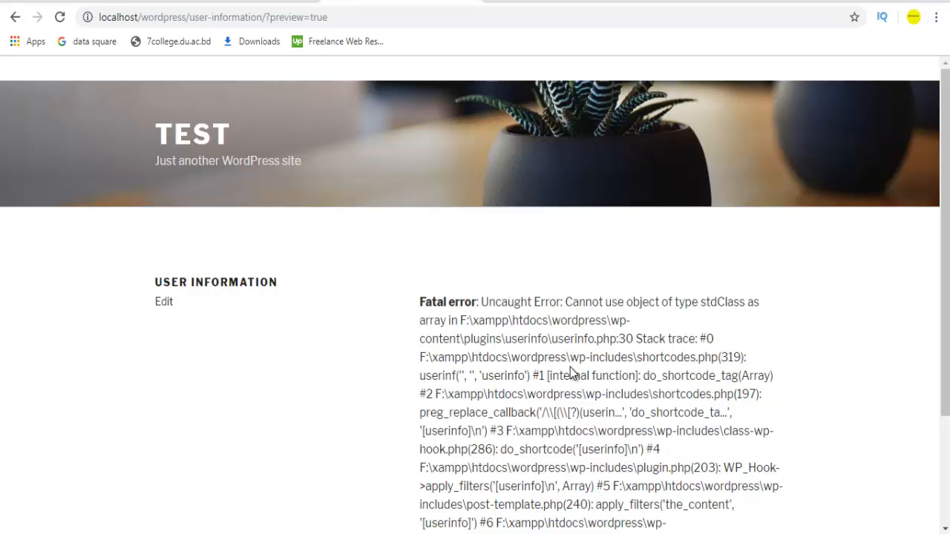
scroll(down, 3)
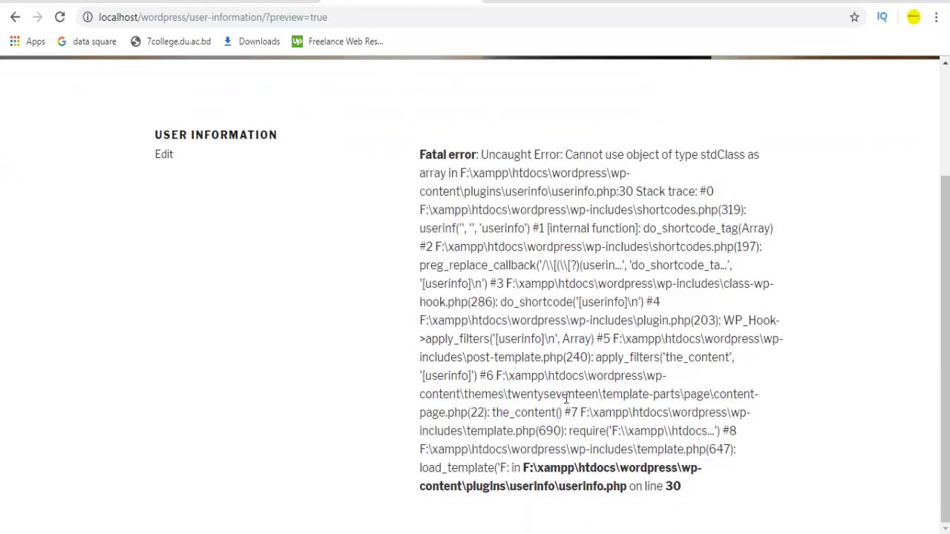
mouse_move(701, 170)
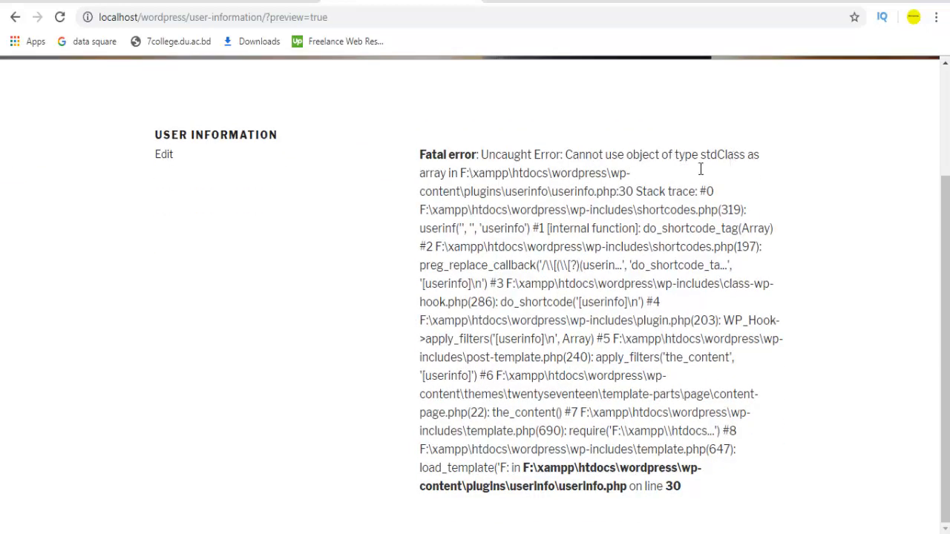
mouse_move(487, 245)
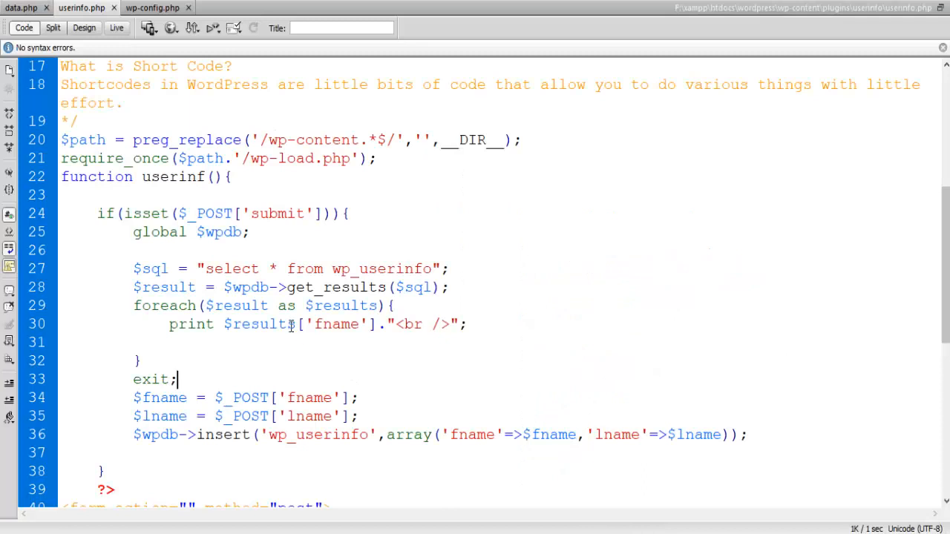
Rewrite line 30 to read the first name as $results->fname
click(300, 324)
text(->)
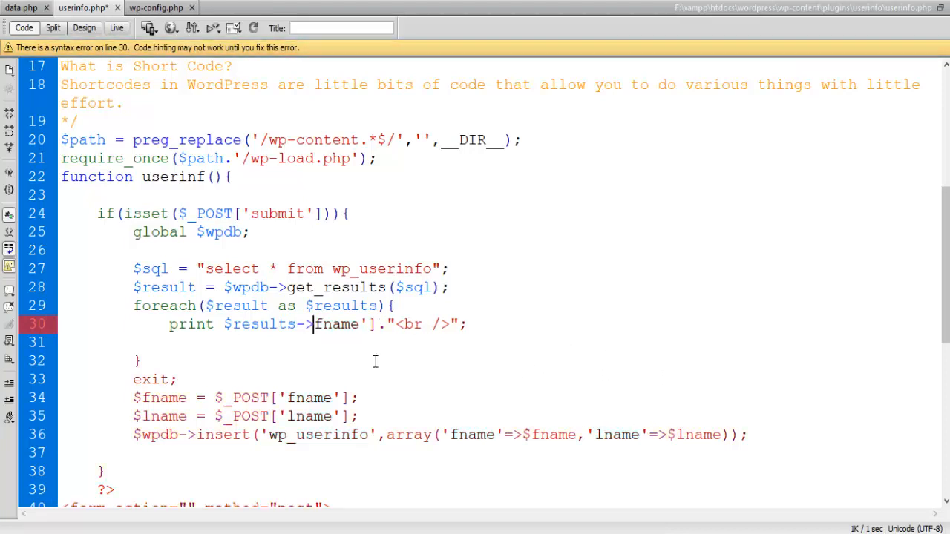
mouse_move(492, 380)
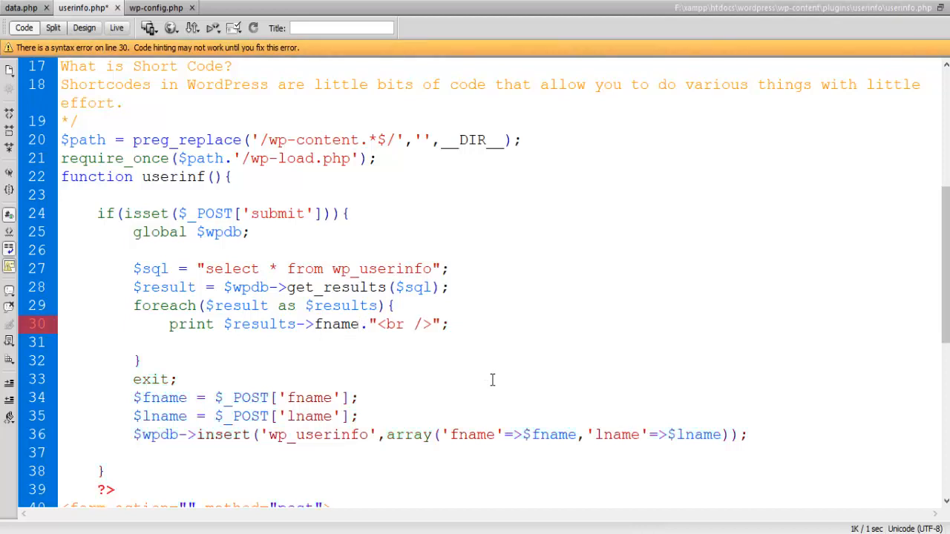
mouse_move(467, 323)
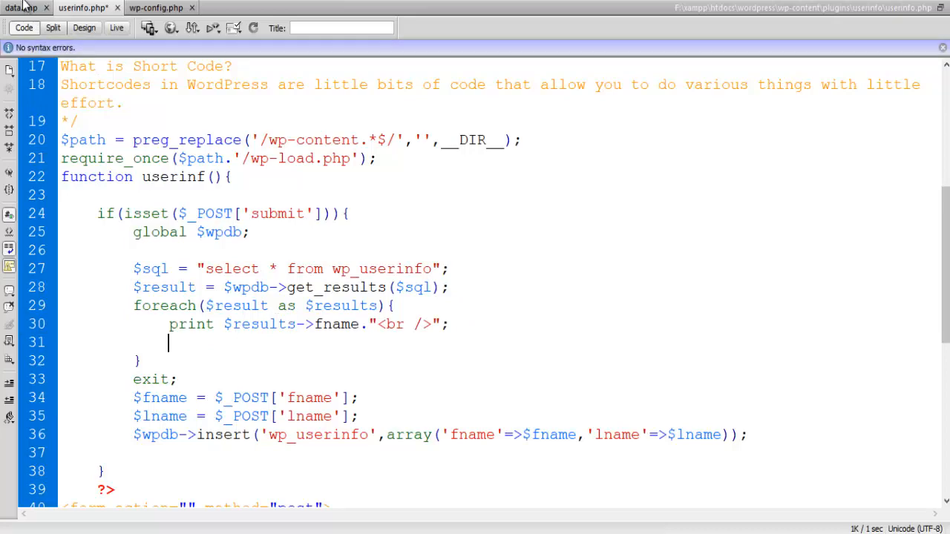
Reload and resubmit the page so it lists Asad and Asaduzzaman
click(15, 5)
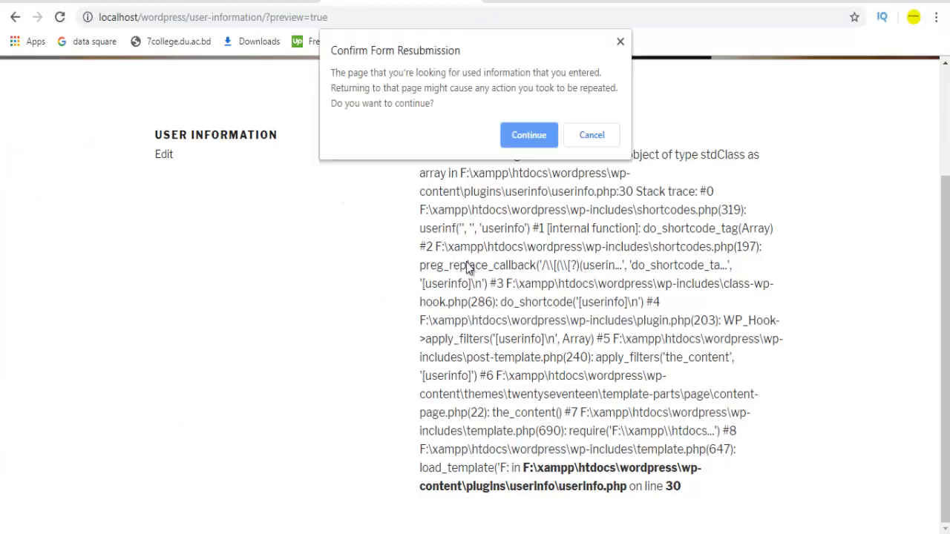
click(528, 134)
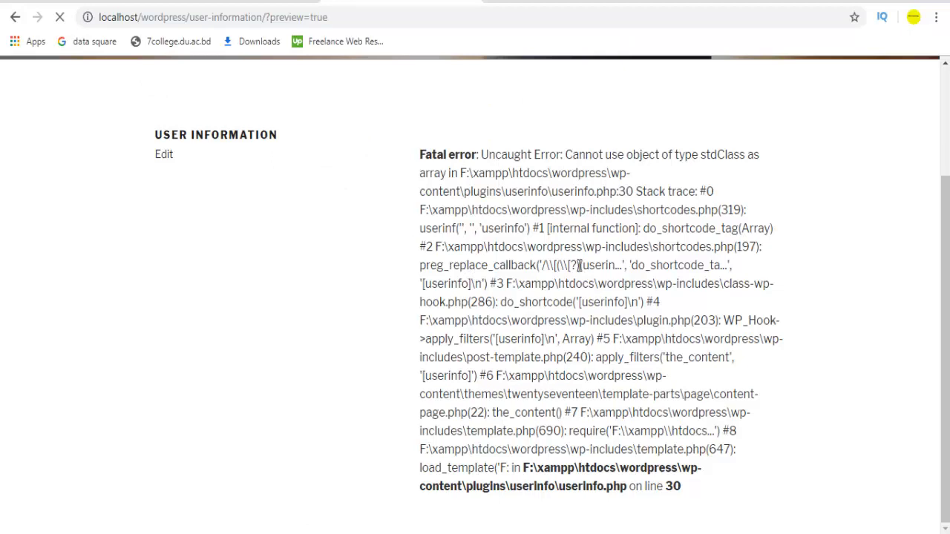
click(59, 17)
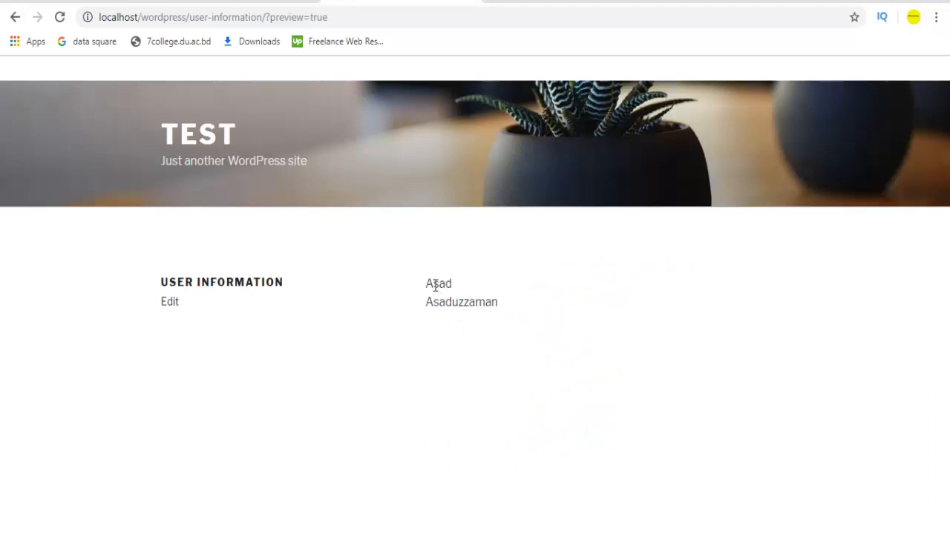
double_click(460, 301)
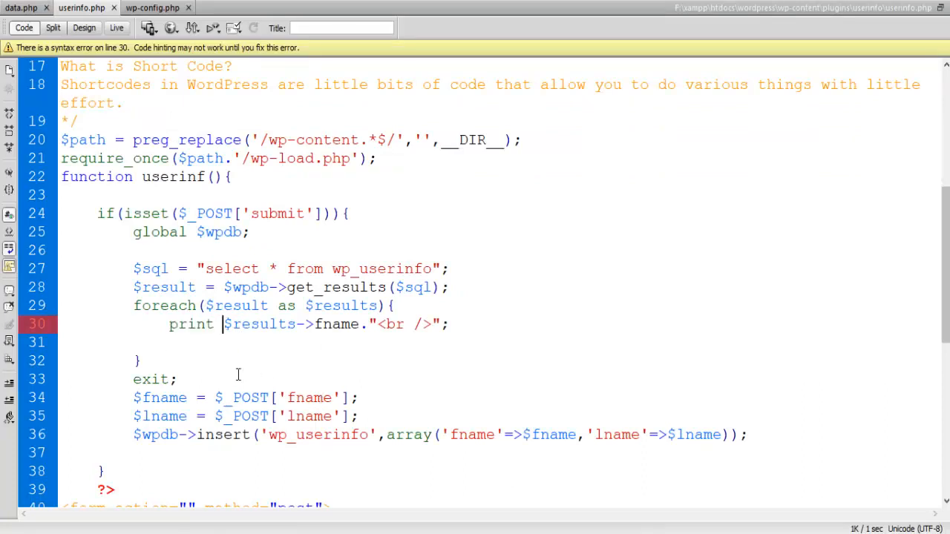
Turn the print into if($results->fname == and drop the line-break output
double_click(192, 324)
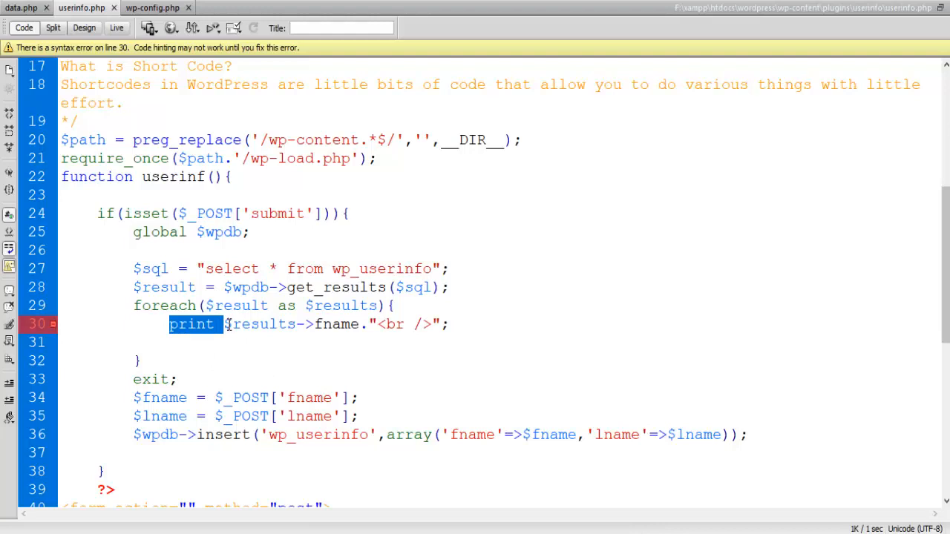
text(if)
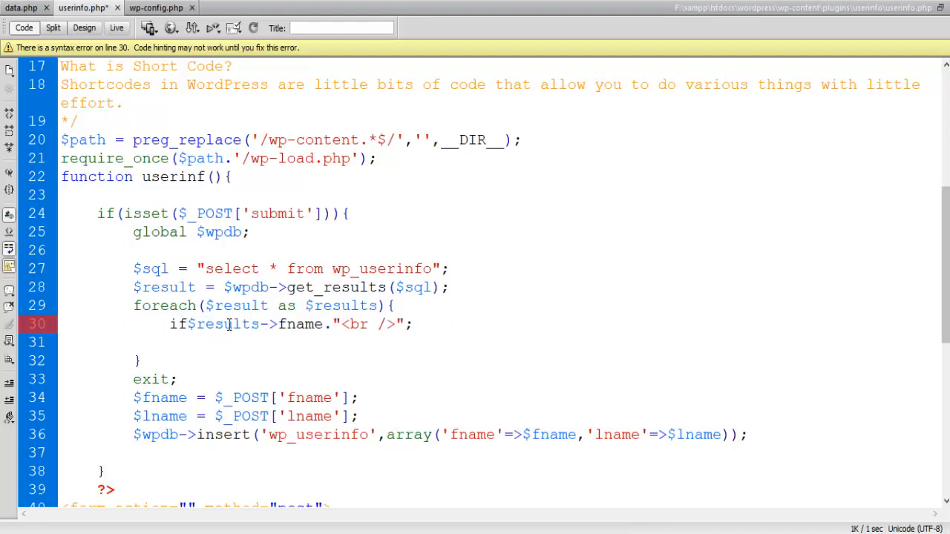
text(()
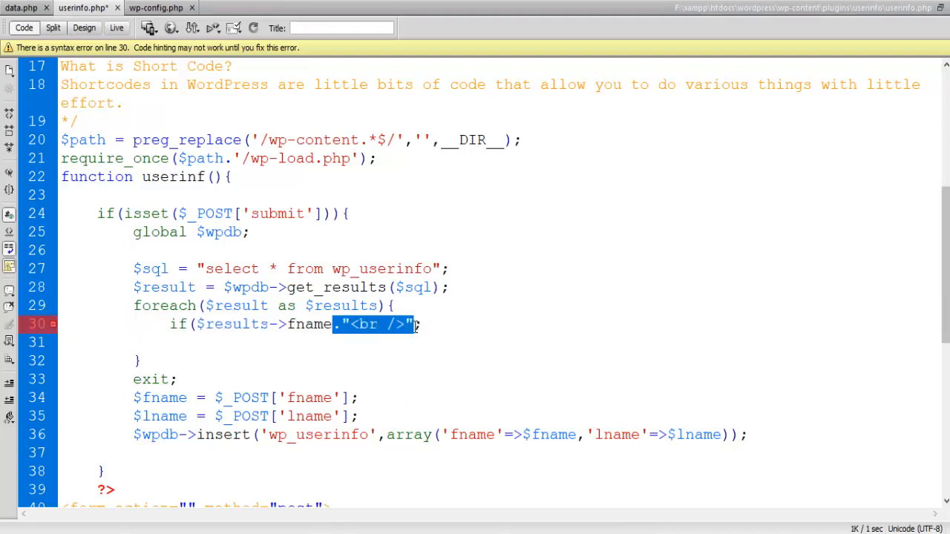
key(Delete)
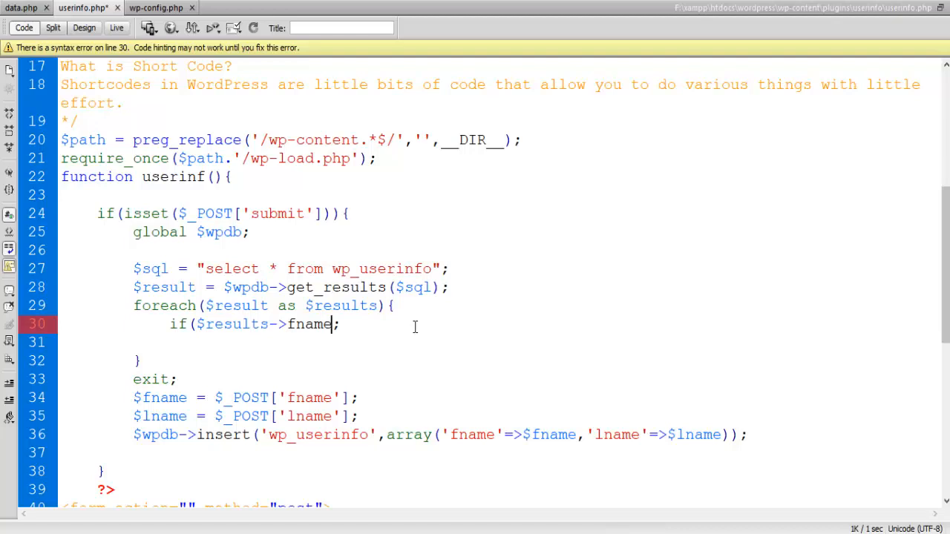
text(=)
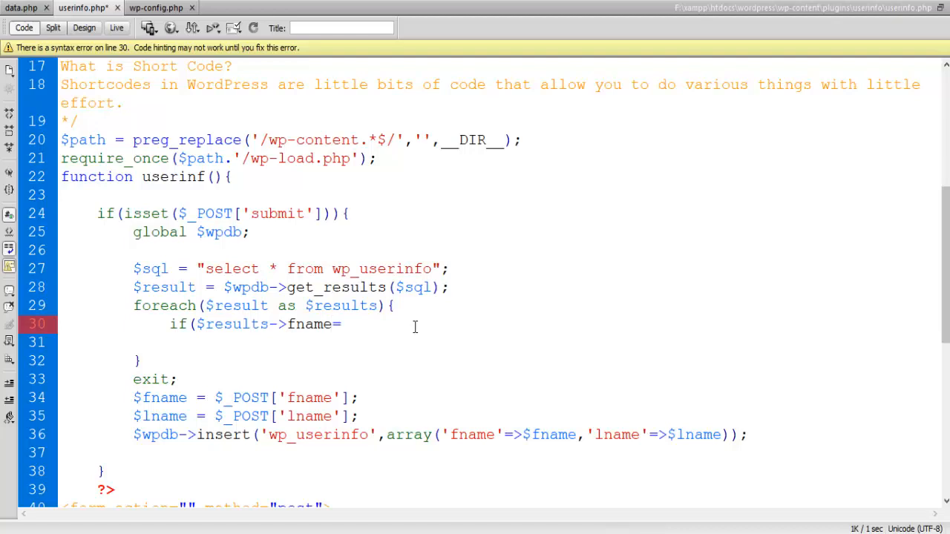
text(==)
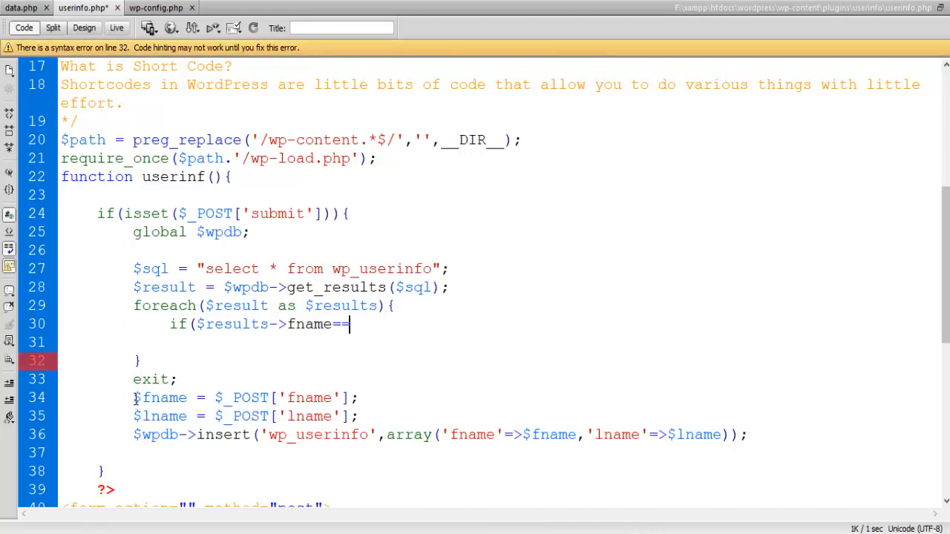
Complete the condition by comparing against the submitted $fname
double_click(160, 397)
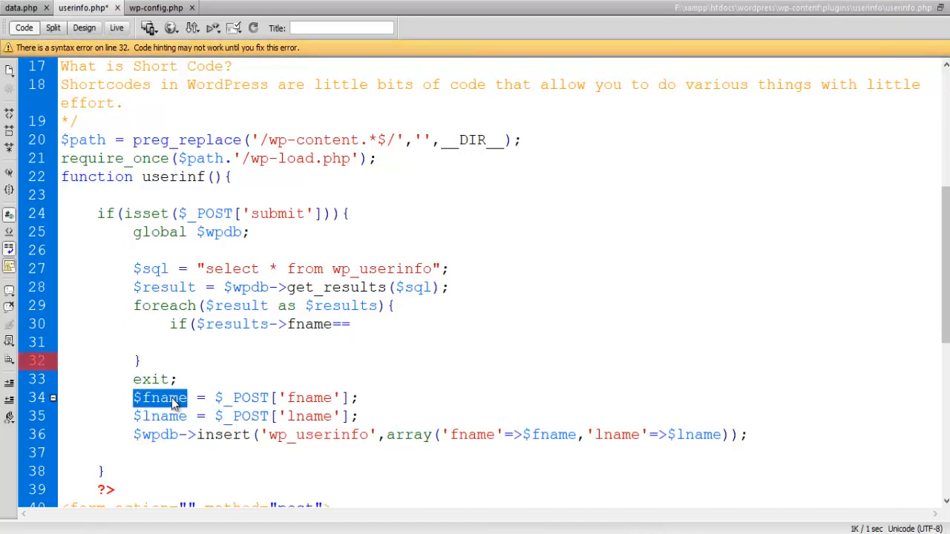
right_click(160, 398)
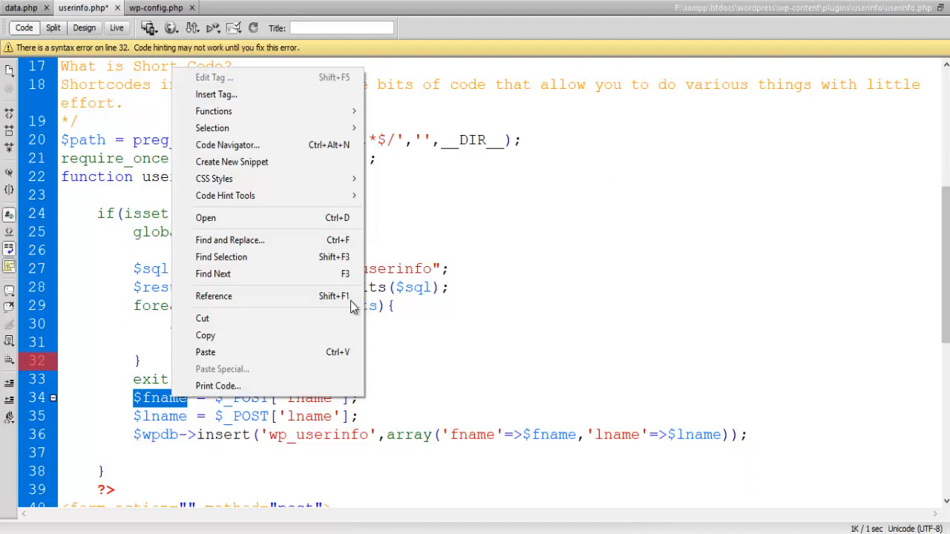
mouse_move(208, 343)
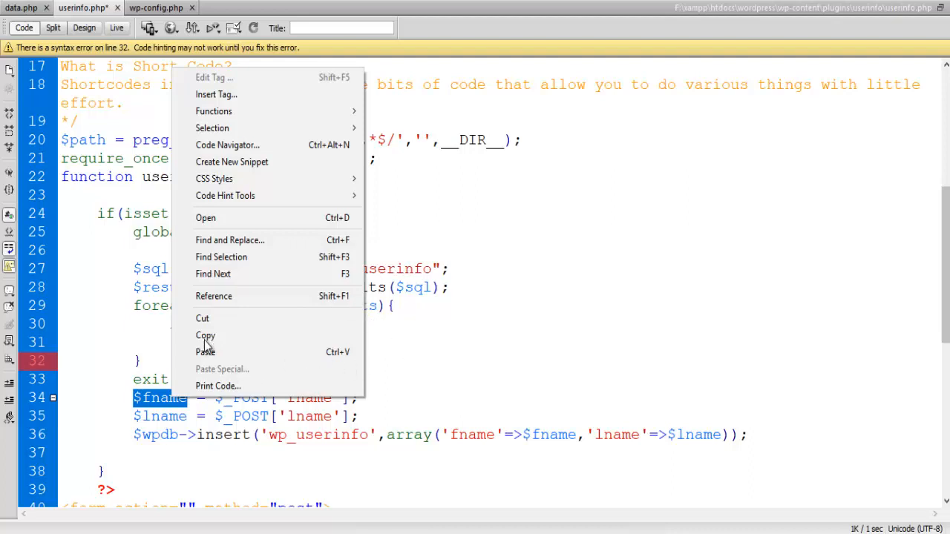
mouse_move(235, 345)
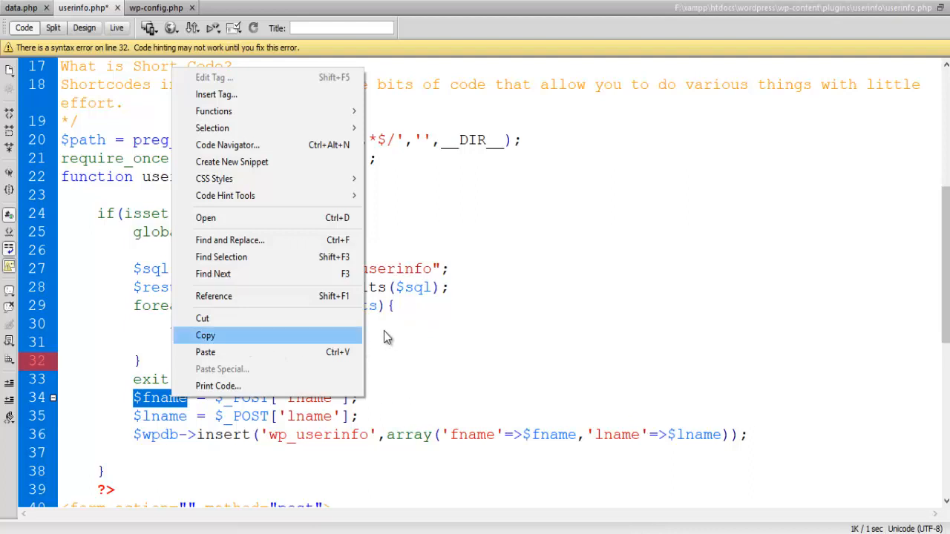
click(205, 336)
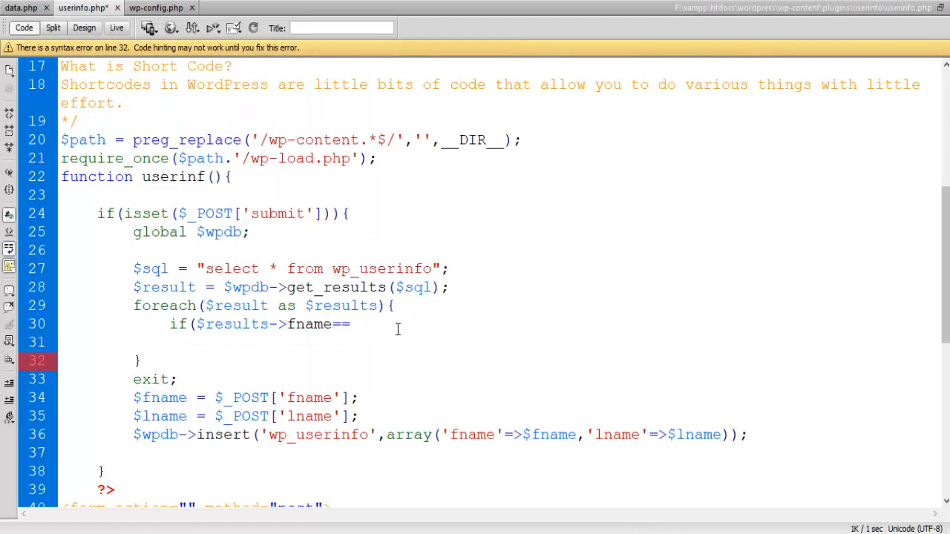
text($fname)
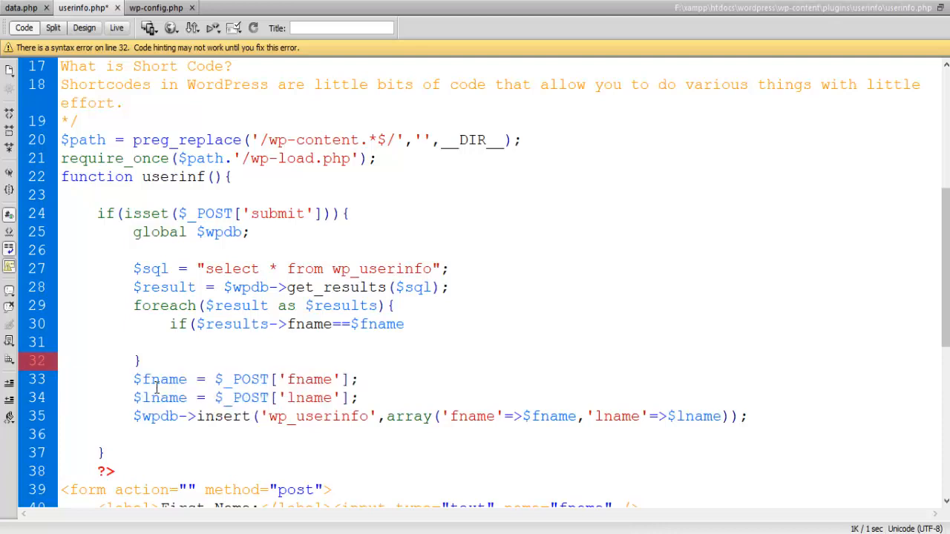
Cut the $fname and $lname POST assignments and paste them right after global $wpdb
click(359, 398)
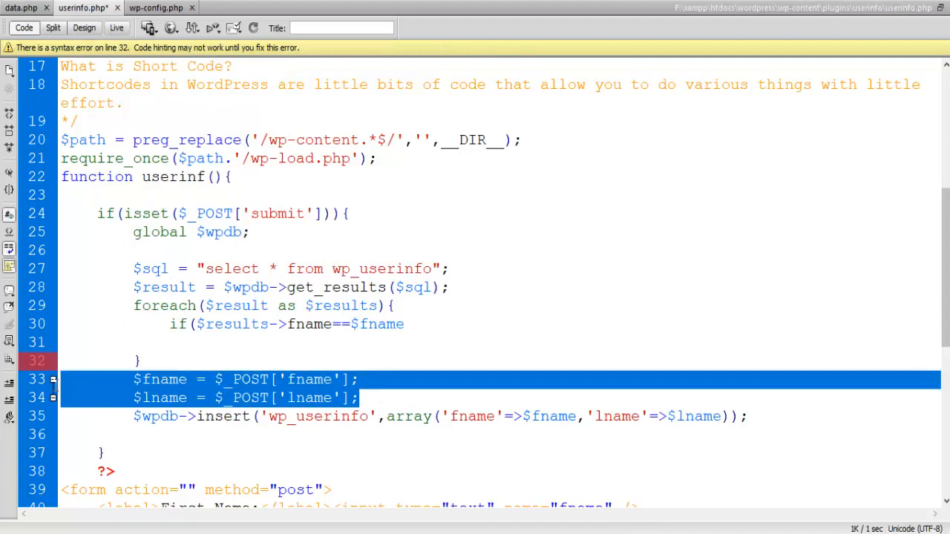
right_click(222, 379)
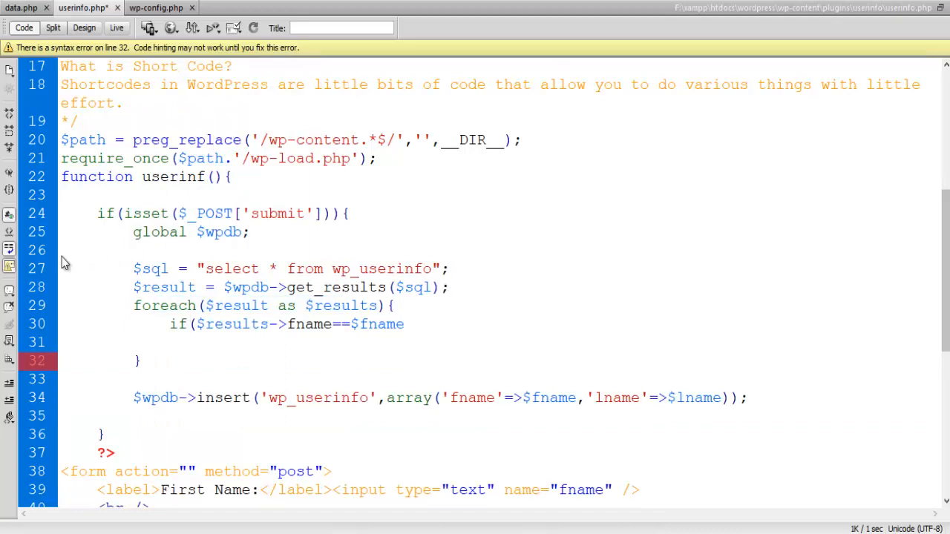
right_click(62, 261)
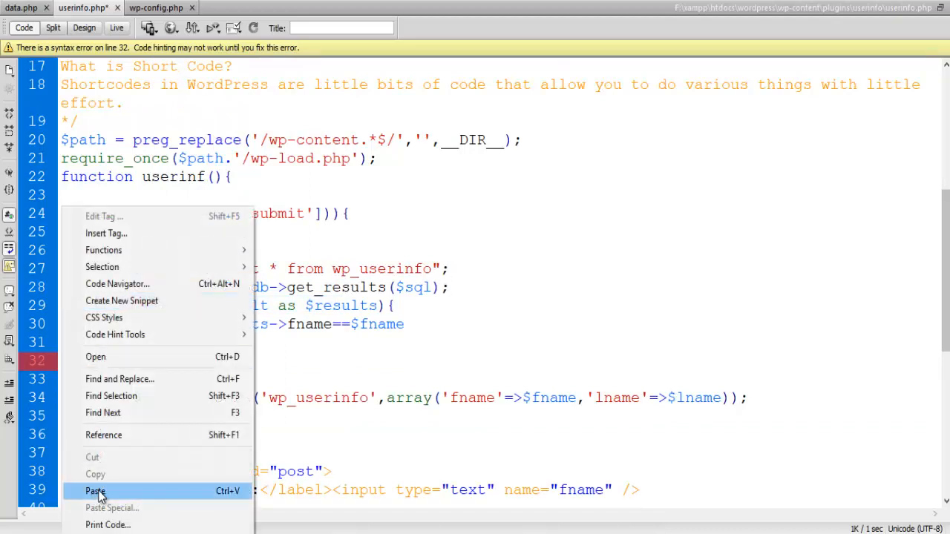
click(95, 490)
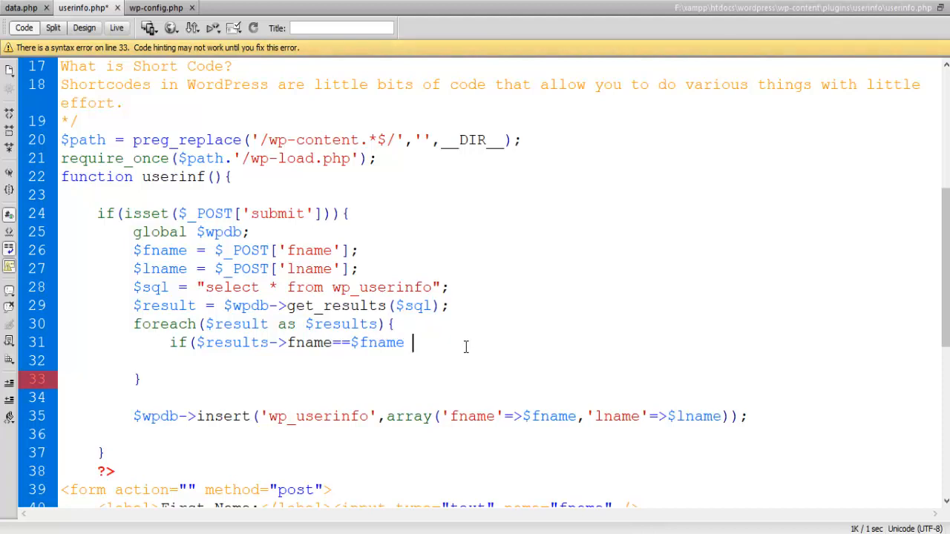
Extend the if with && and a copied second $results->fname==$fname comparison
text(&&)
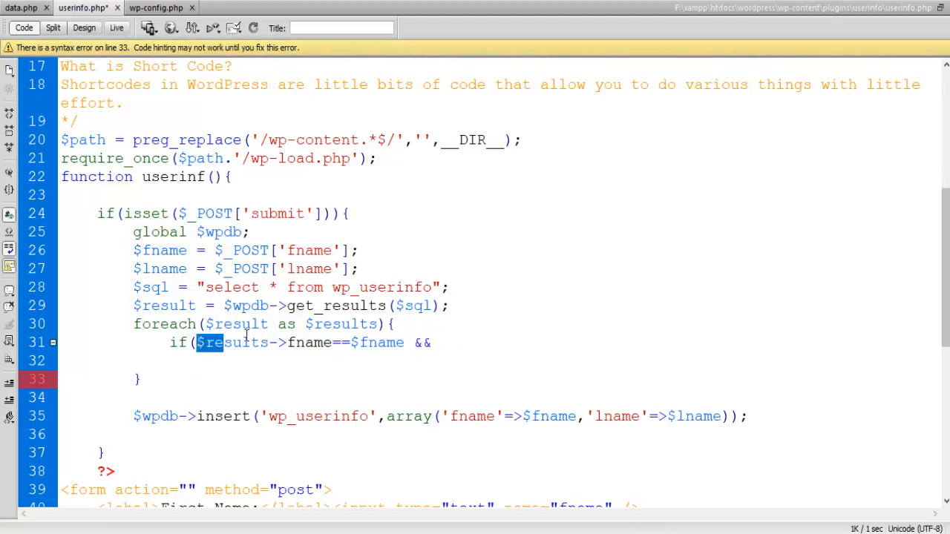
drag(216, 342, 404, 342)
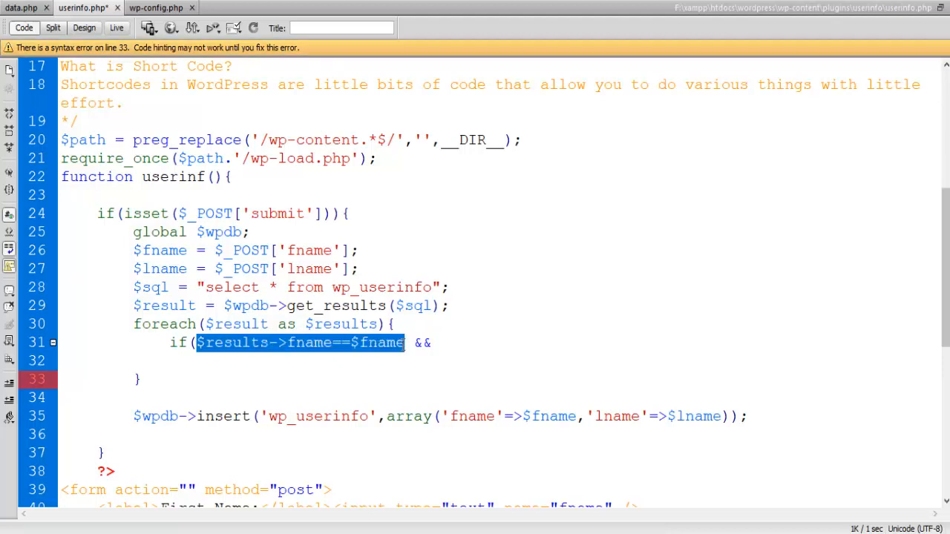
right_click(297, 341)
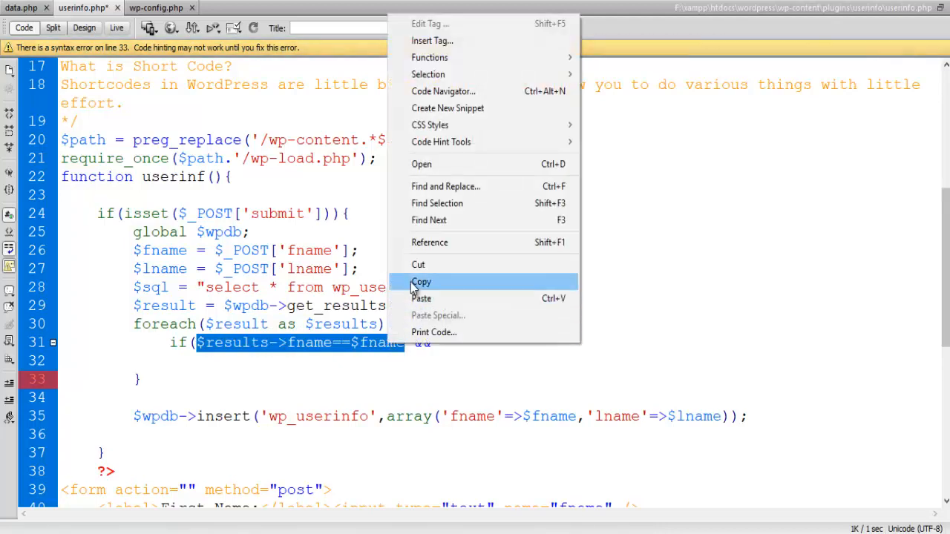
click(422, 282)
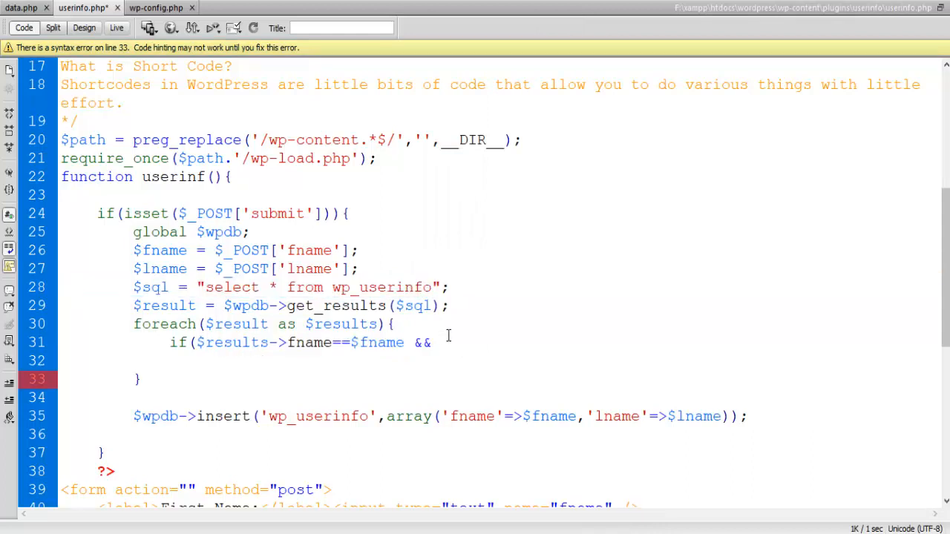
text($results->fname==$fname)
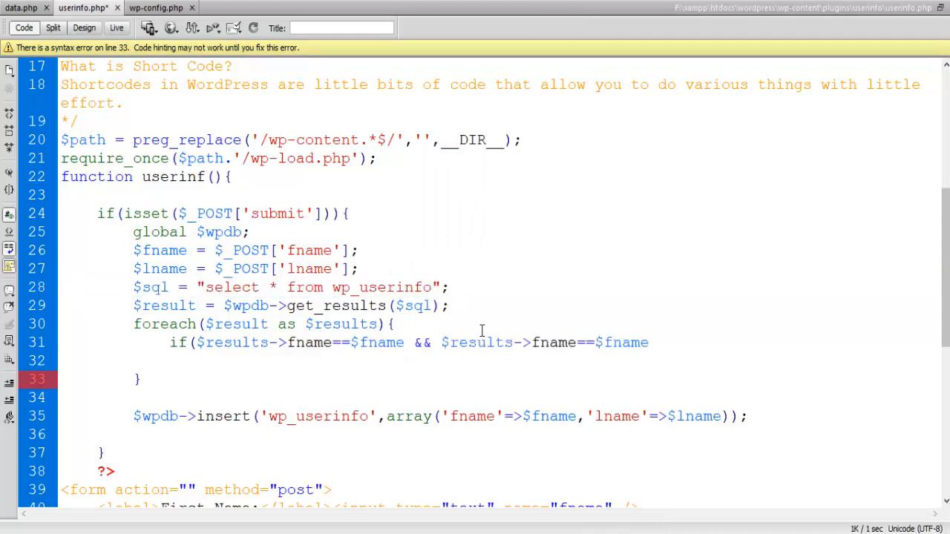
click(647, 341)
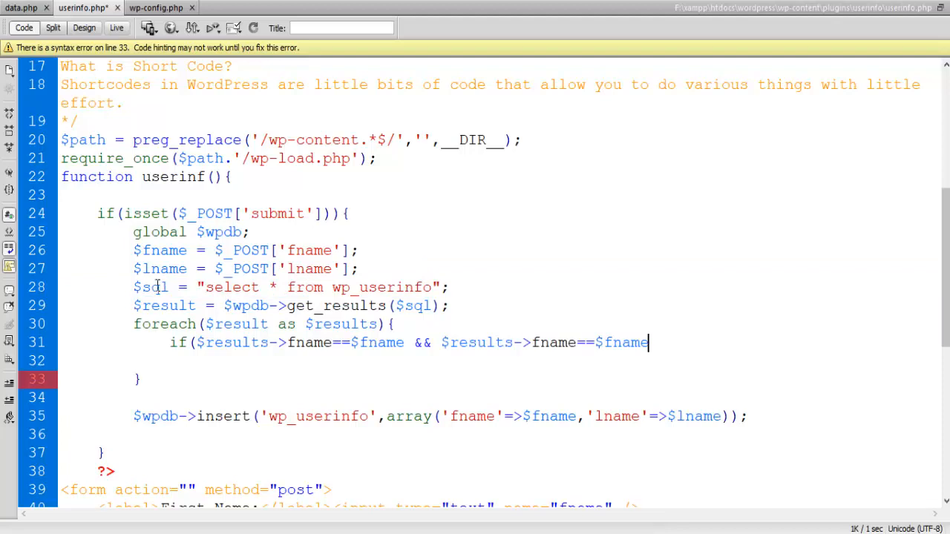
Turn the second comparison into $results->lname==$lname and add empty braces below
double_click(160, 269)
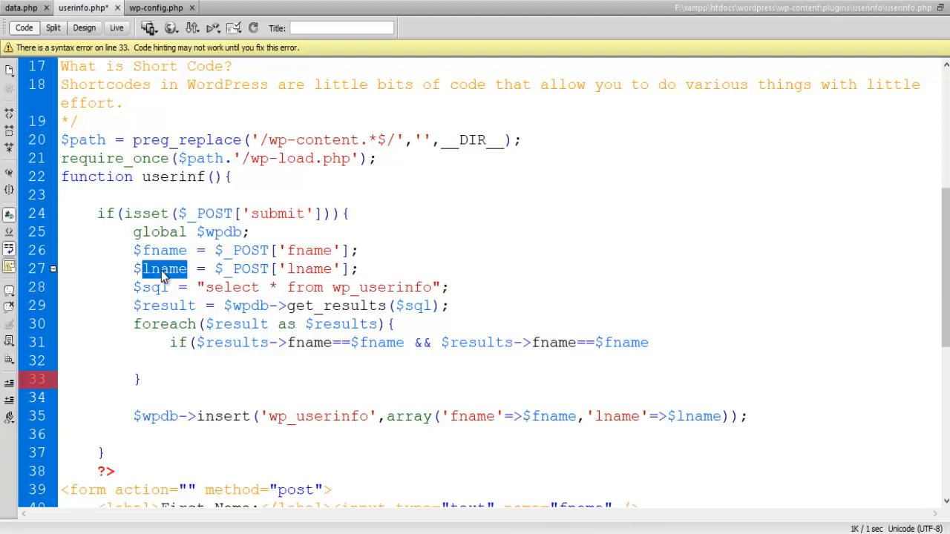
right_click(161, 269)
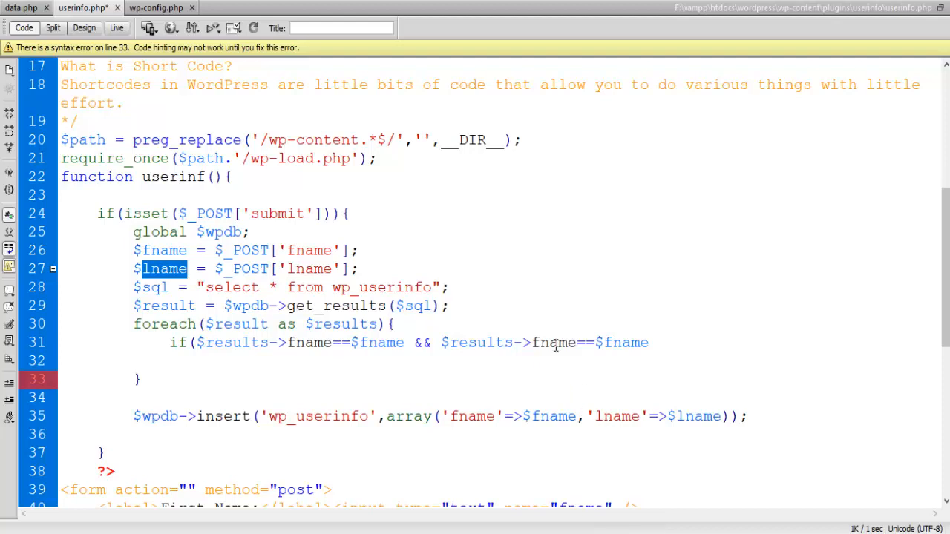
right_click(553, 341)
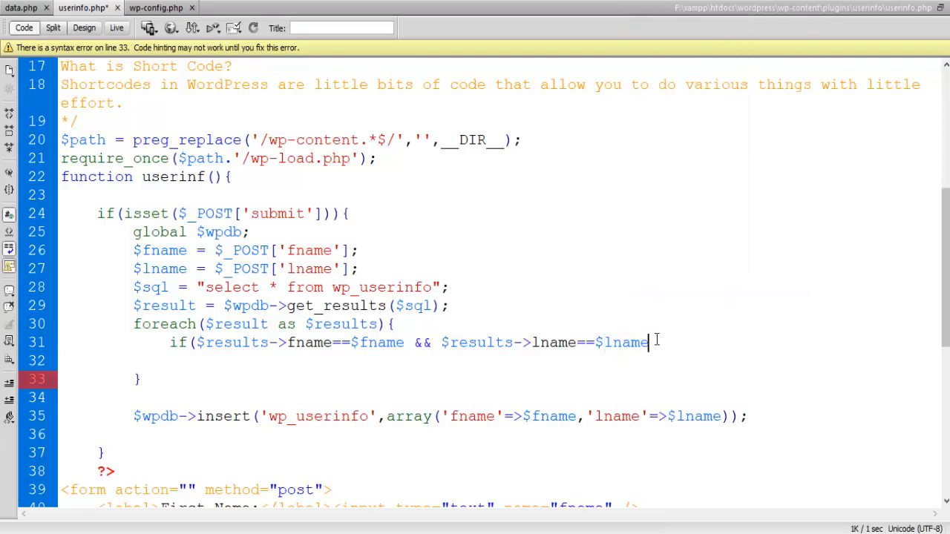
text())
click(499, 361)
text({)
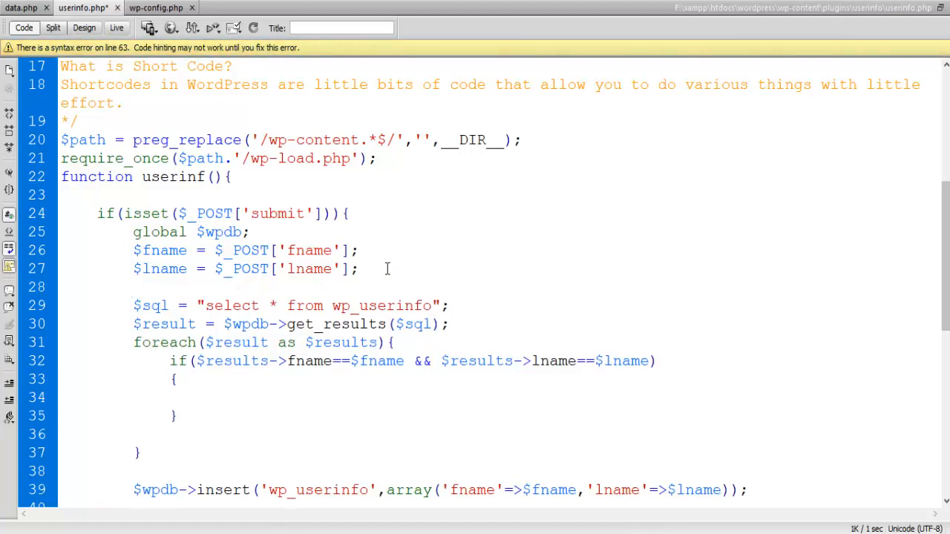
Add $flag = 1 before the query and $flag = 0 inside the match block
text($)
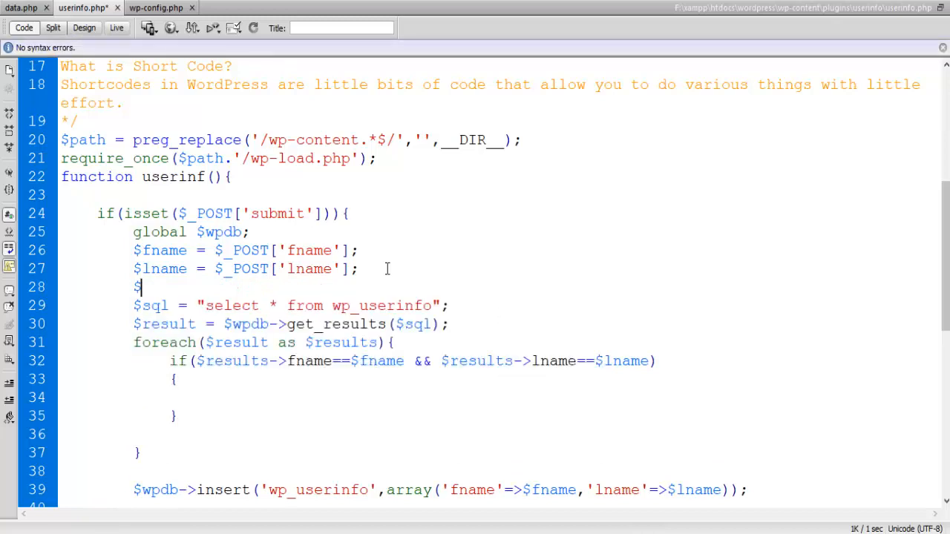
text(flag)
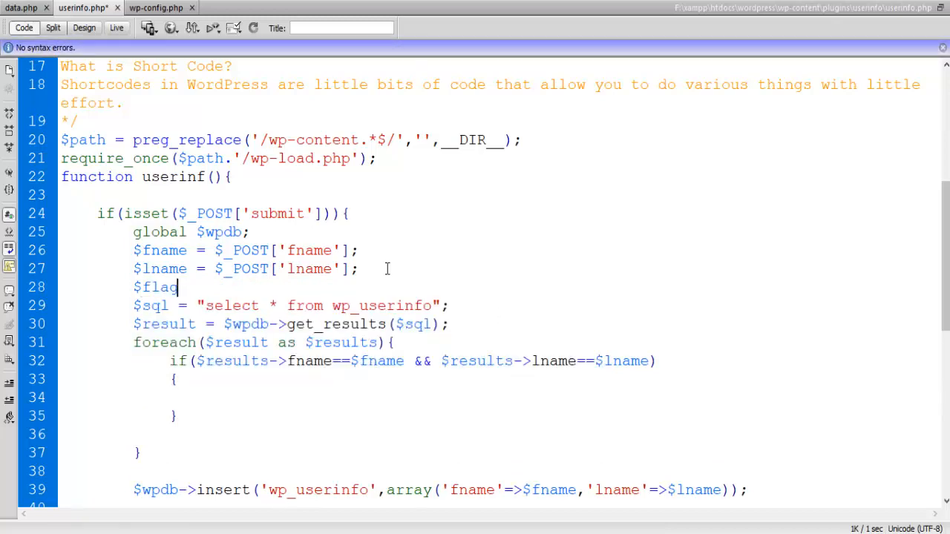
text(= 1;)
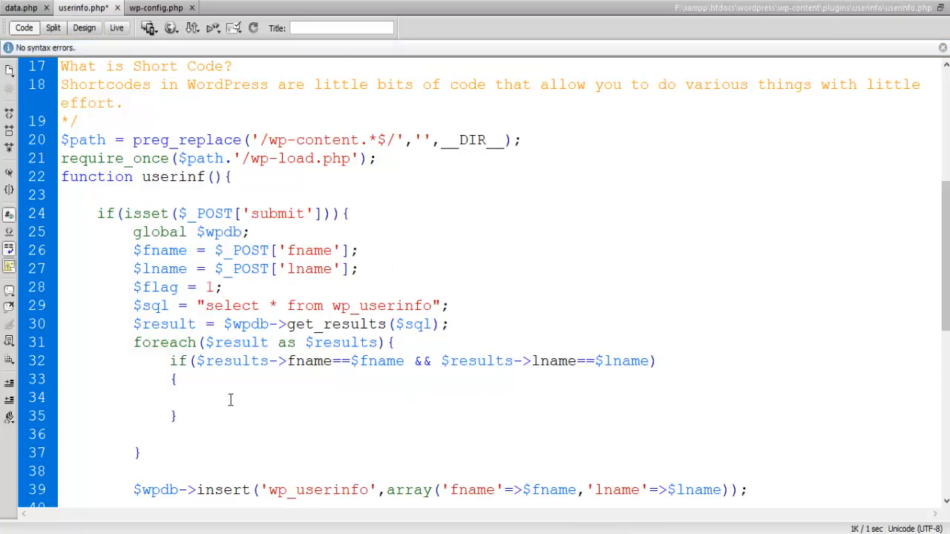
text($flag)
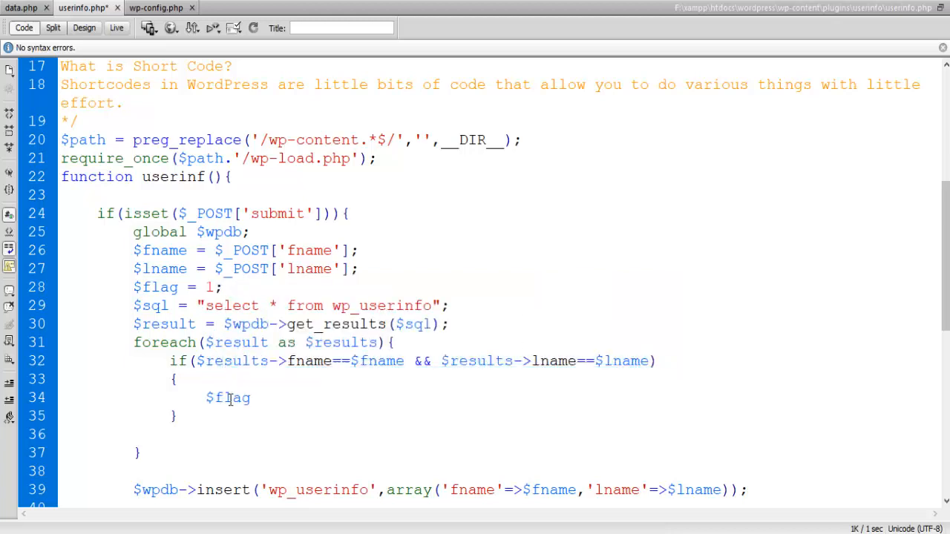
text(= 0)
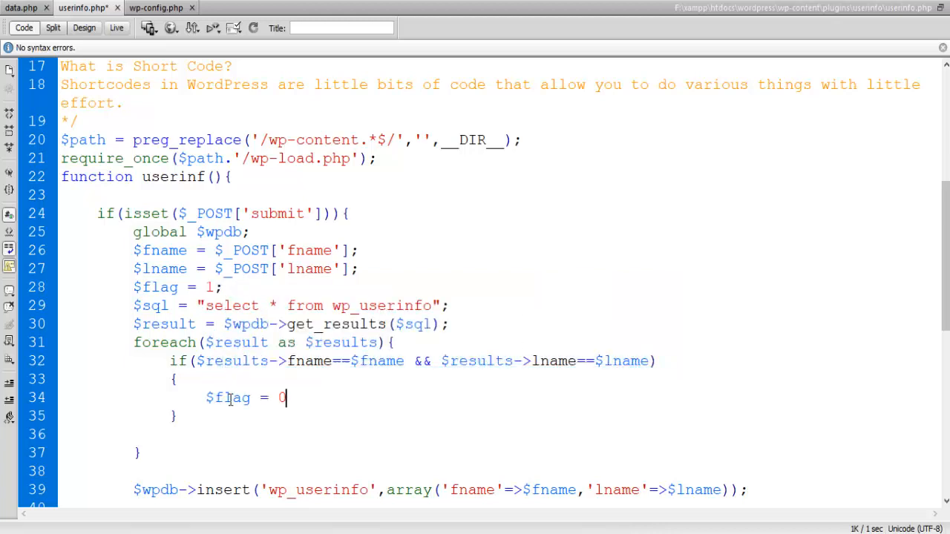
scroll(down, 3)
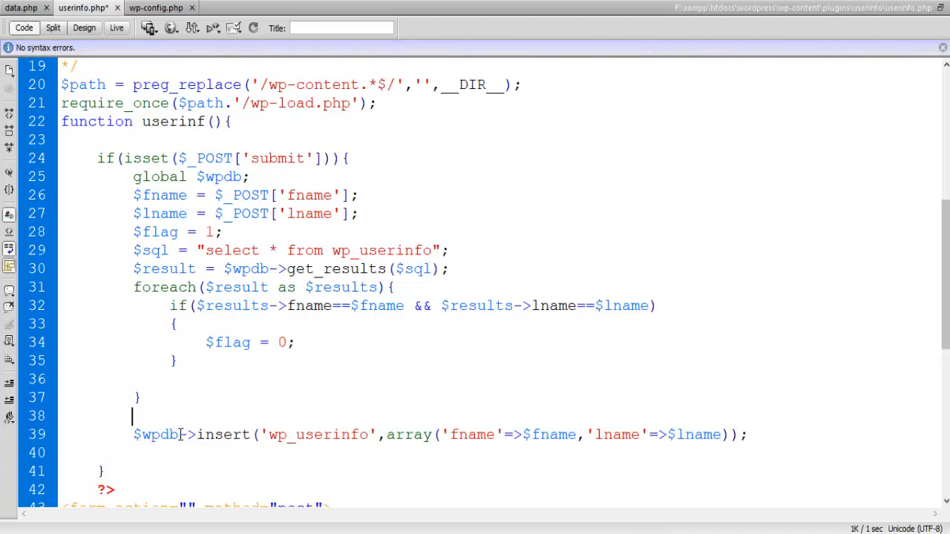
Wrap the insert statement in if($flag==1){ }
text(if())
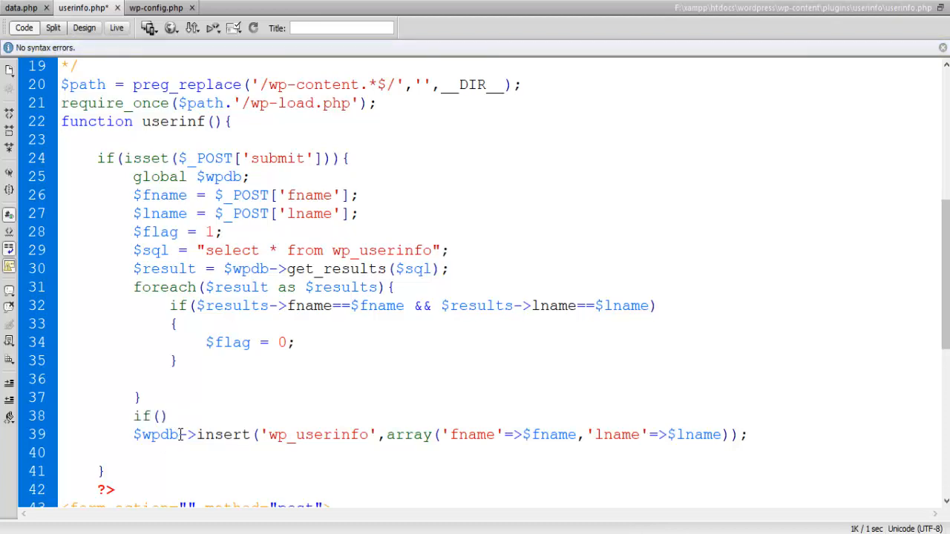
click(157, 416)
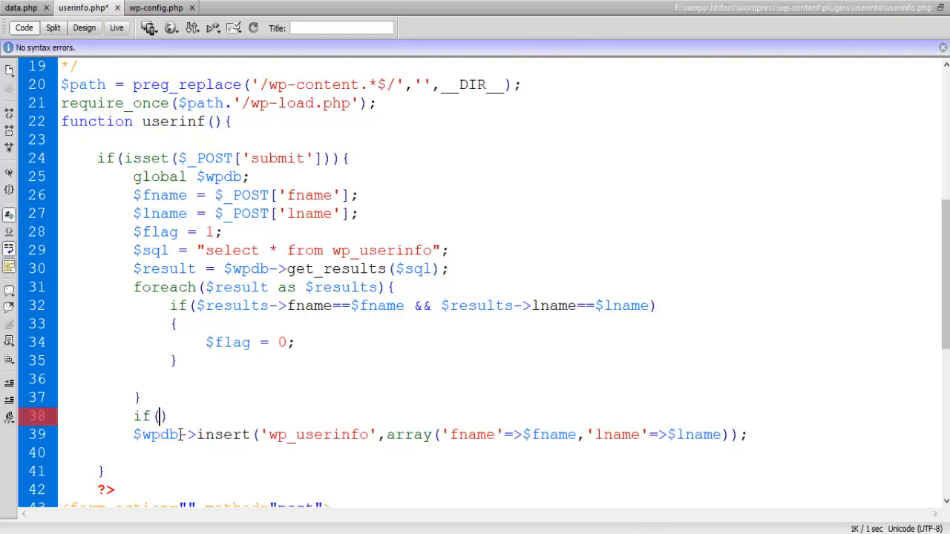
text($flag)
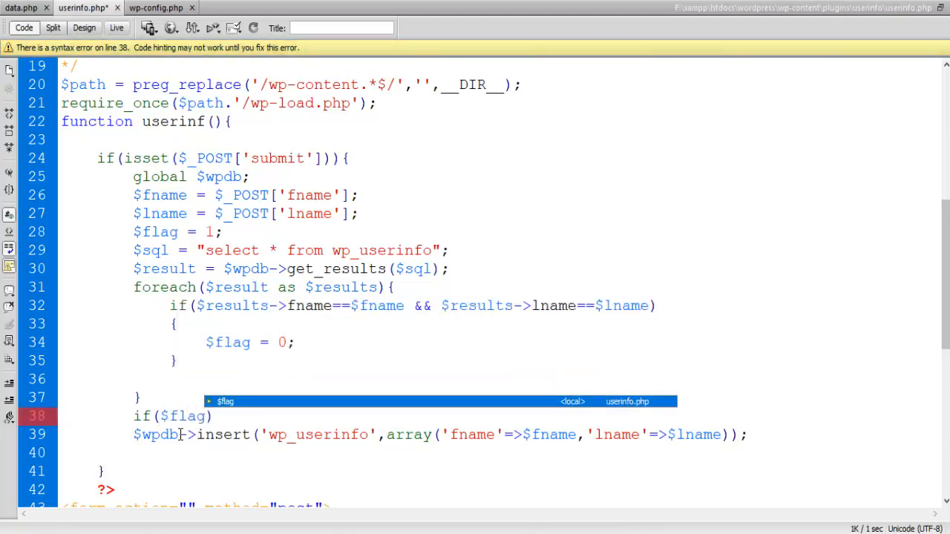
text(==)
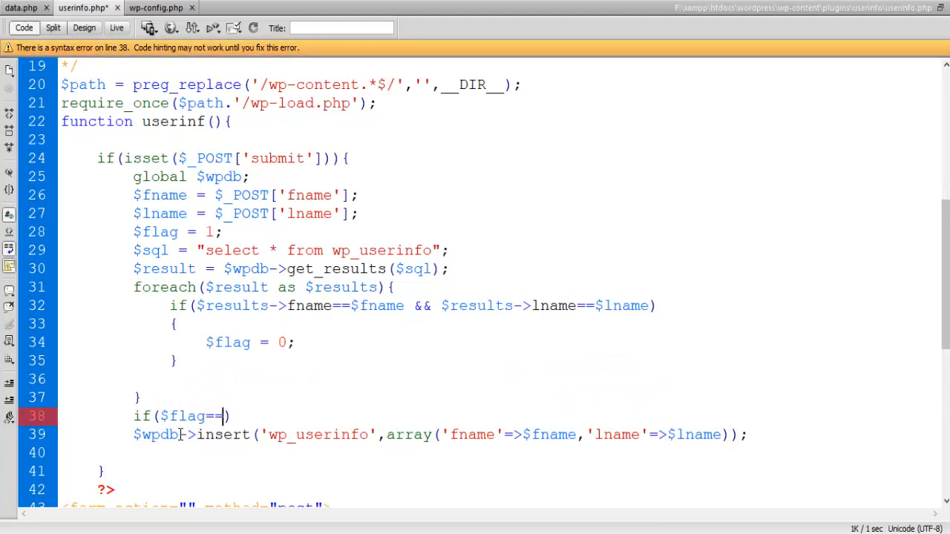
text(1)
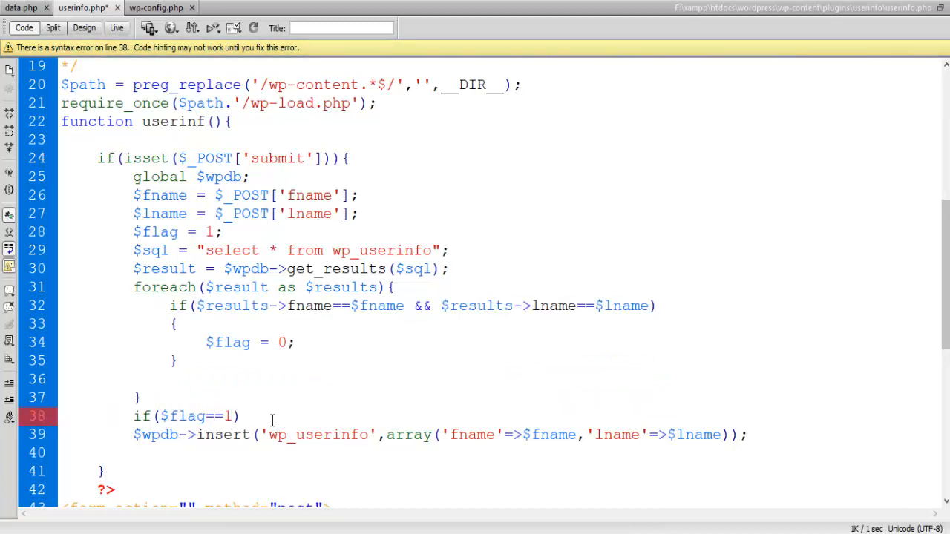
click(241, 415)
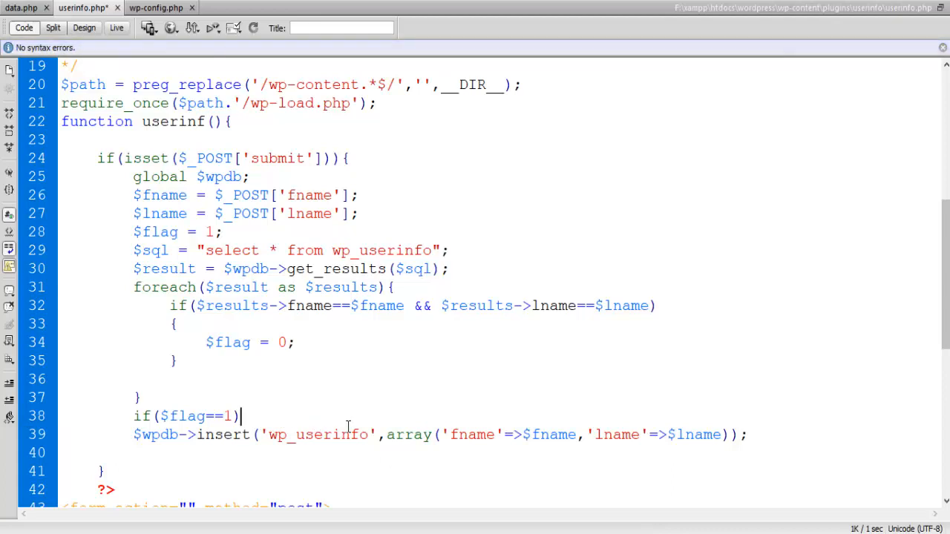
key(Backspace)
text({)
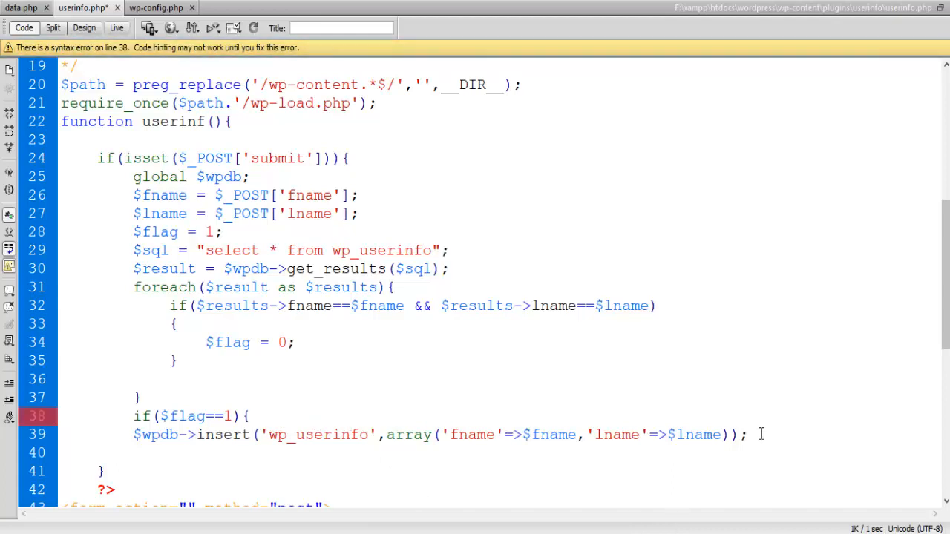
text(})
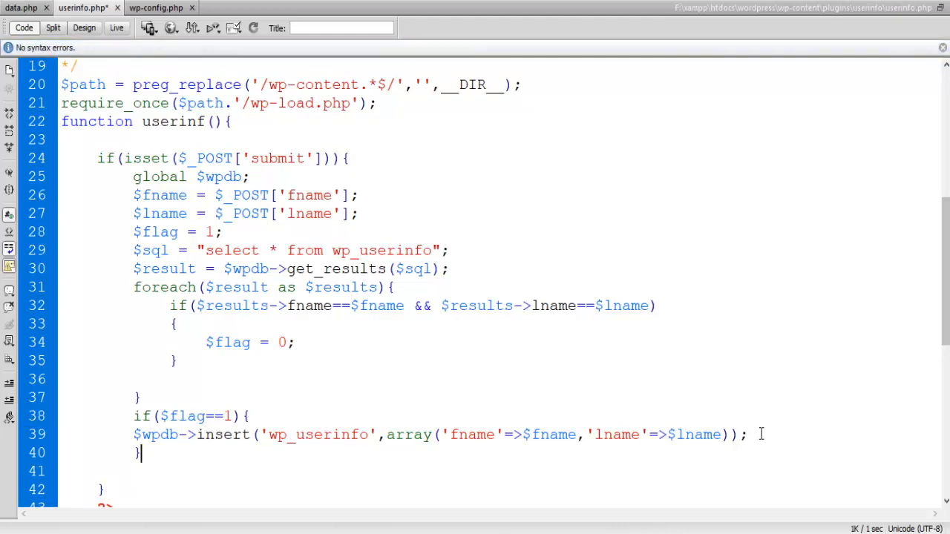
Add an else block printing "Duplicate record is not allowed"
text(els)
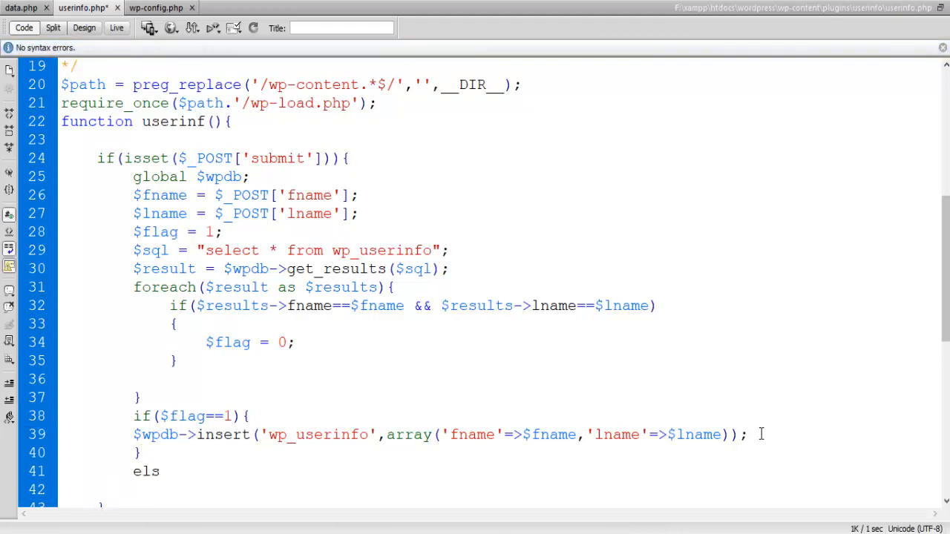
text(e {)
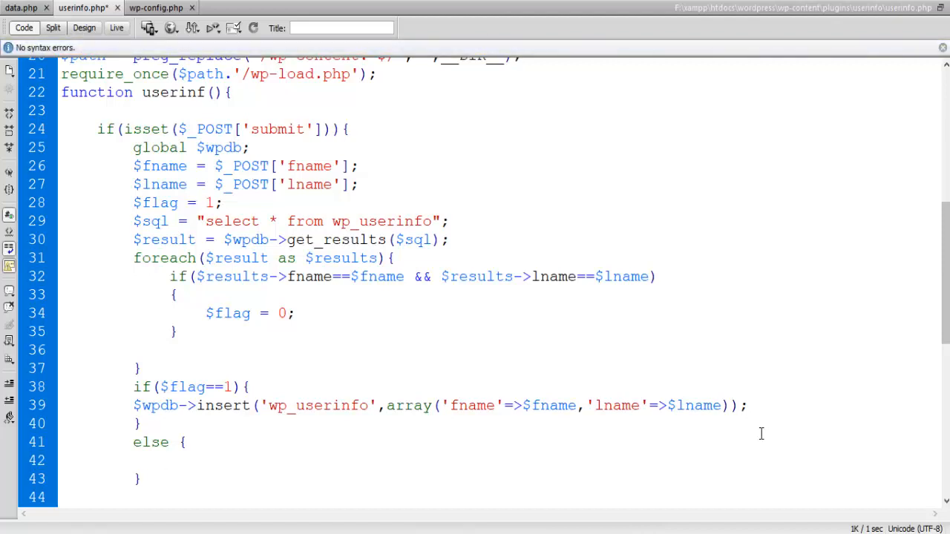
text(print)
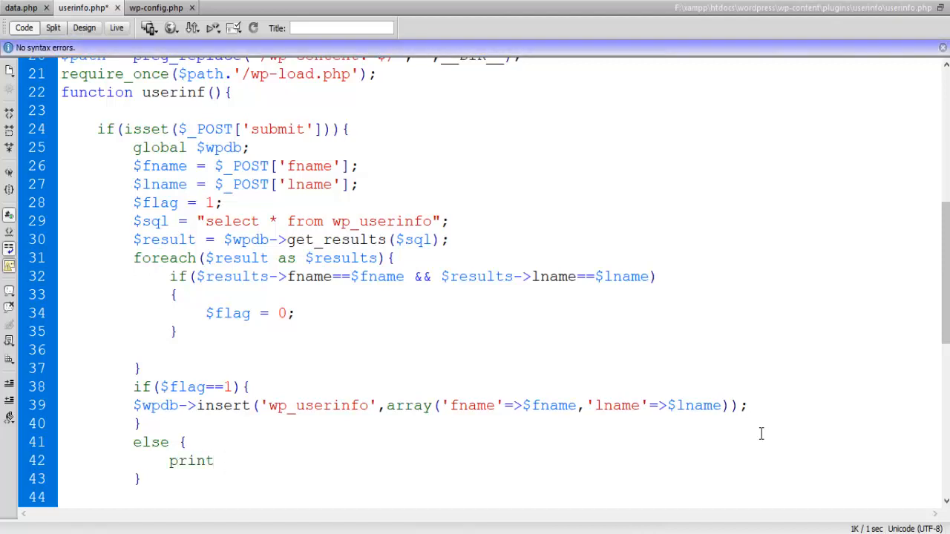
text("";)
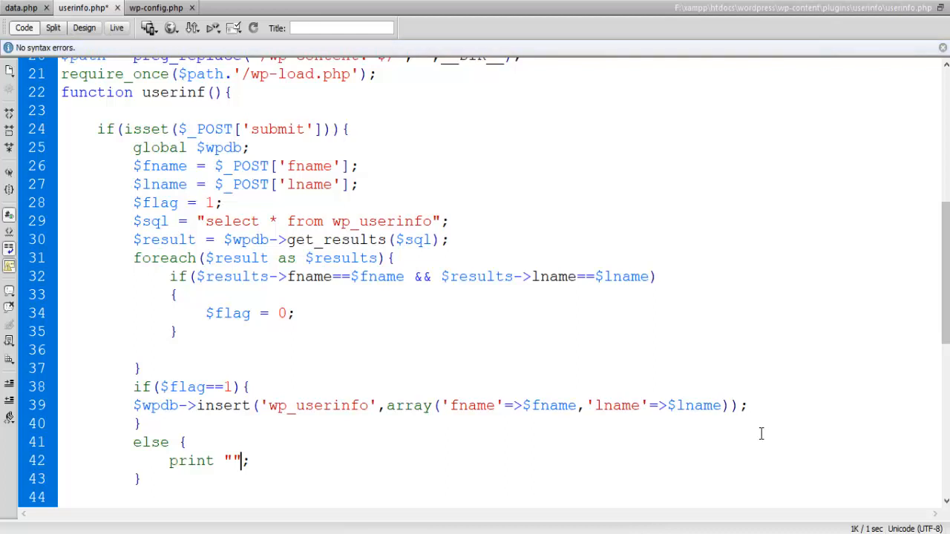
text(D)
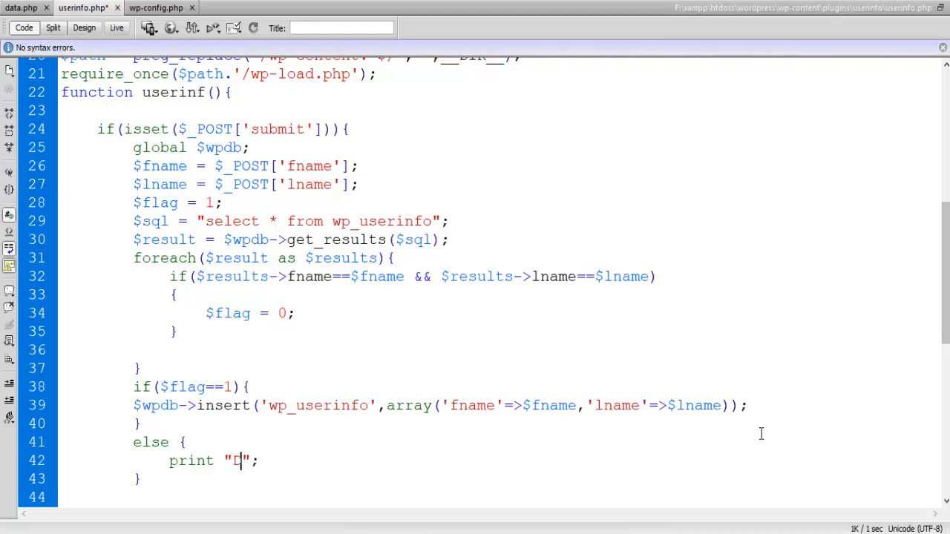
text(upli)
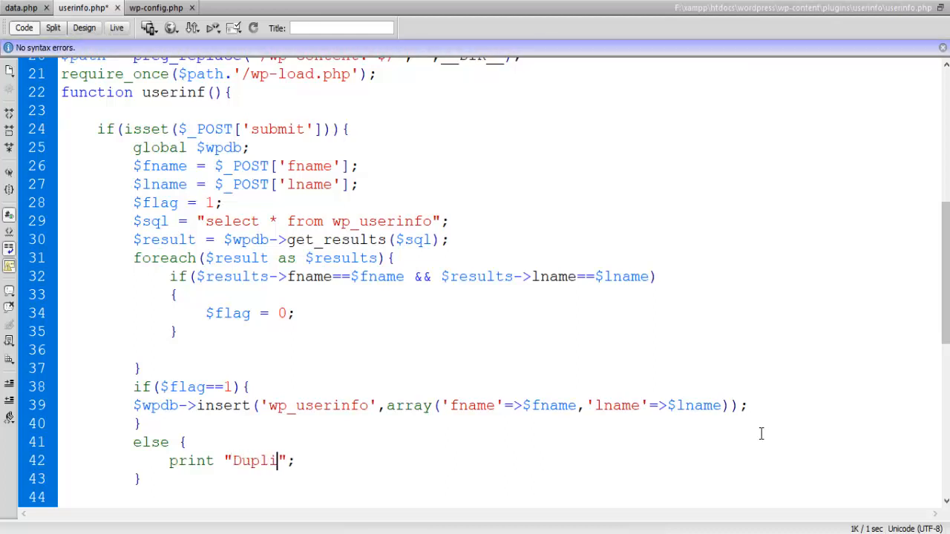
text(cate)
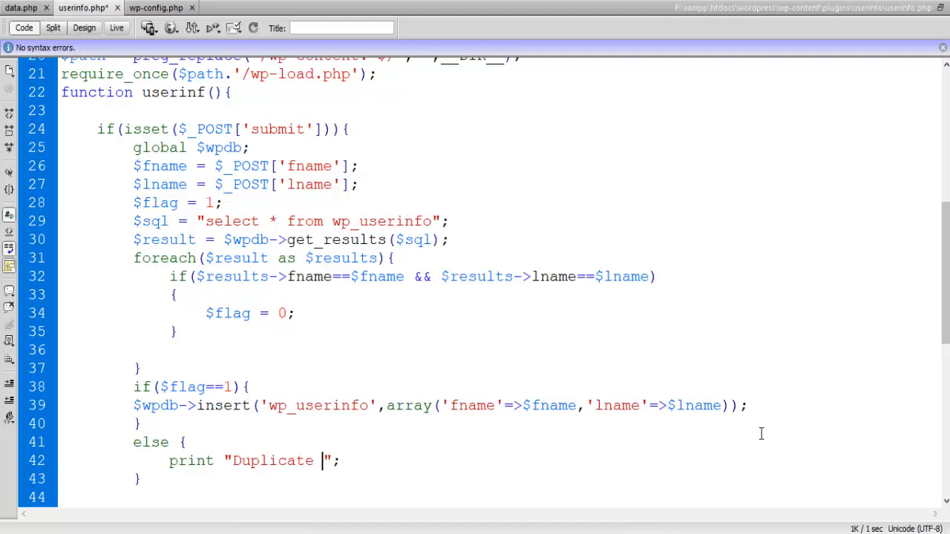
text(record)
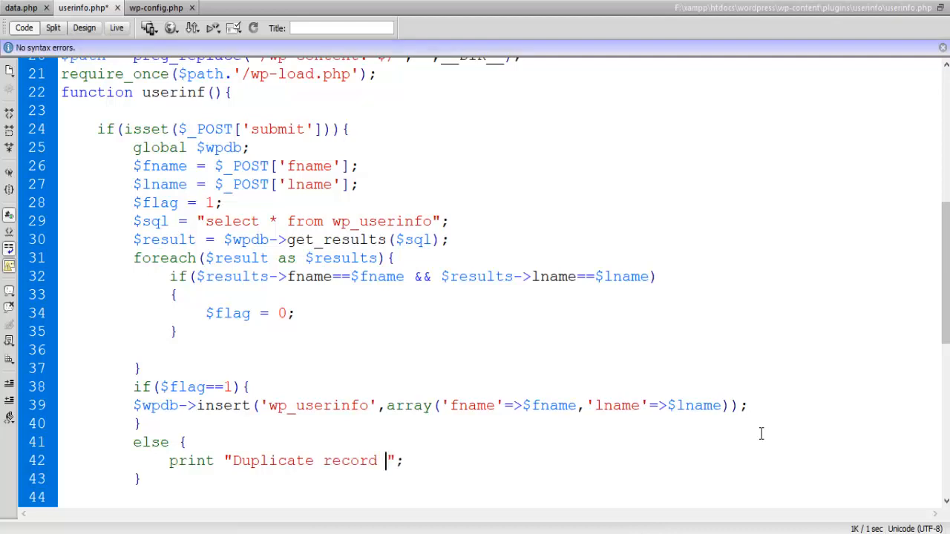
text(is no)
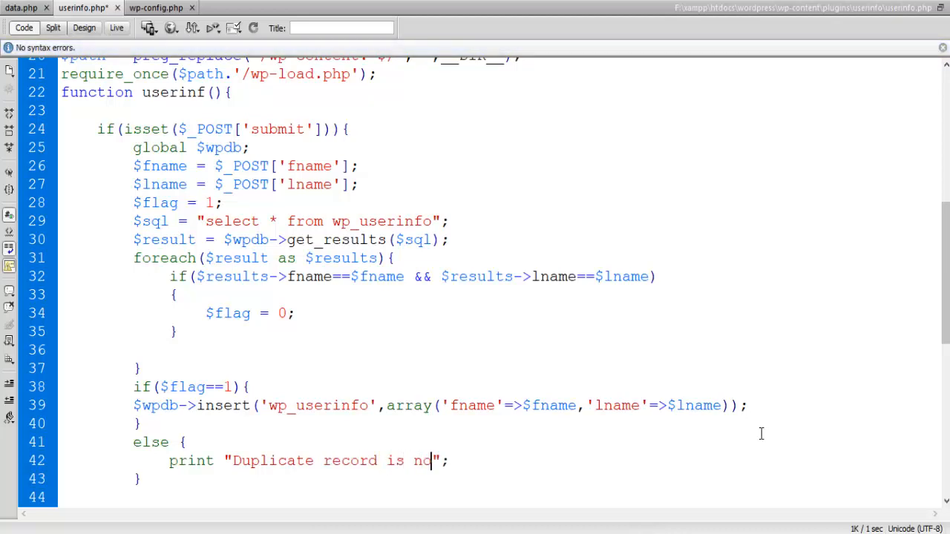
text(t a)
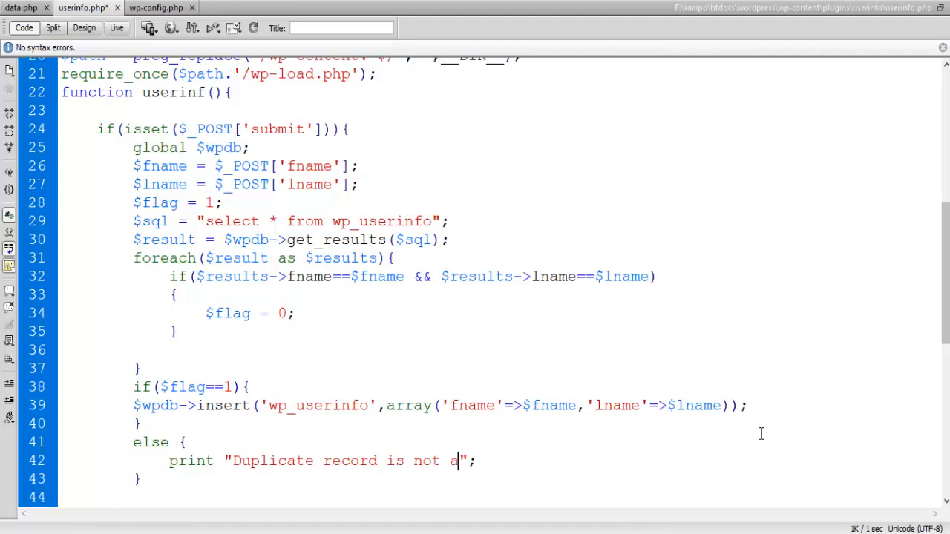
text(llowed)
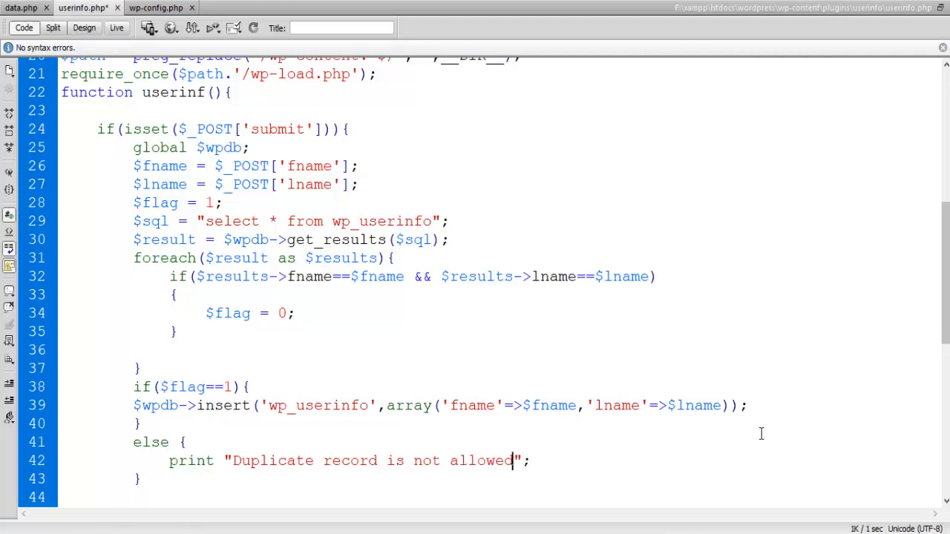
scroll(down, 3)
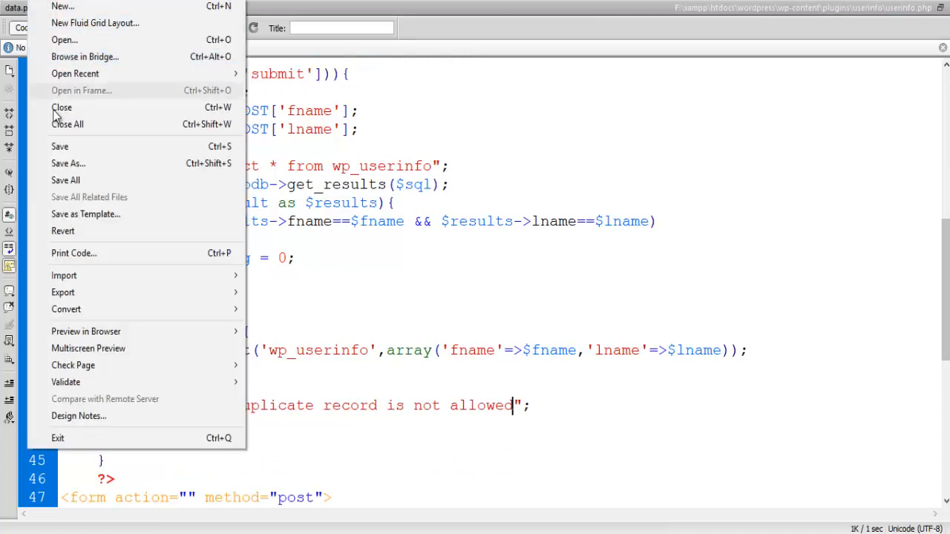
Save userinfo.php and reload the User Information page, confirming form resubmission
click(59, 147)
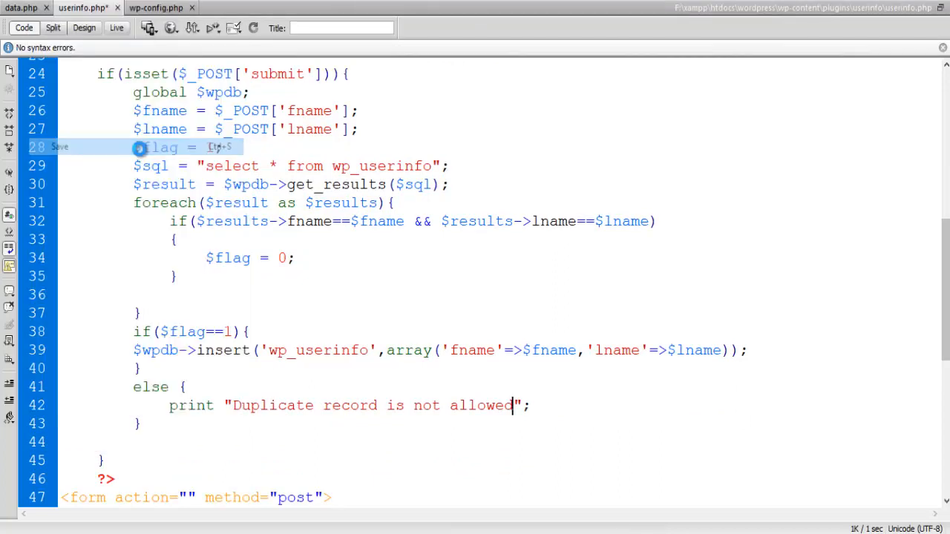
key(ctrl+s)
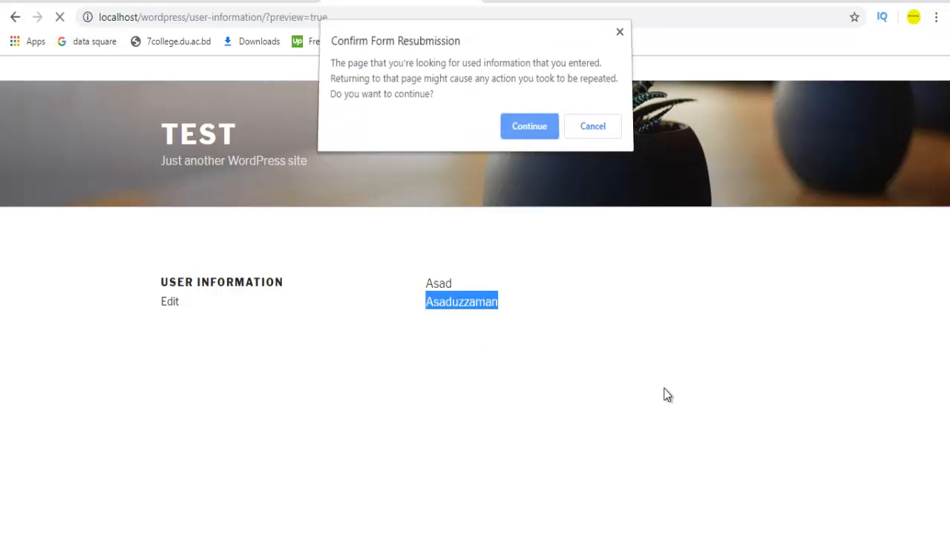
click(528, 125)
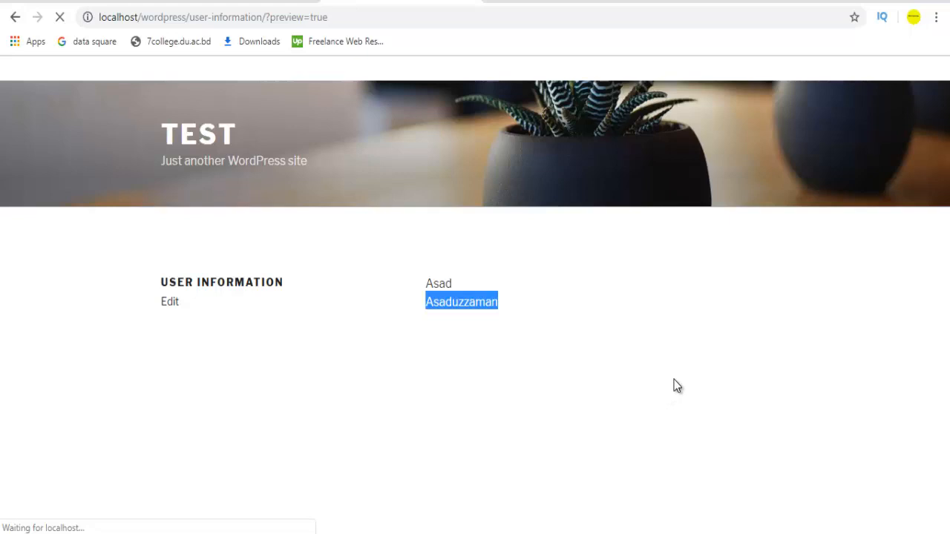
mouse_move(679, 428)
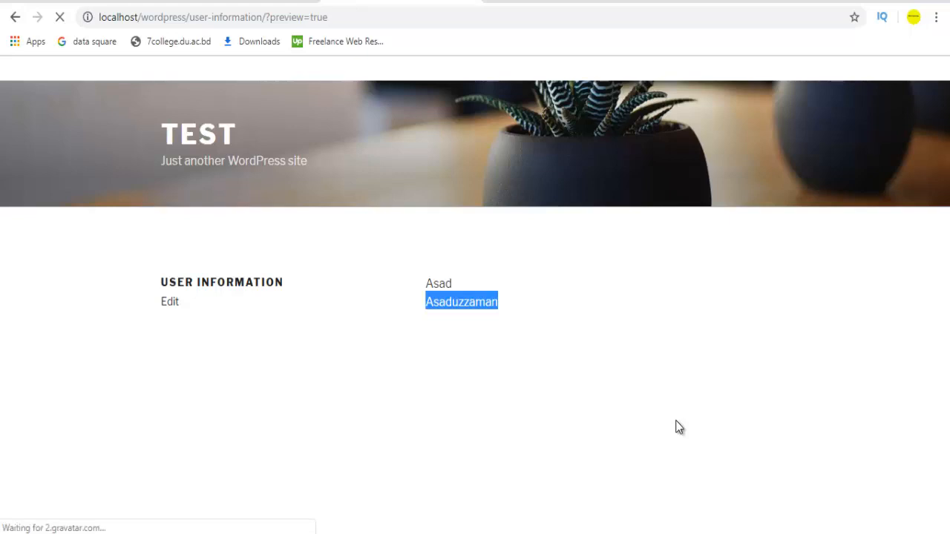
click(169, 301)
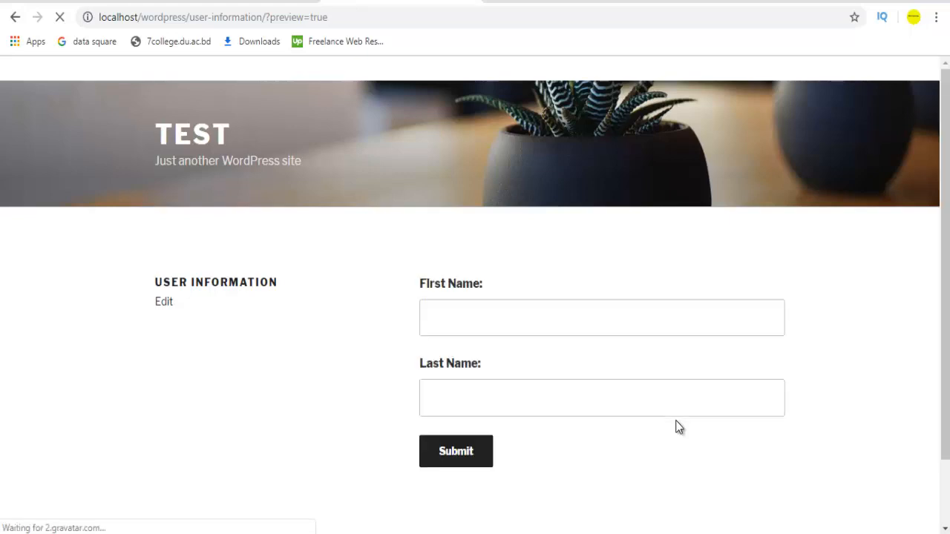
click(601, 318)
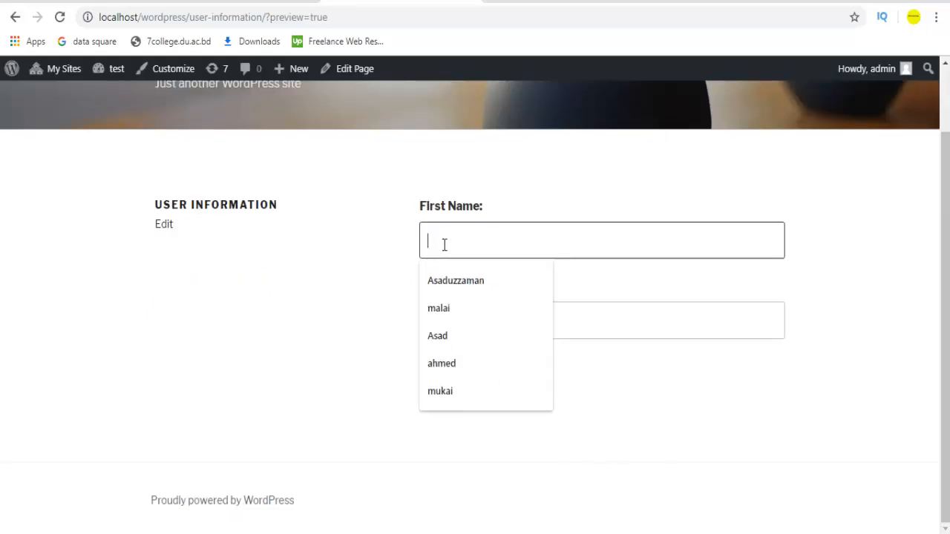
text(A)
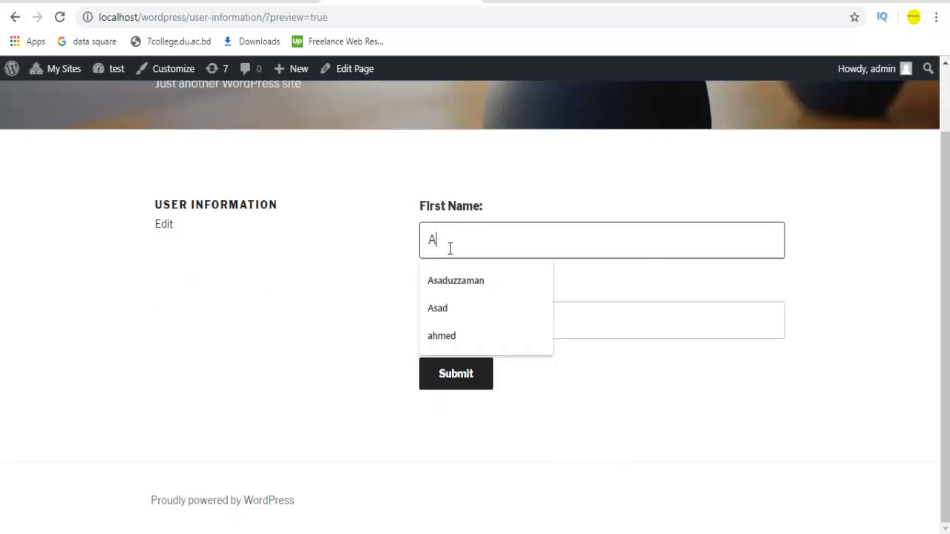
click(436, 308)
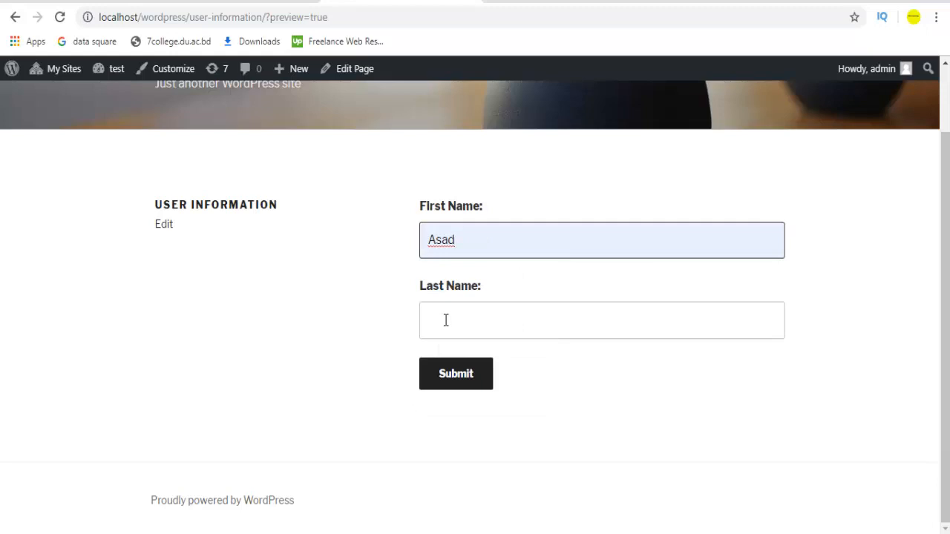
click(603, 320)
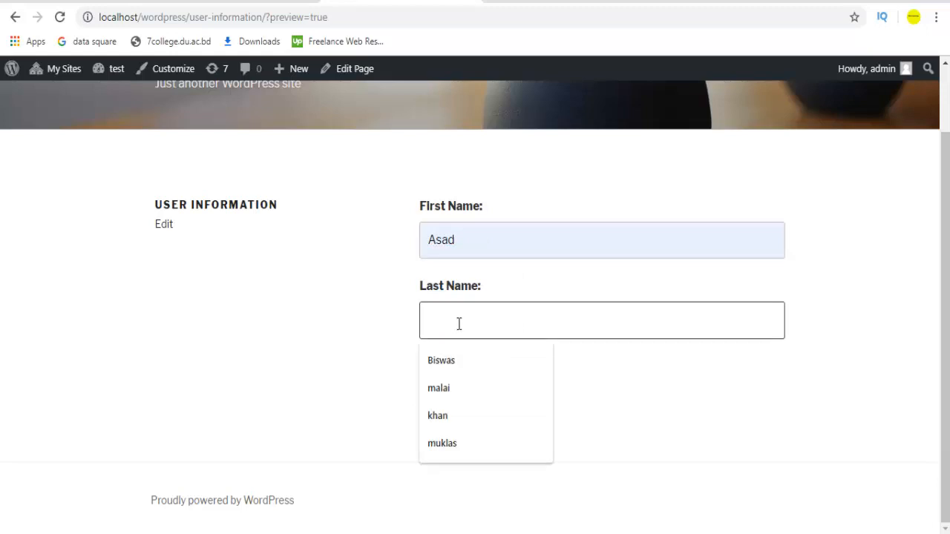
click(441, 360)
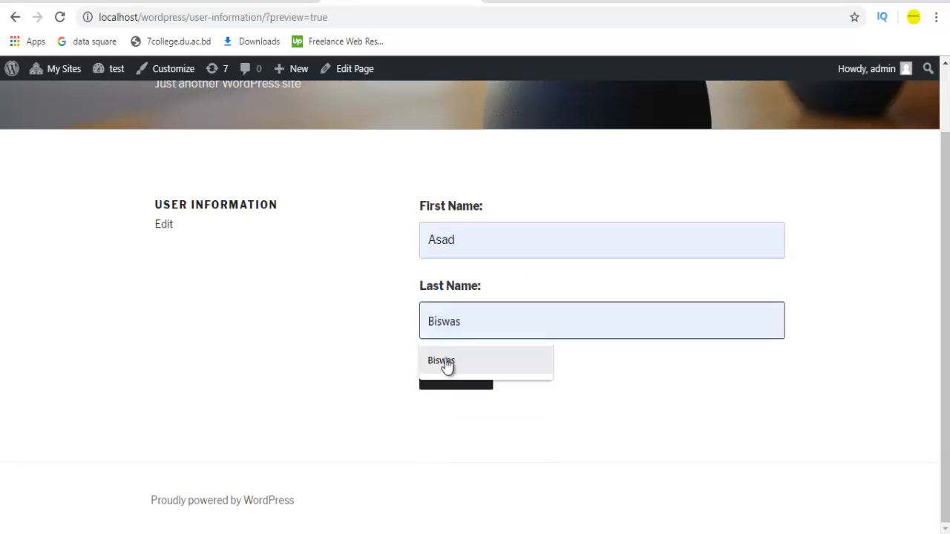
click(442, 360)
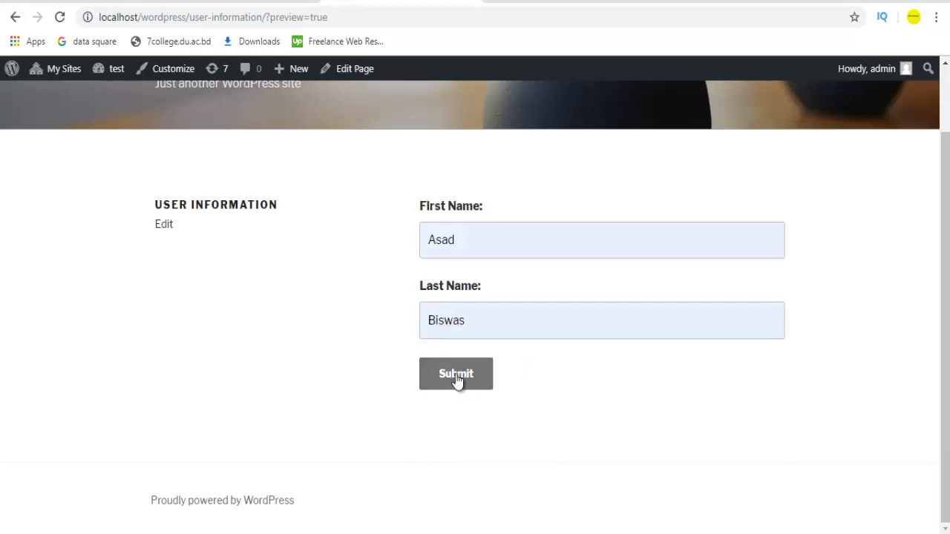
click(456, 374)
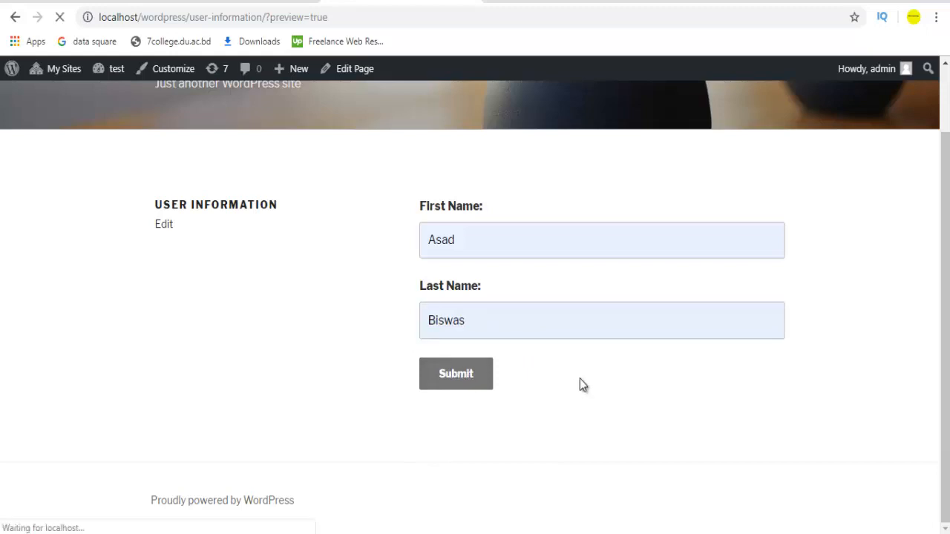
mouse_move(586, 383)
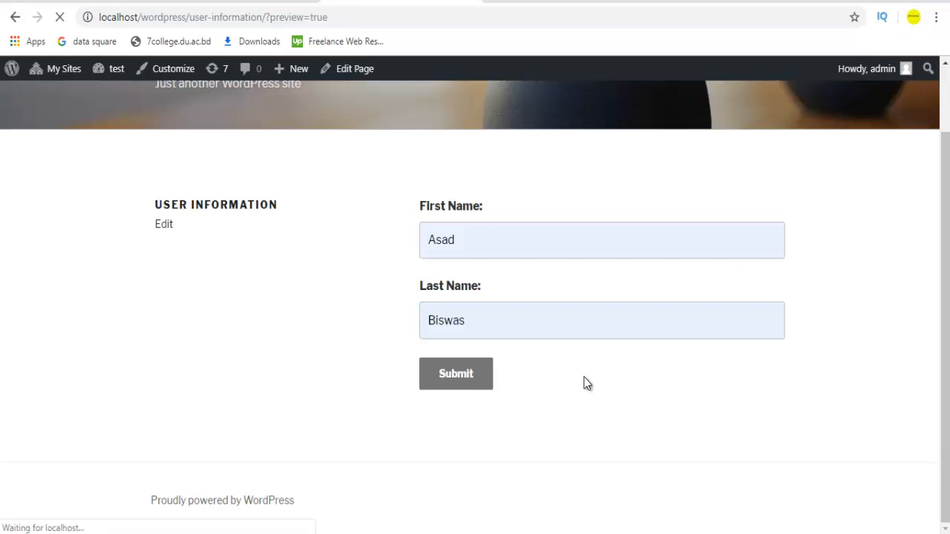
click(456, 374)
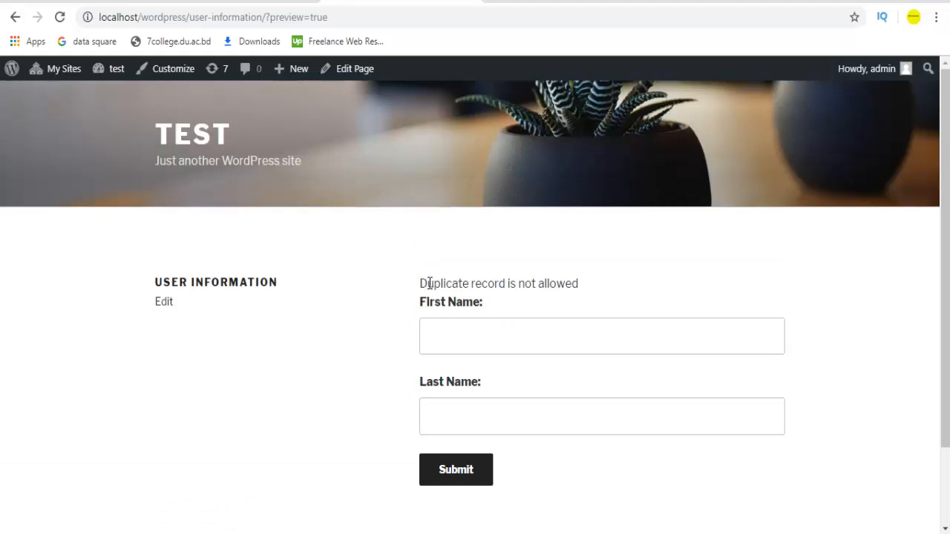
double_click(499, 283)
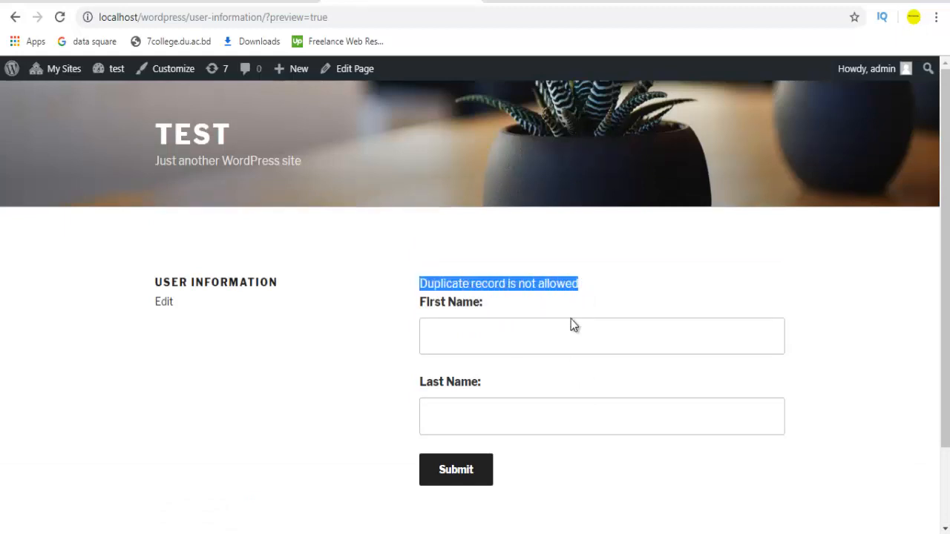
click(601, 335)
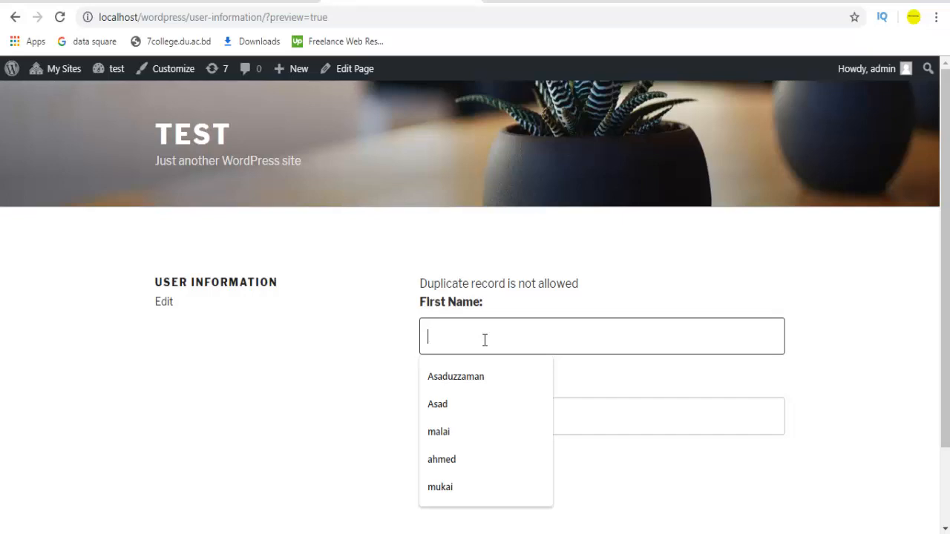
text(Ahm)
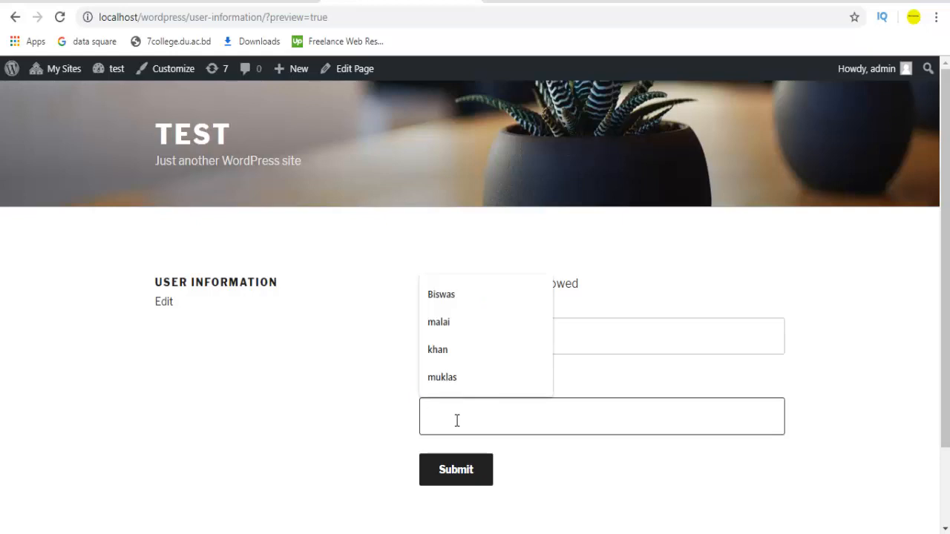
text(Isl)
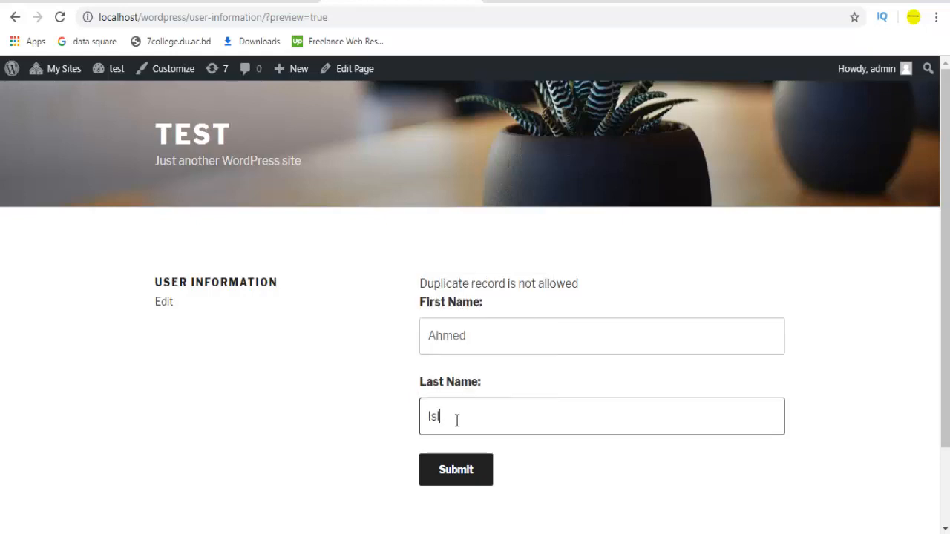
text(am)
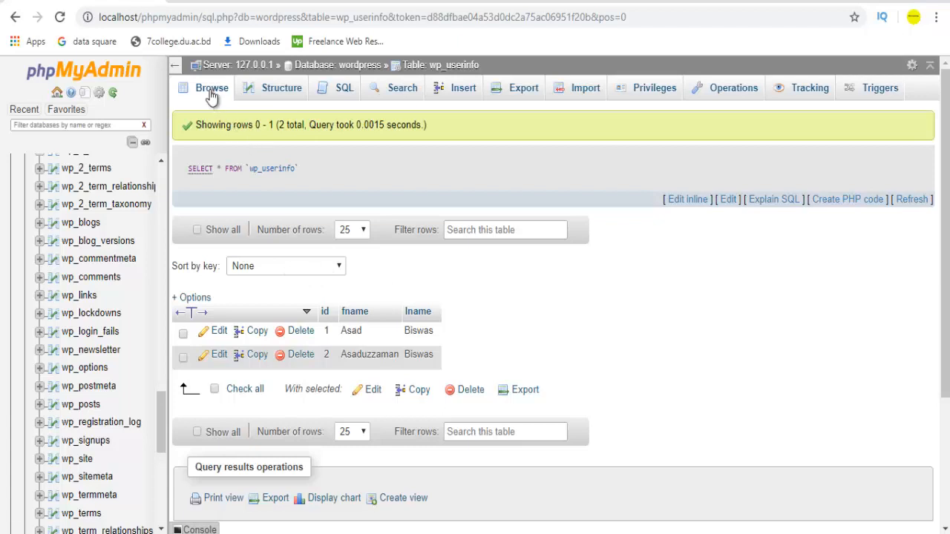
mouse_move(553, 335)
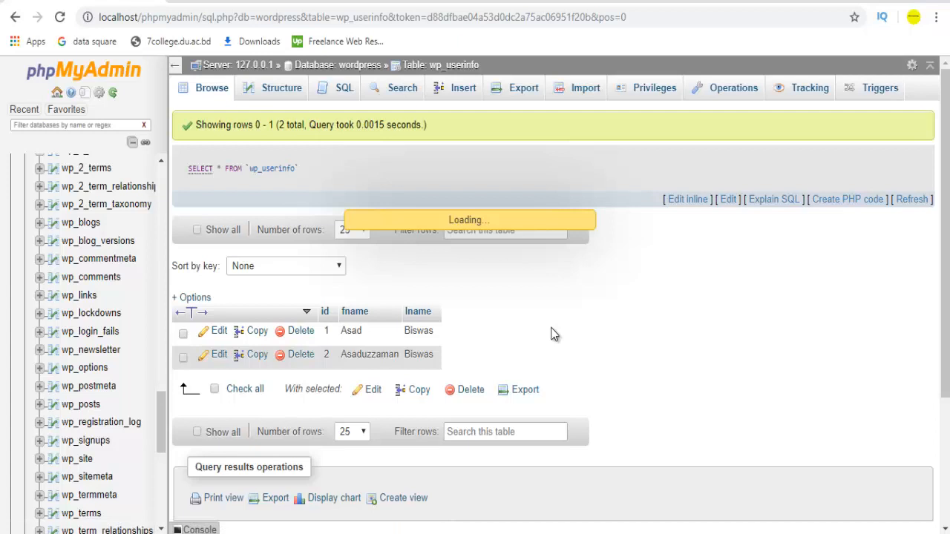
mouse_move(577, 315)
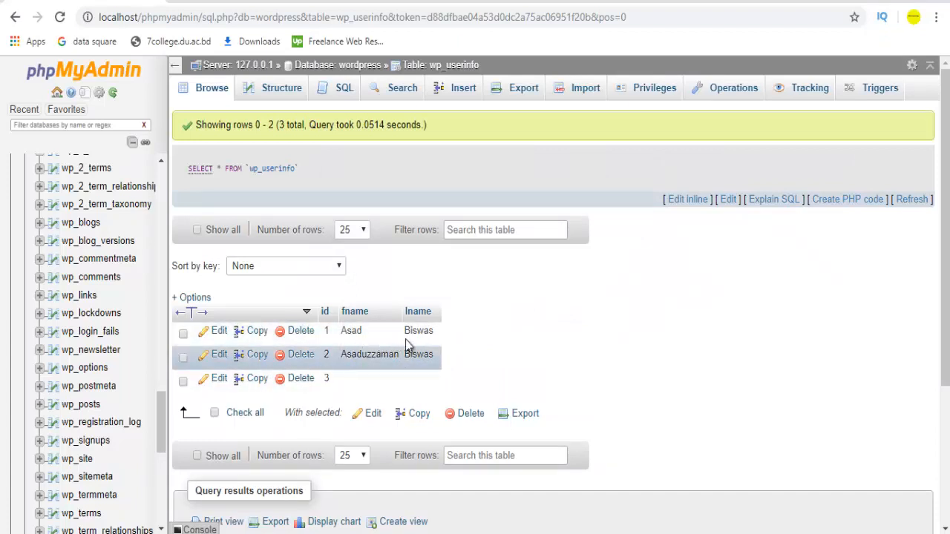
mouse_move(427, 344)
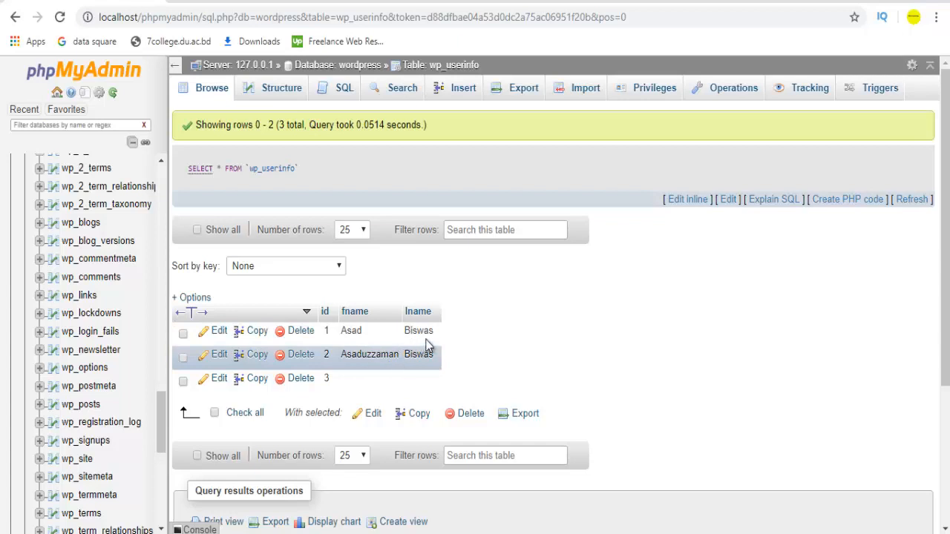
mouse_move(404, 372)
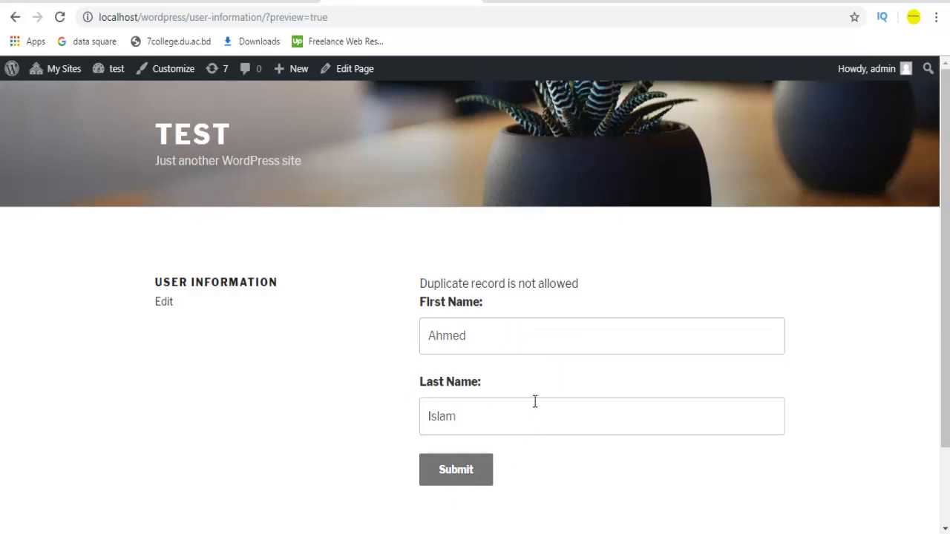
click(456, 469)
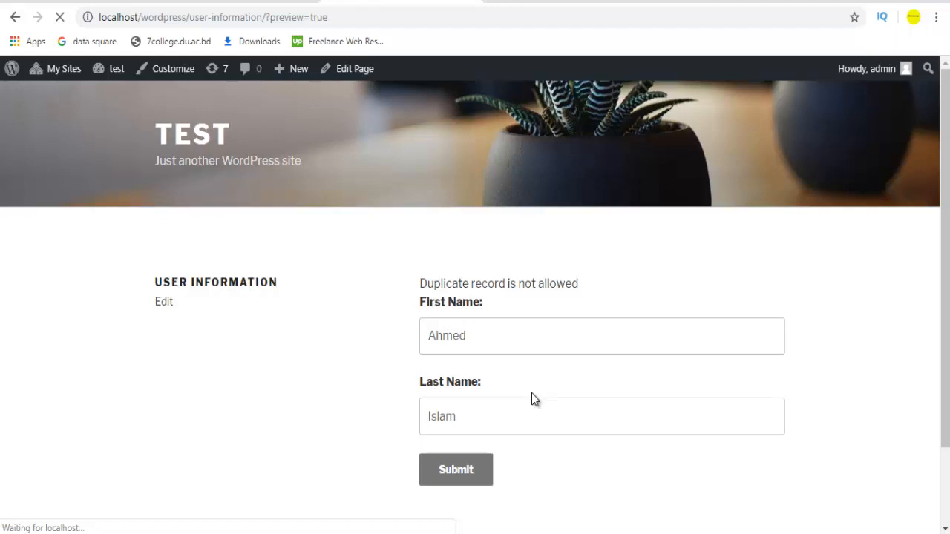
click(455, 469)
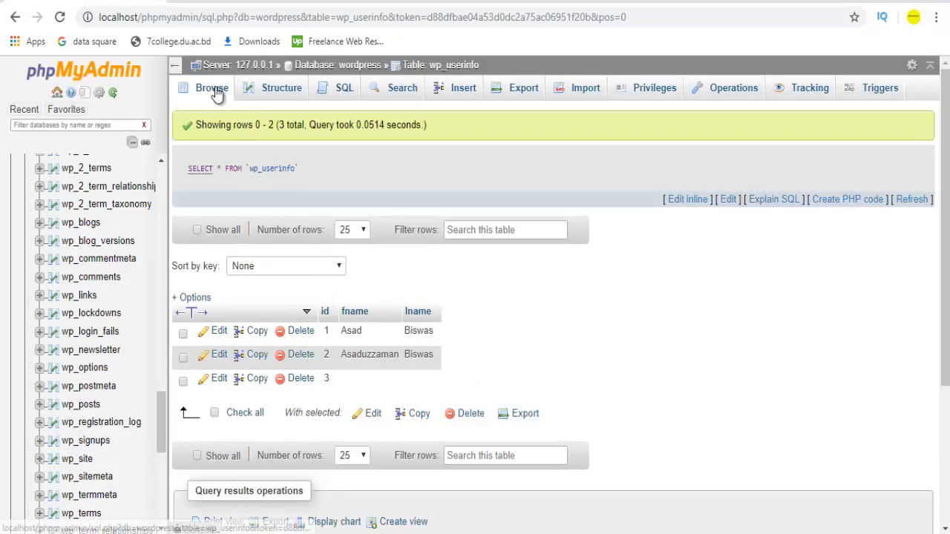
mouse_move(607, 315)
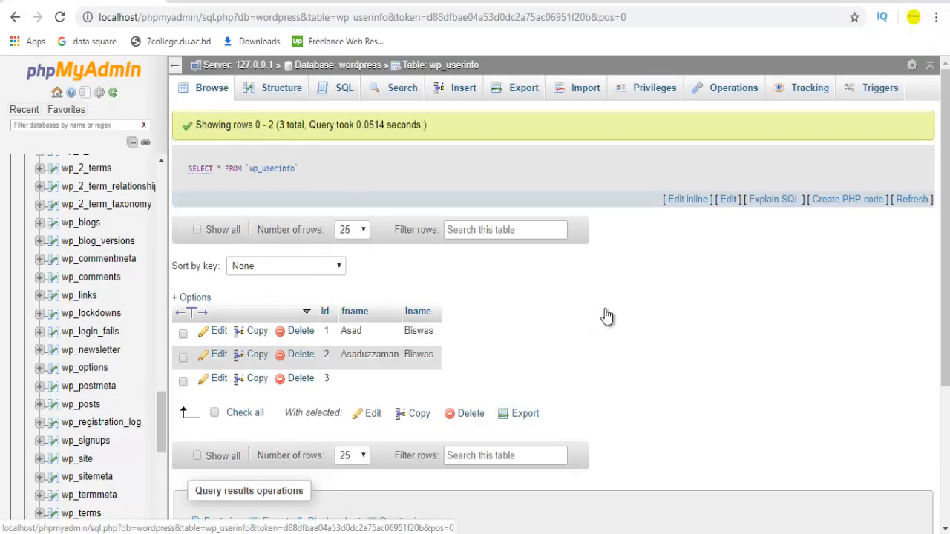